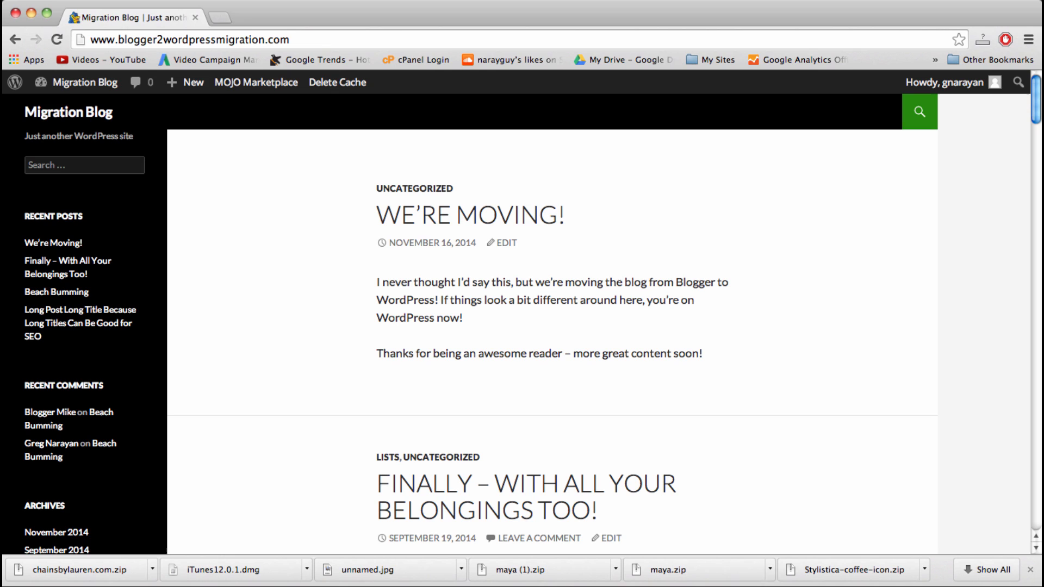
mouse_move(544, 437)
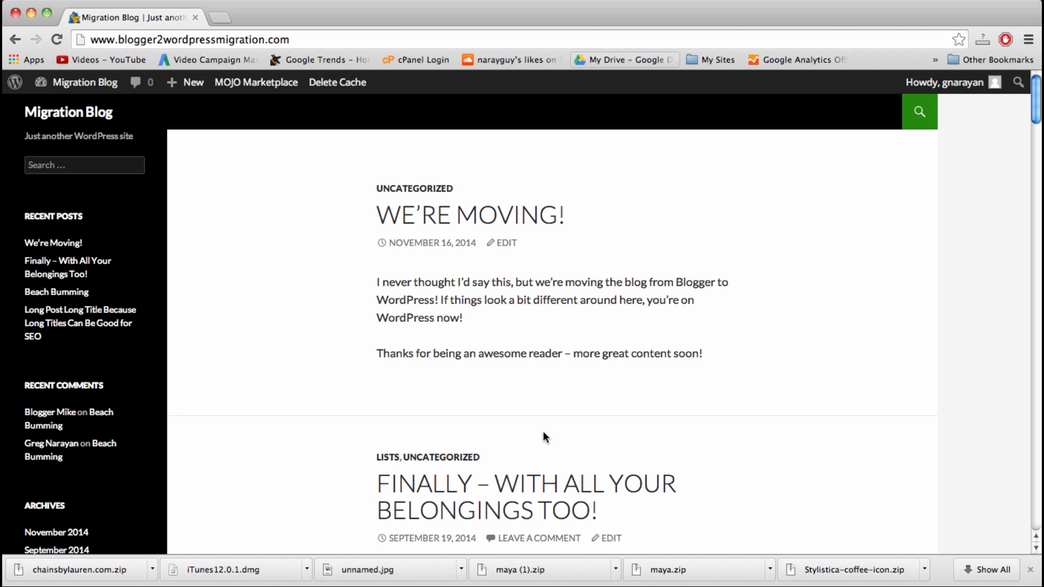
mouse_move(700, 419)
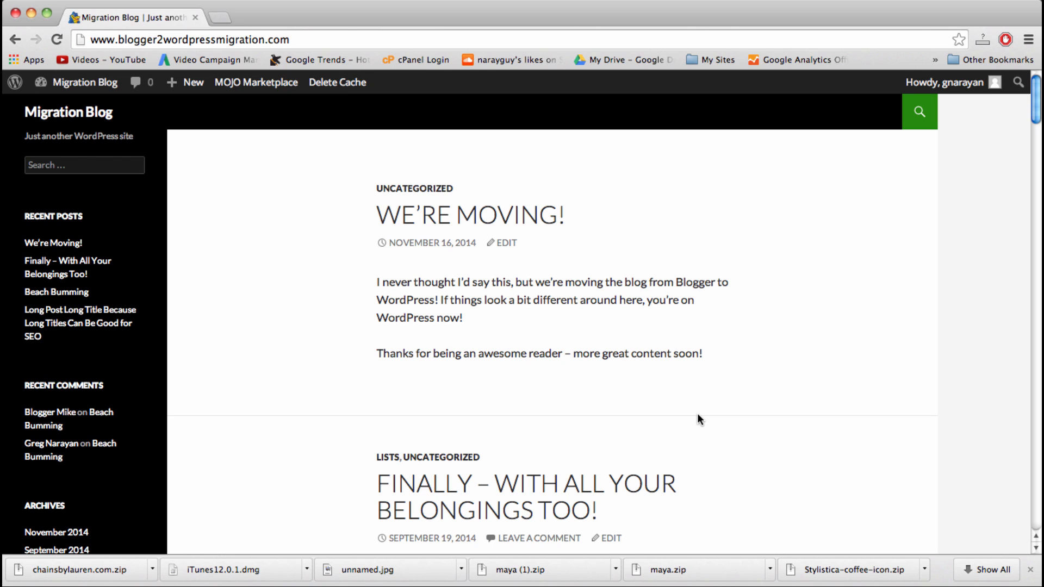
mouse_move(288, 186)
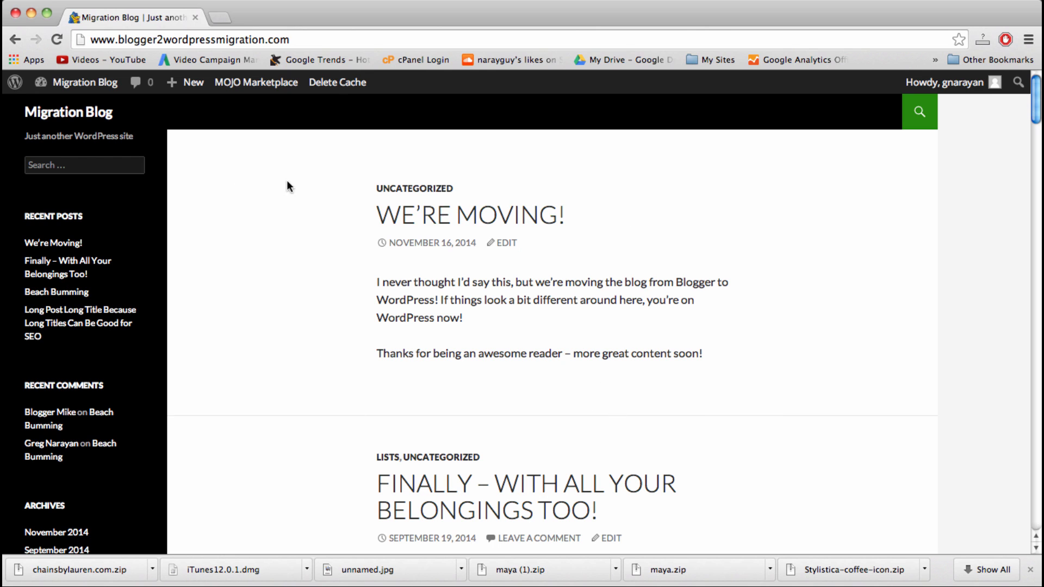
mouse_move(238, 218)
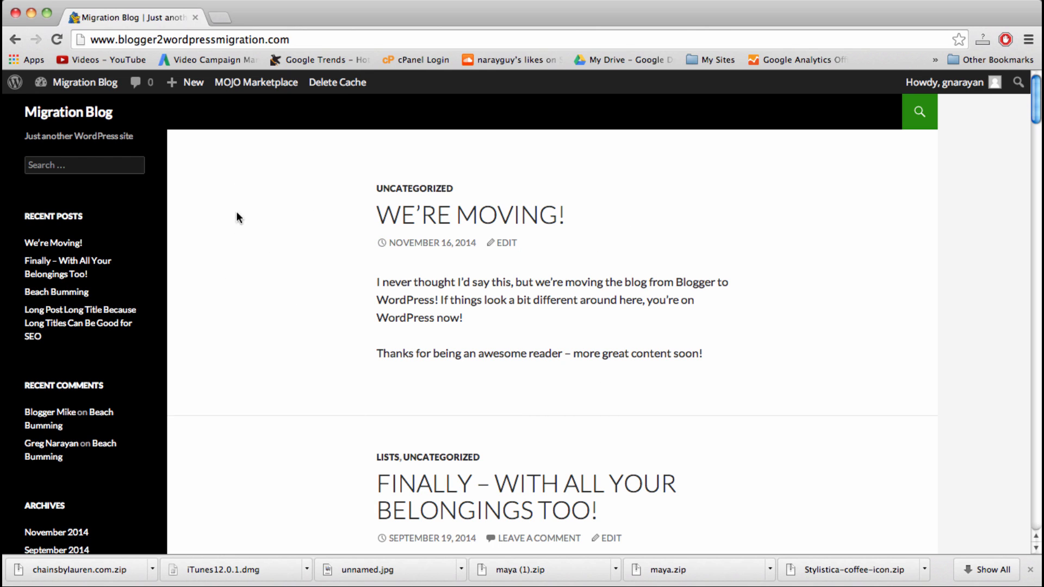
mouse_move(458, 160)
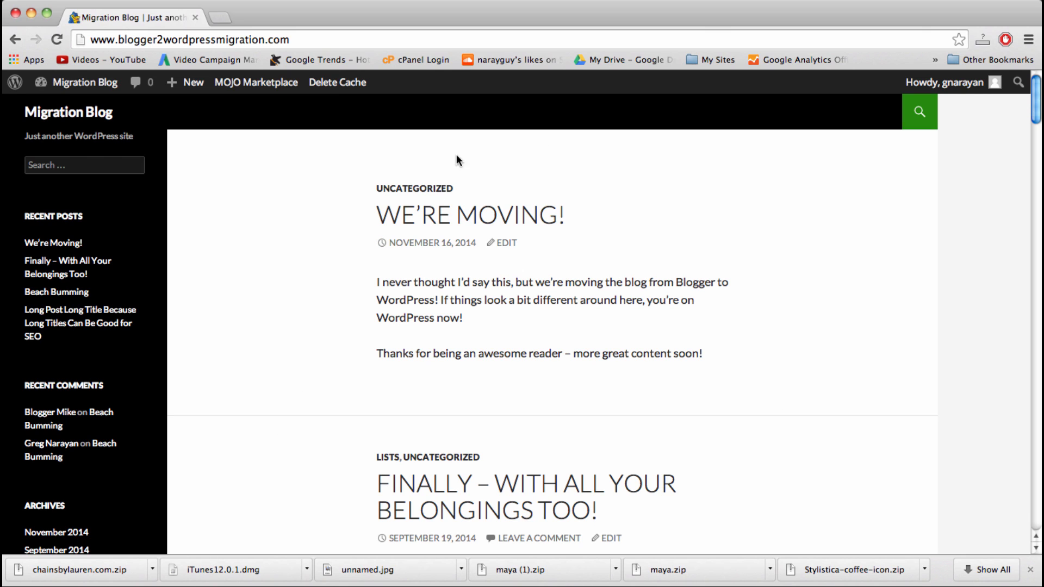
mouse_move(519, 392)
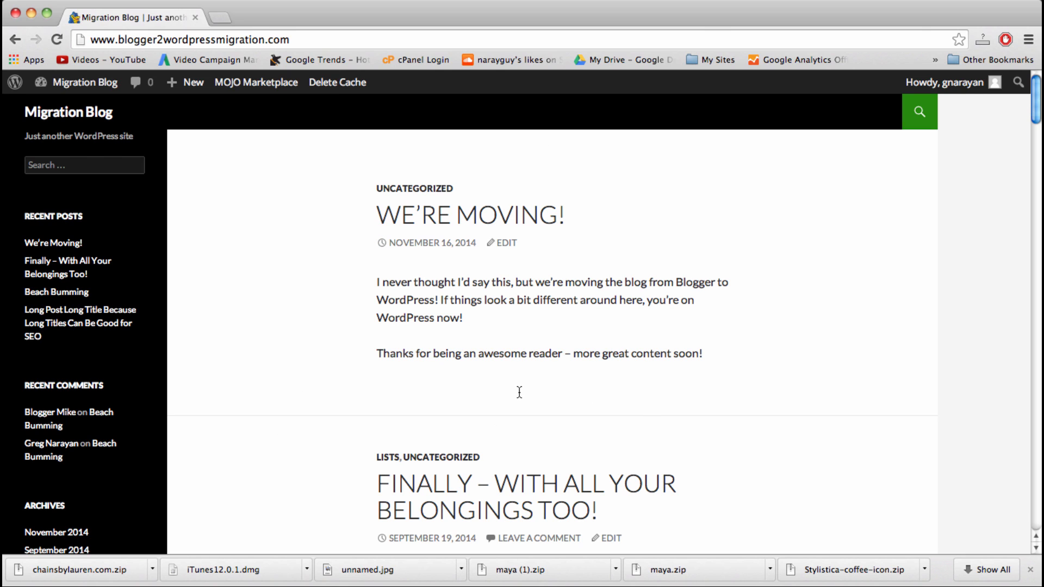
mouse_move(413, 305)
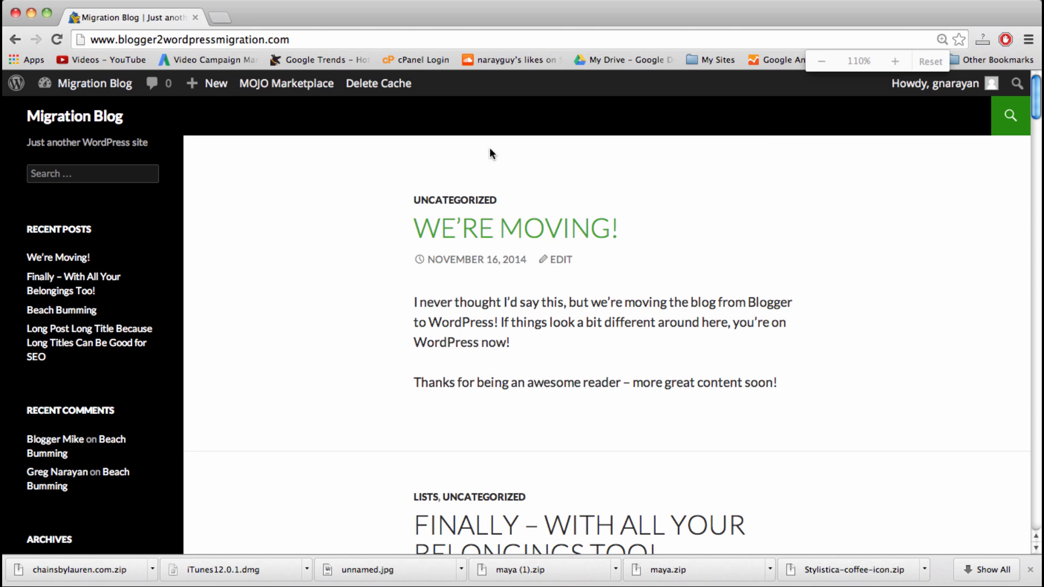
Step: Go from the site-name menu to Appearance > Themes and scroll the installed themes
left_click(822, 60)
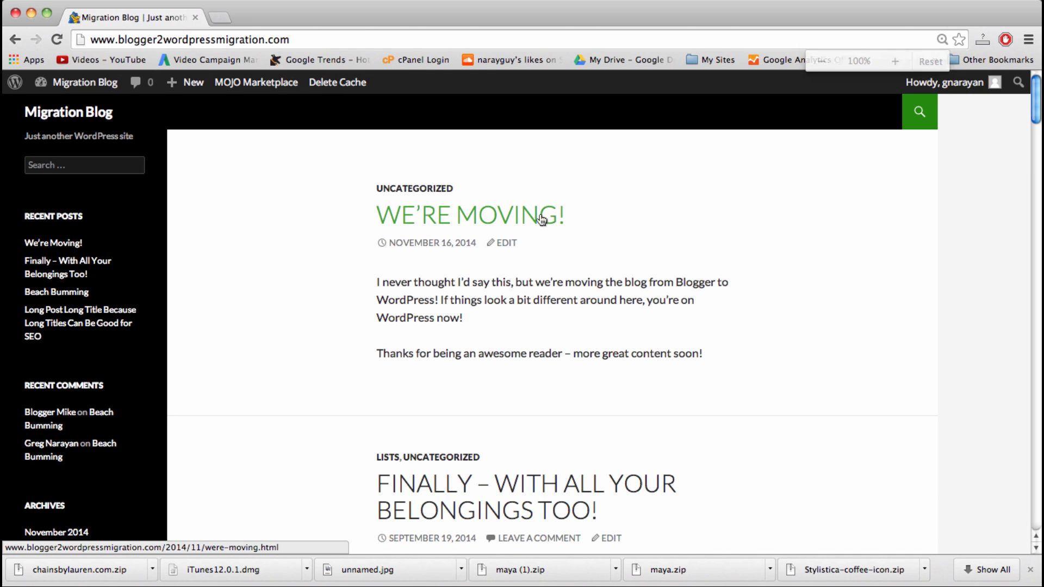
left_click(85, 82)
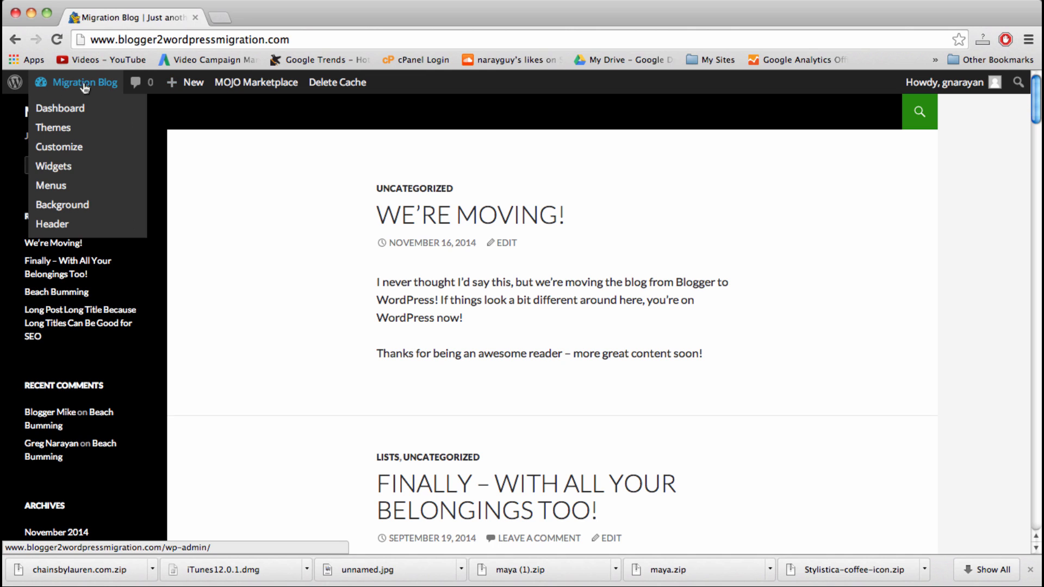
left_click(60, 107)
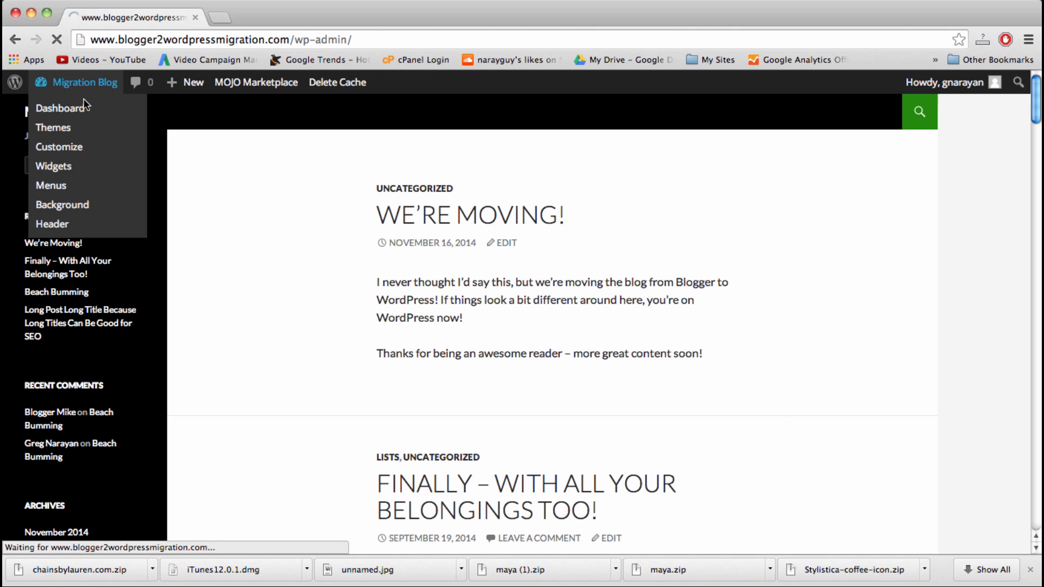
left_click(62, 107)
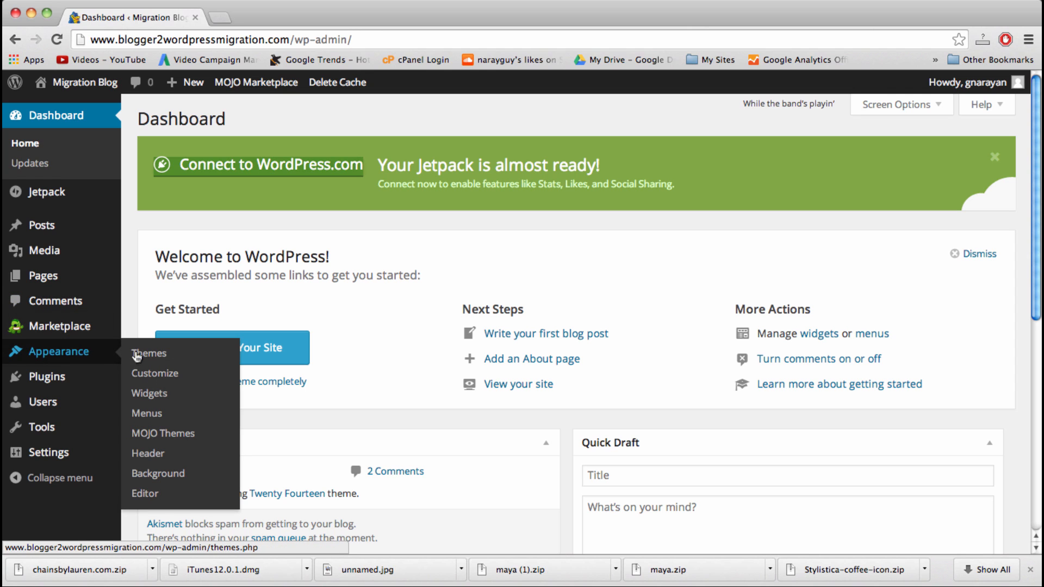
left_click(148, 353)
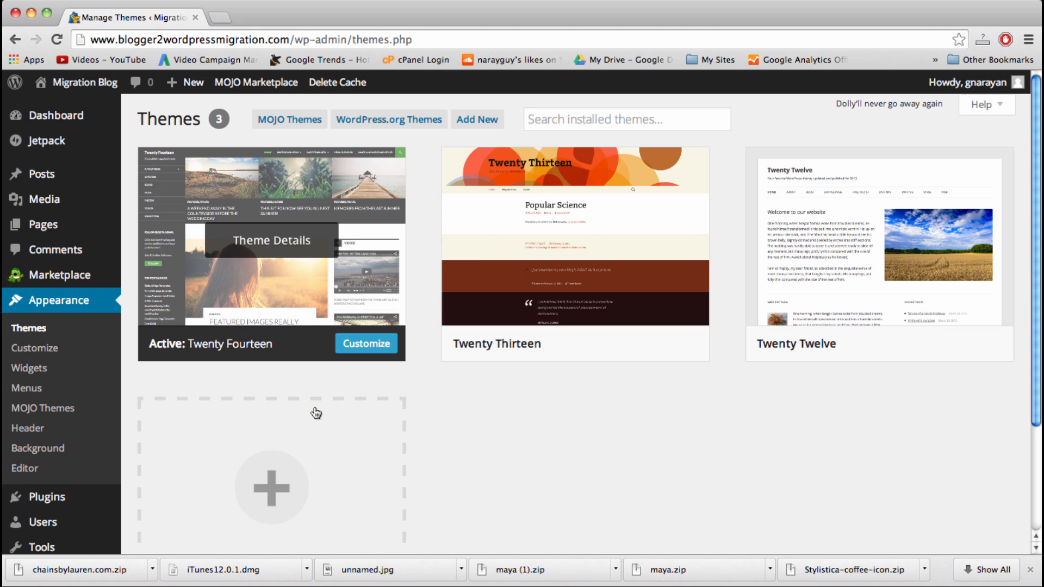
scroll("down", 3)
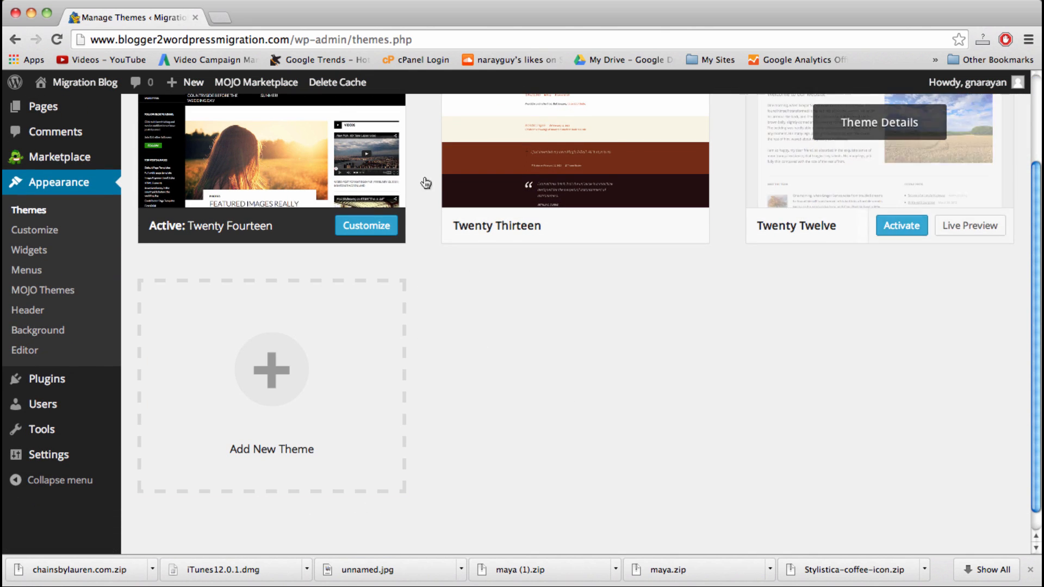
scroll("up", 3)
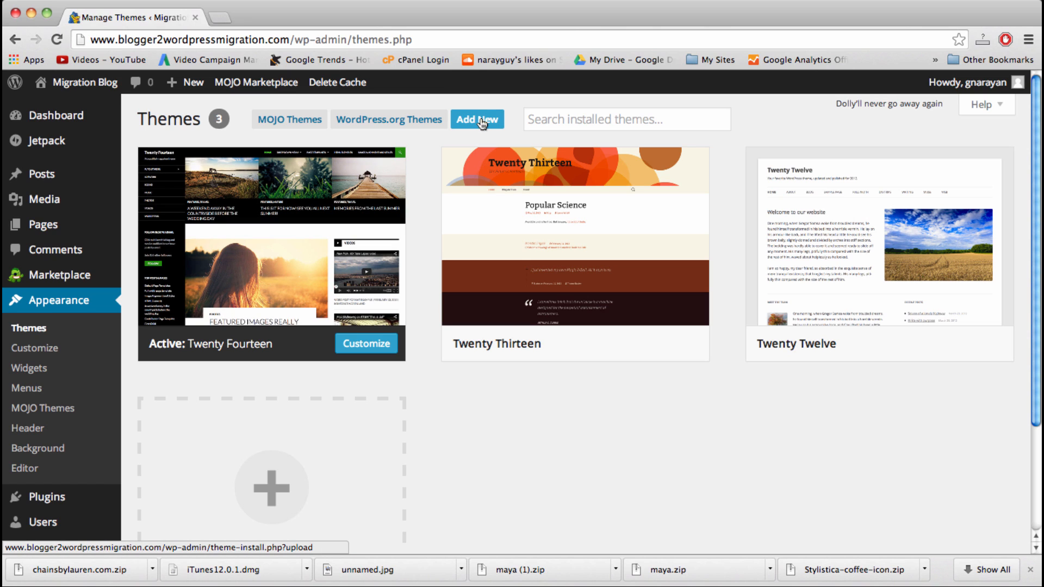
Step: Browse the theme directory and search for 'photography'
left_click(477, 119)
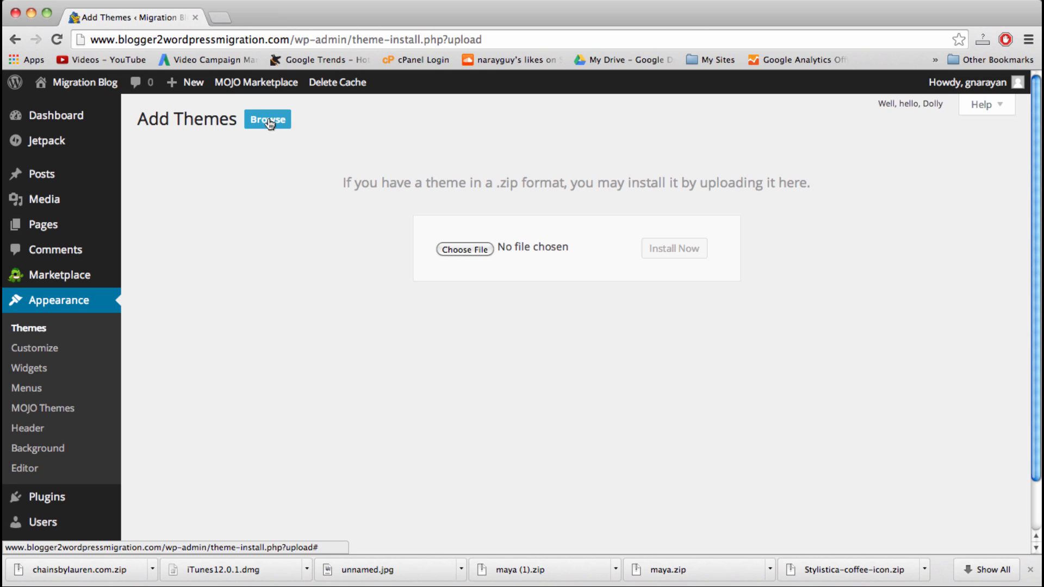
left_click(267, 118)
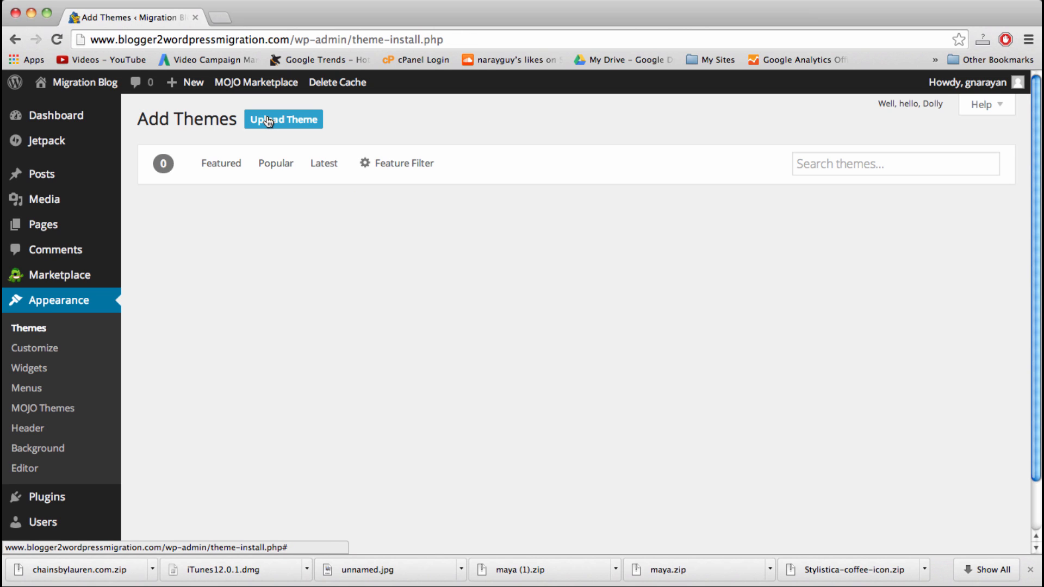
mouse_move(632, 197)
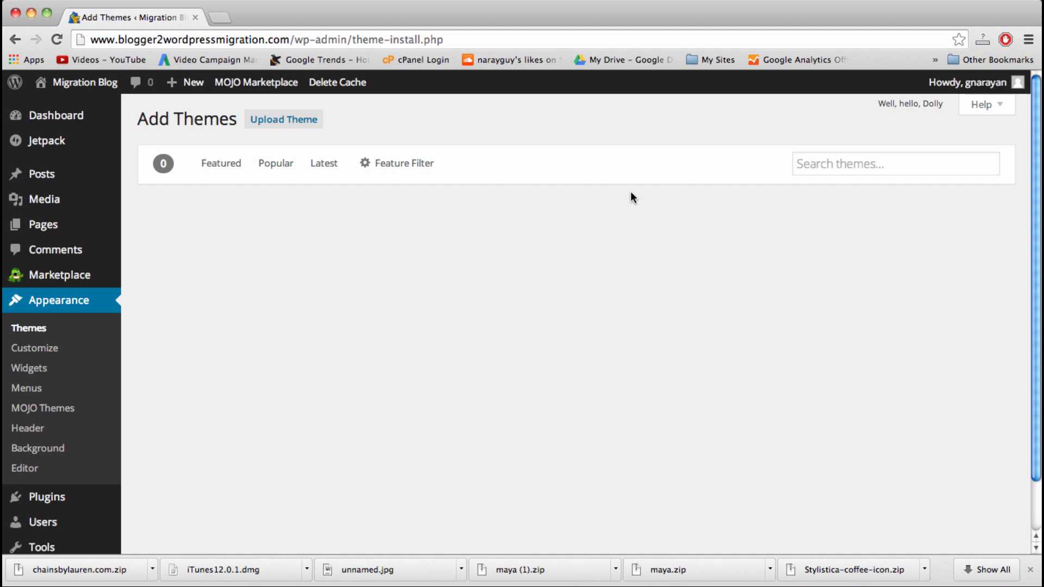
left_click(895, 164)
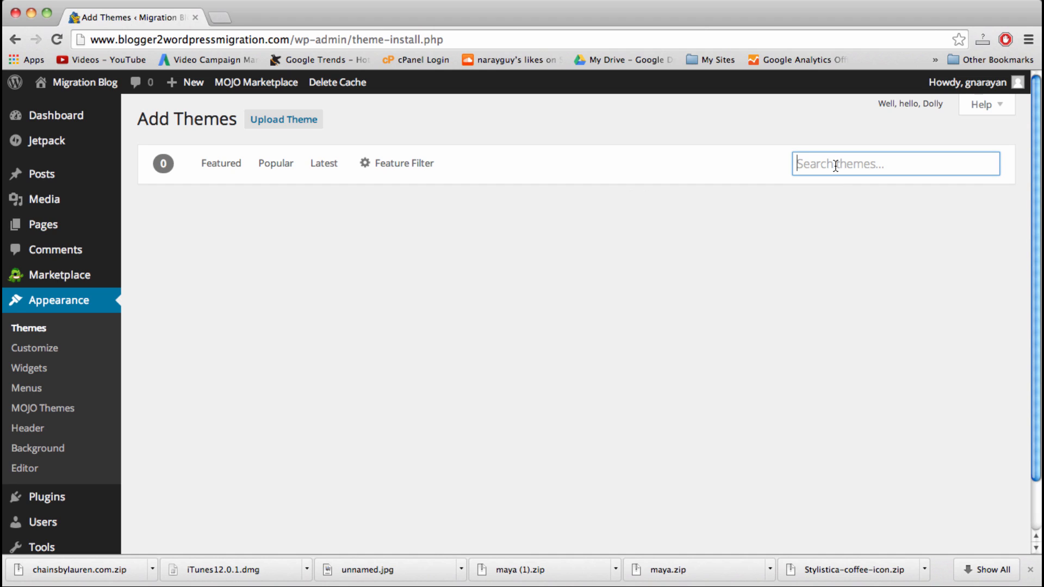
type("phot")
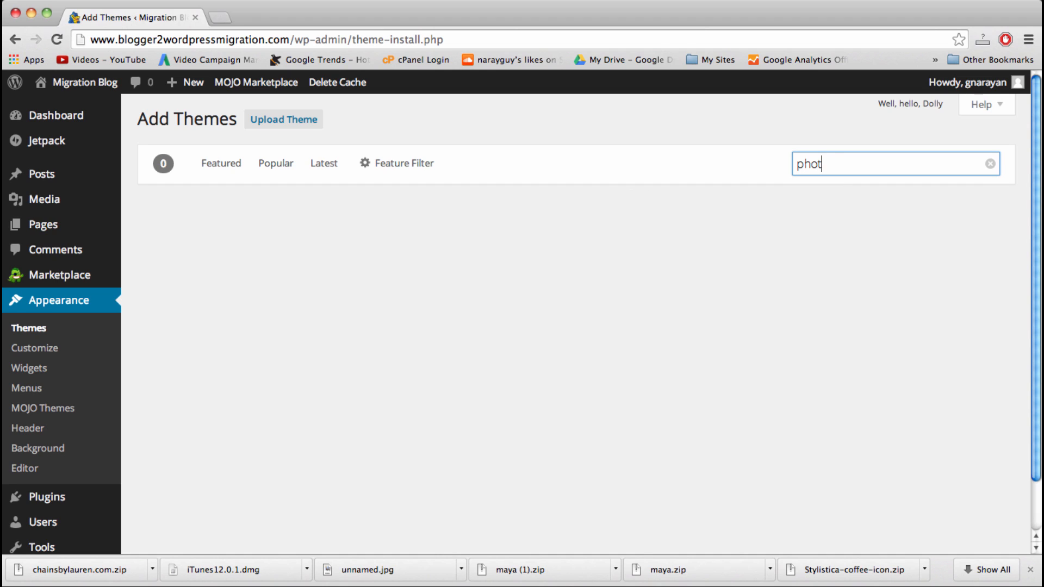
type("ography")
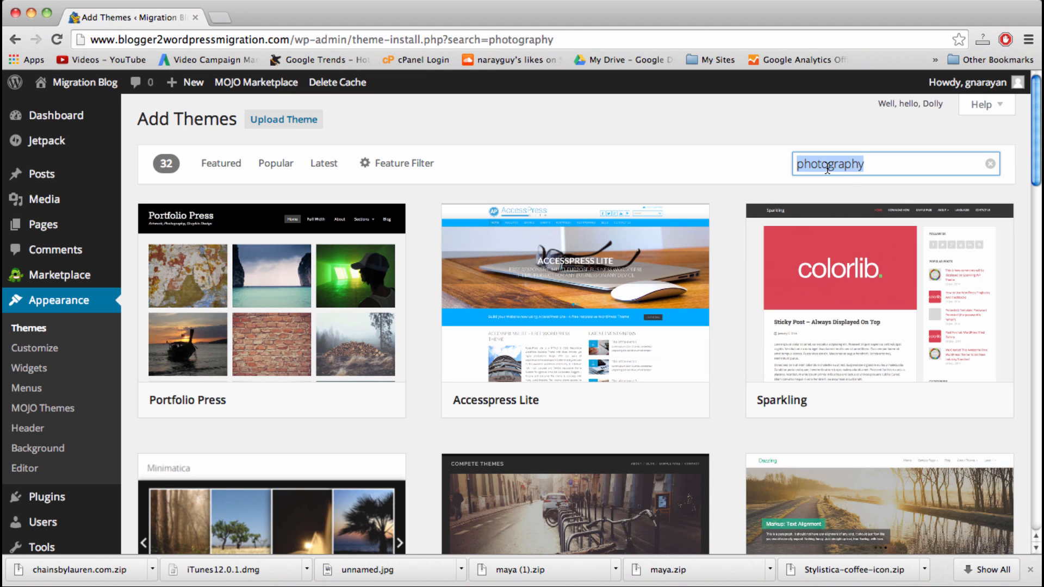
Step: Search the theme directory for 'ecommerce' and scroll through the results
type("e")
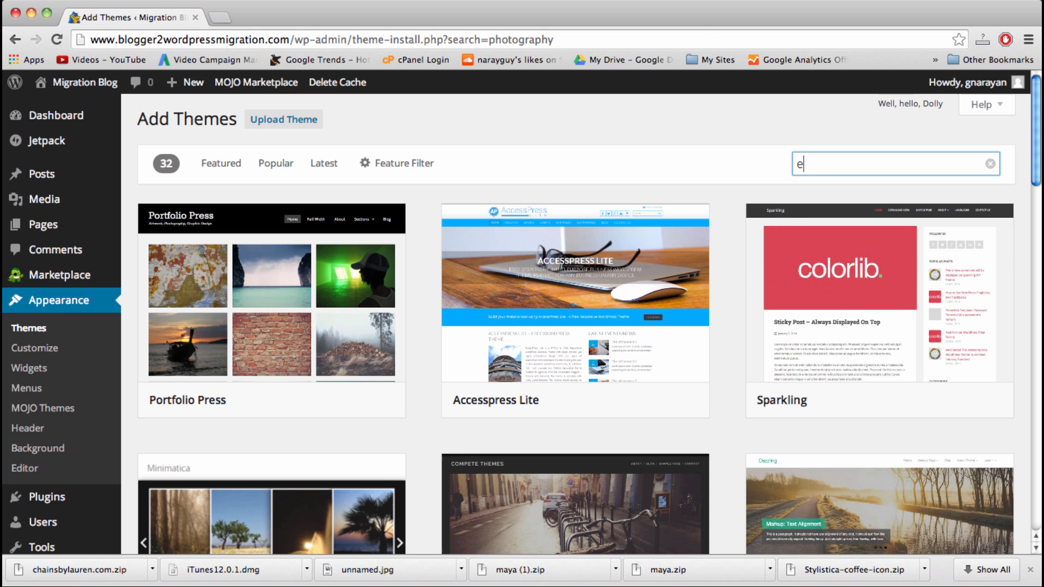
type("commerce")
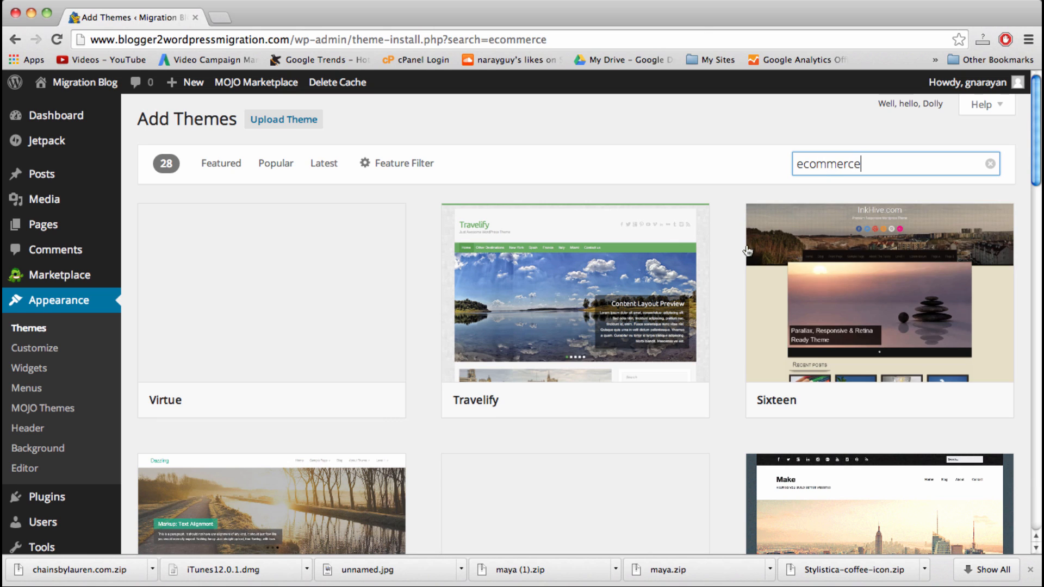
scroll("down", 3)
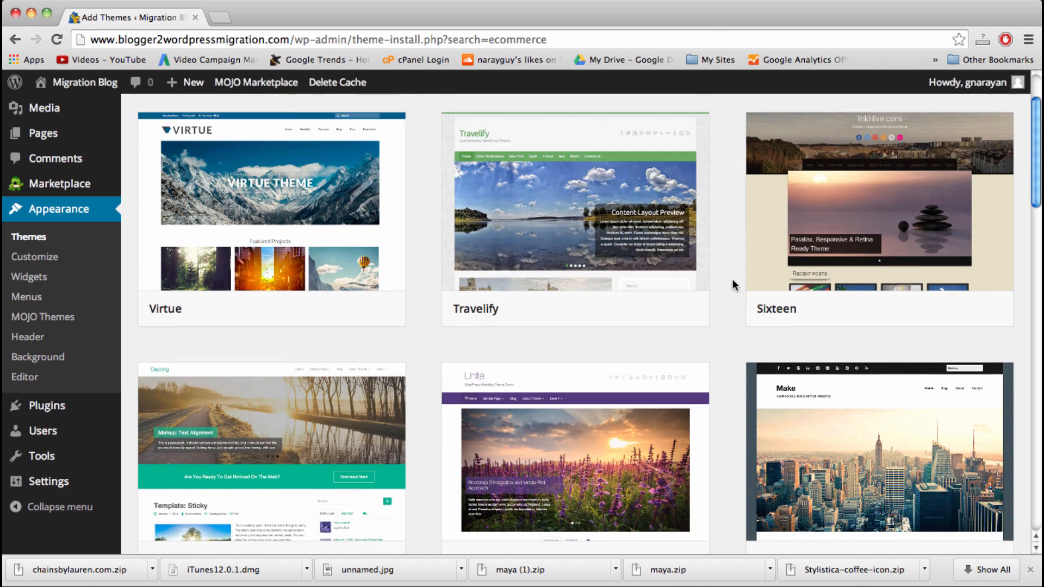
scroll("down", 3)
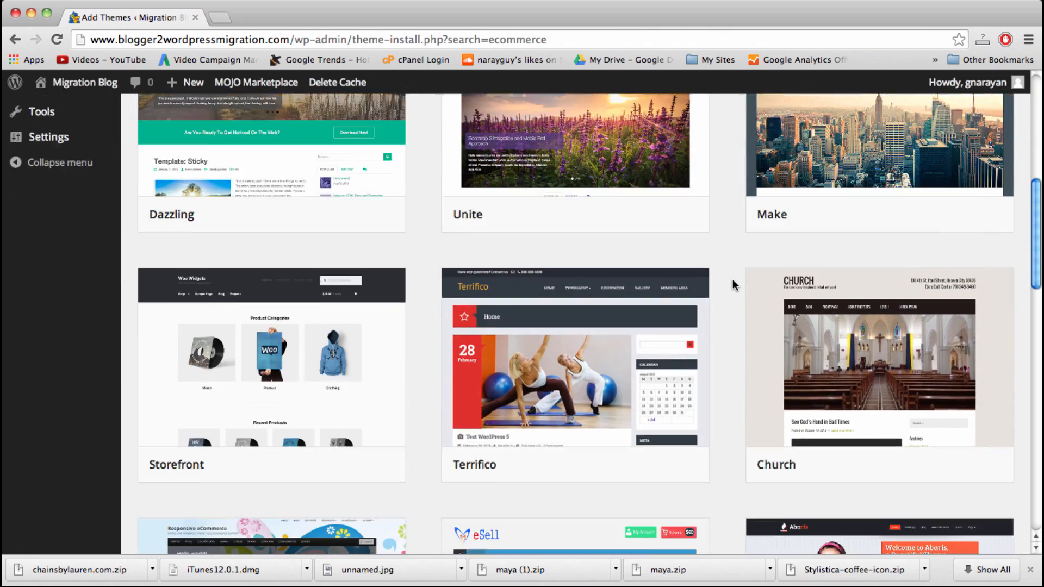
scroll("down", 3)
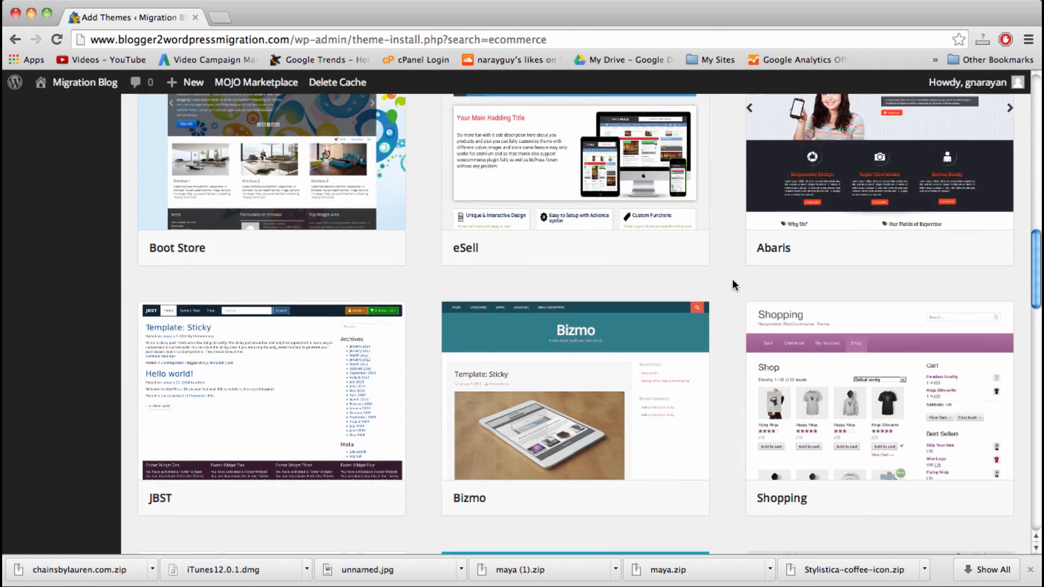
scroll("up", 3)
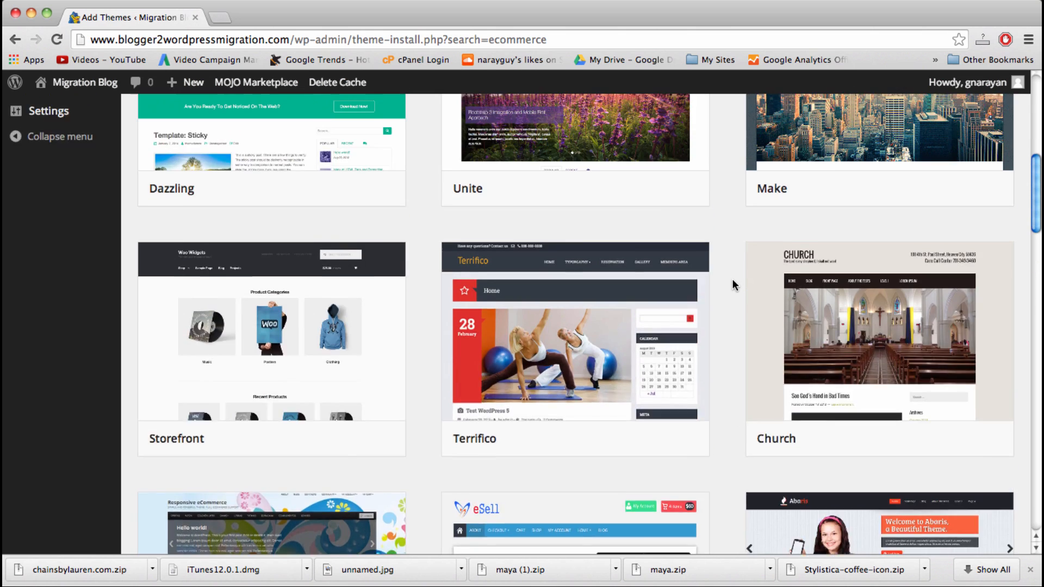
scroll("up", 3)
type("fitness")
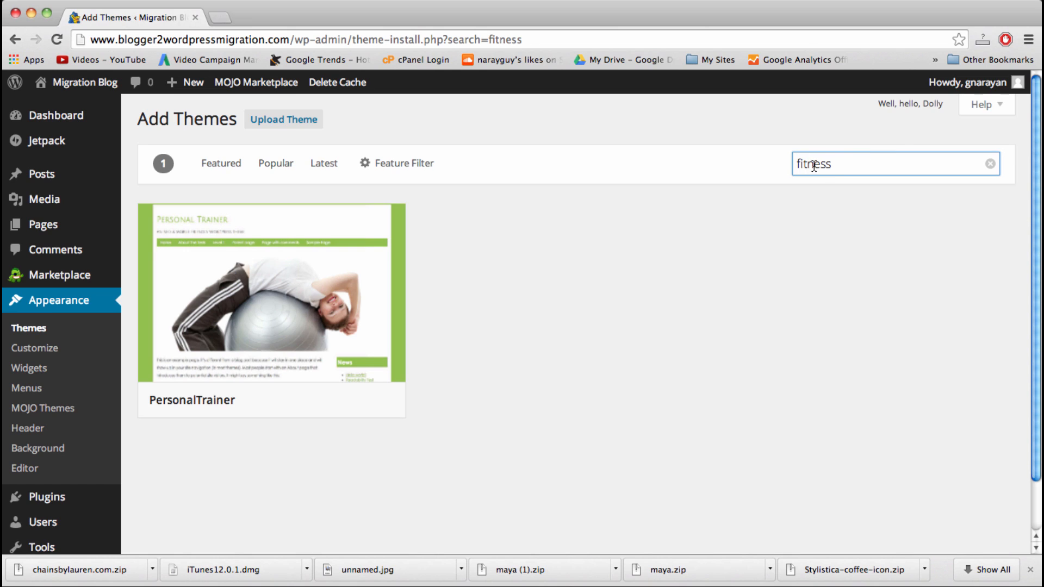
Step: Search themes for 'health' and scroll through the 8 matching themes
type("heal")
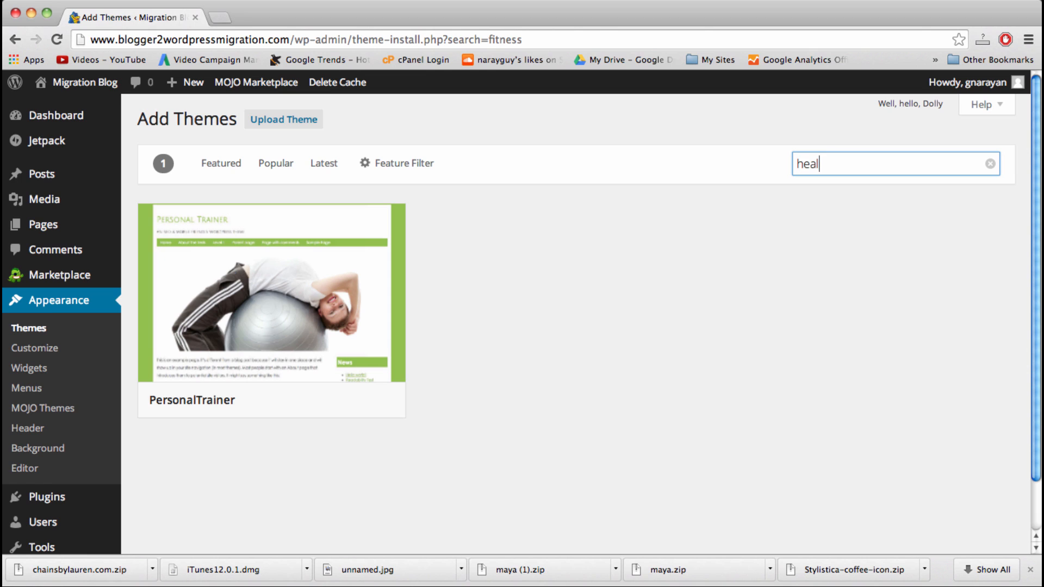
type("th")
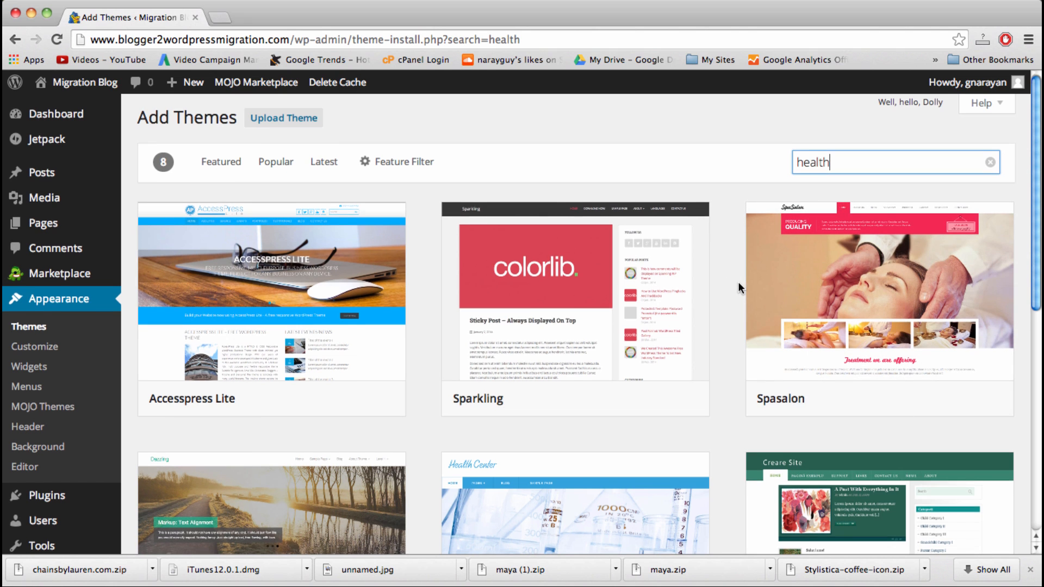
scroll("down", 3)
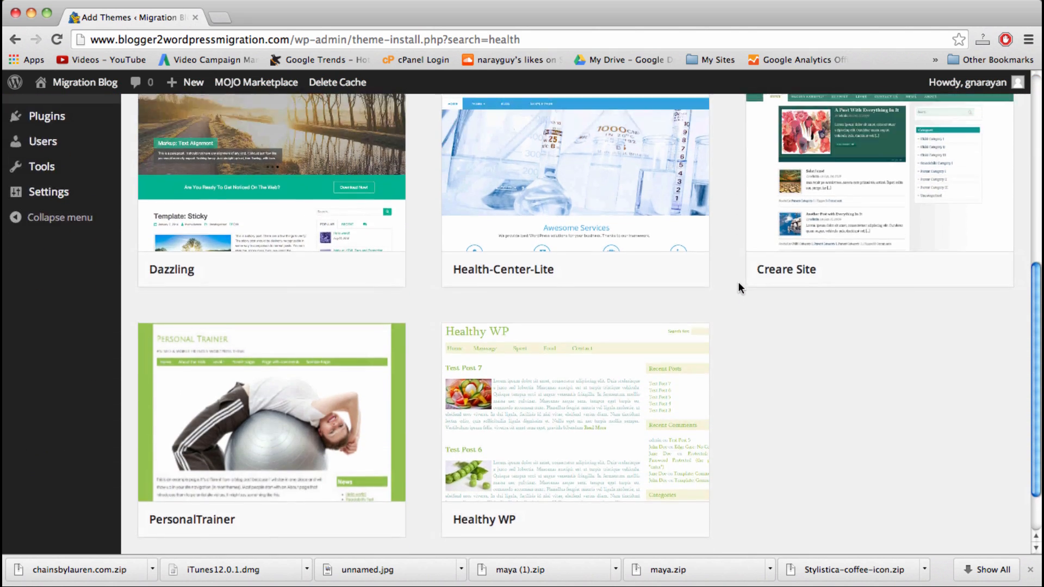
scroll("up", 3)
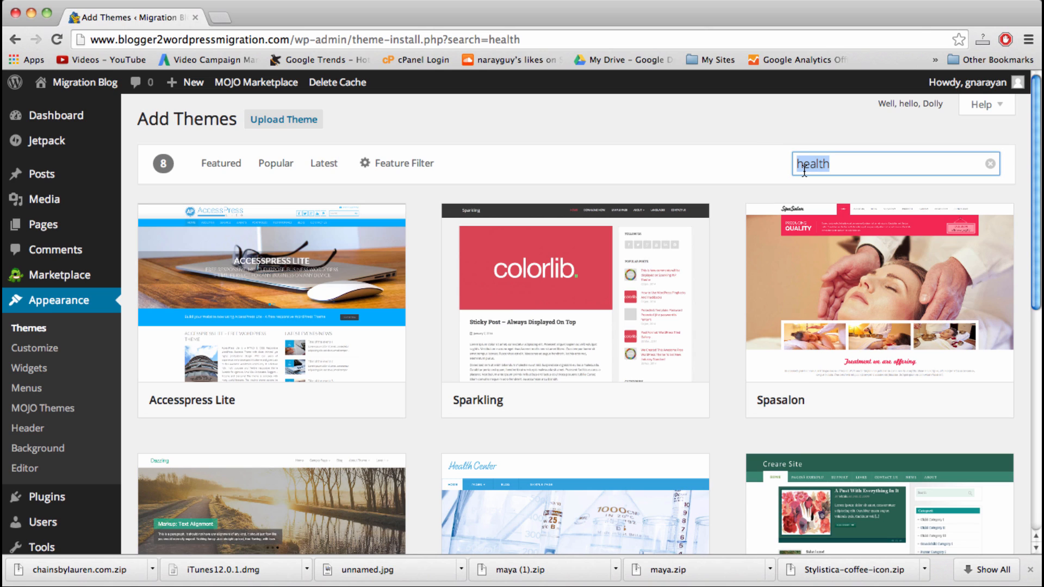
Step: Run a theme search for 'simple catch'
type("simp")
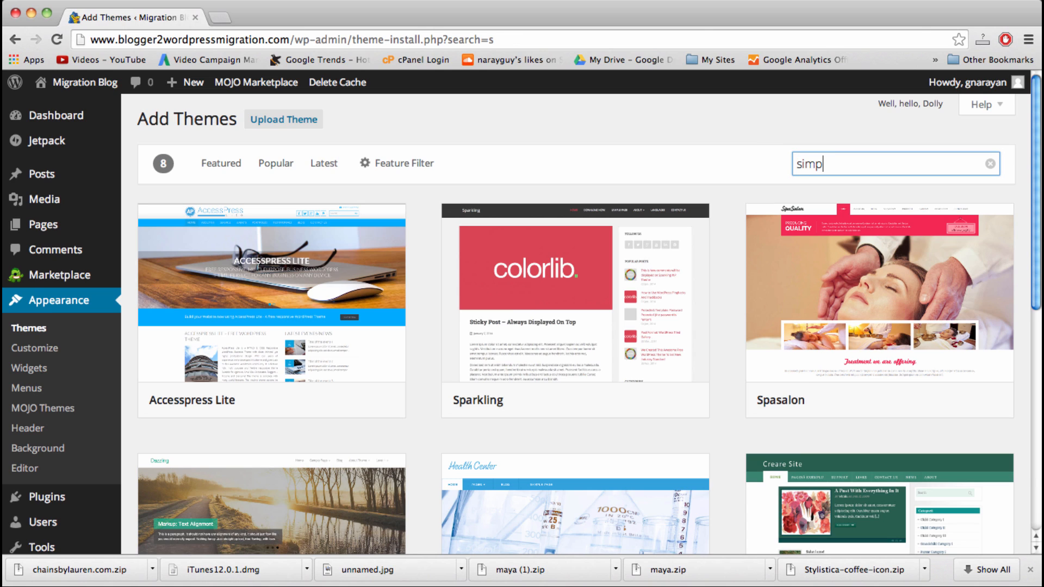
type("le catch")
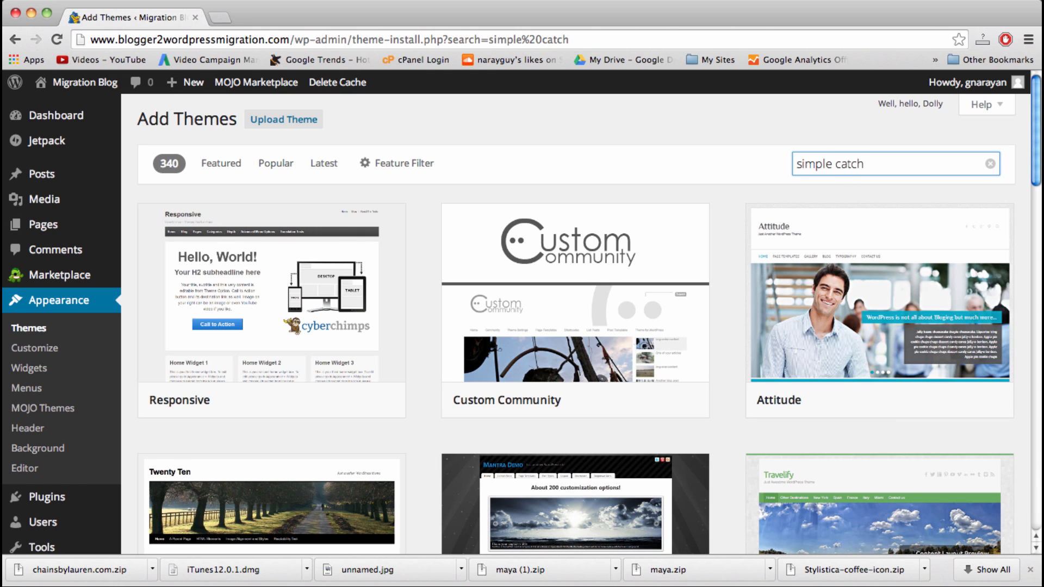
key("Return")
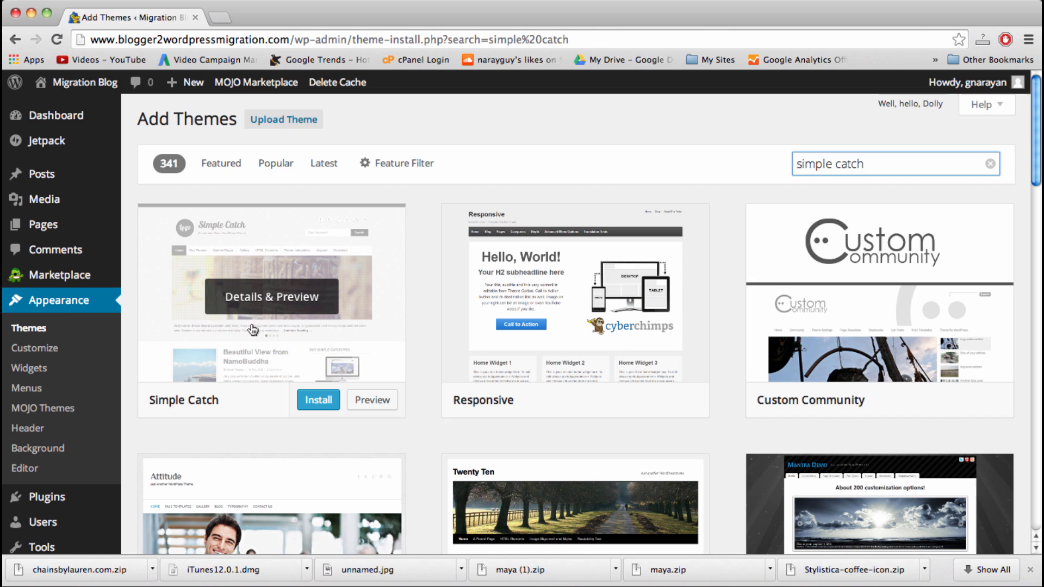
mouse_move(261, 302)
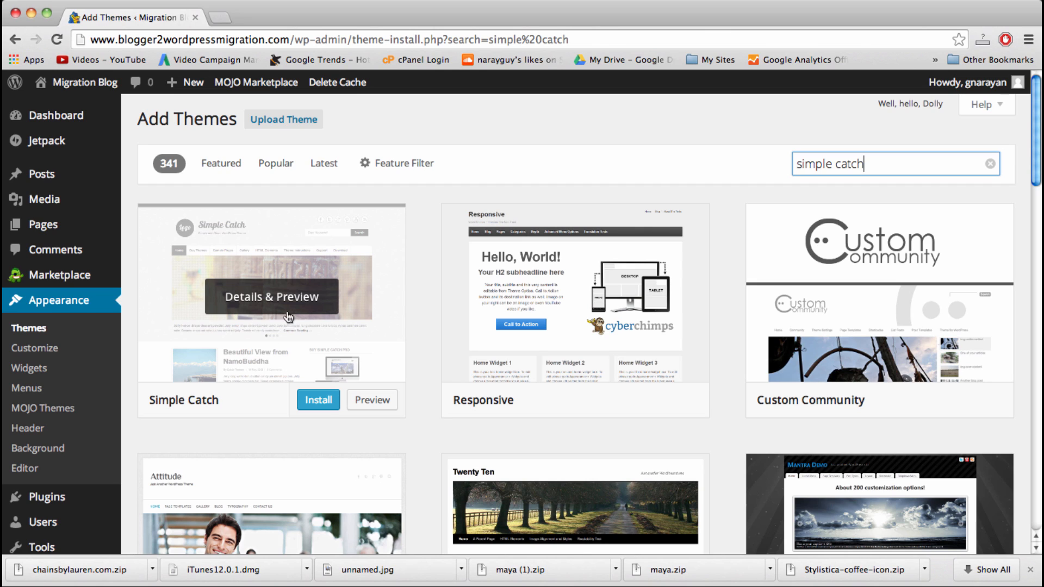
mouse_move(279, 316)
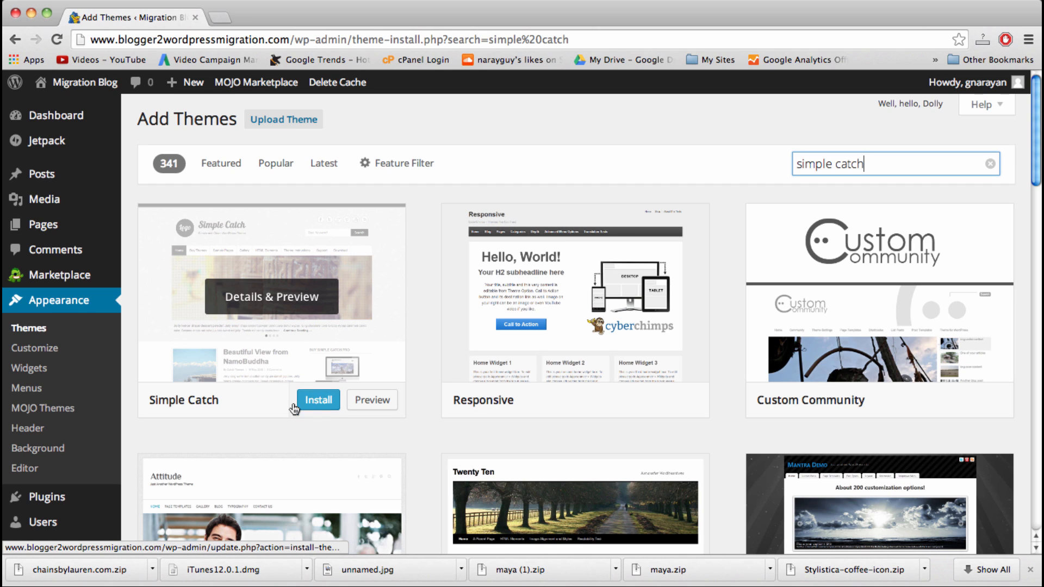
Step: Install and activate Simple Catch 2.7.4, then view the live blog
left_click(317, 400)
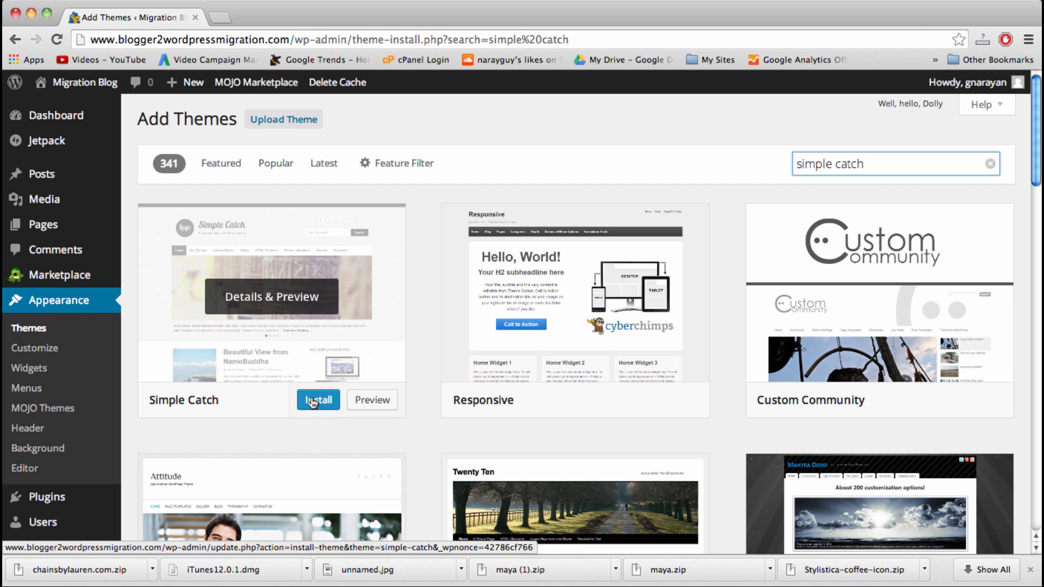
left_click(318, 400)
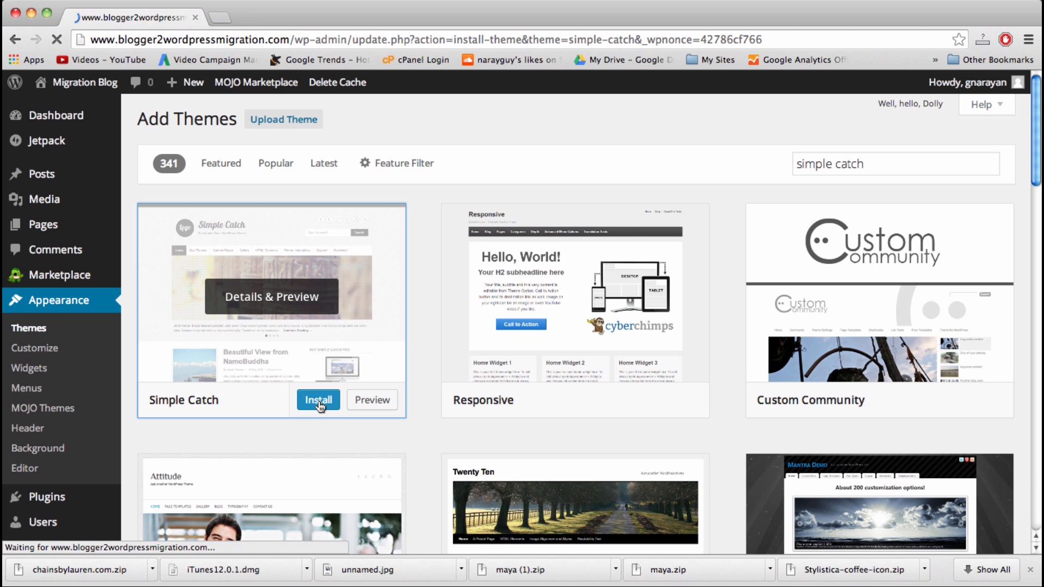
left_click(318, 401)
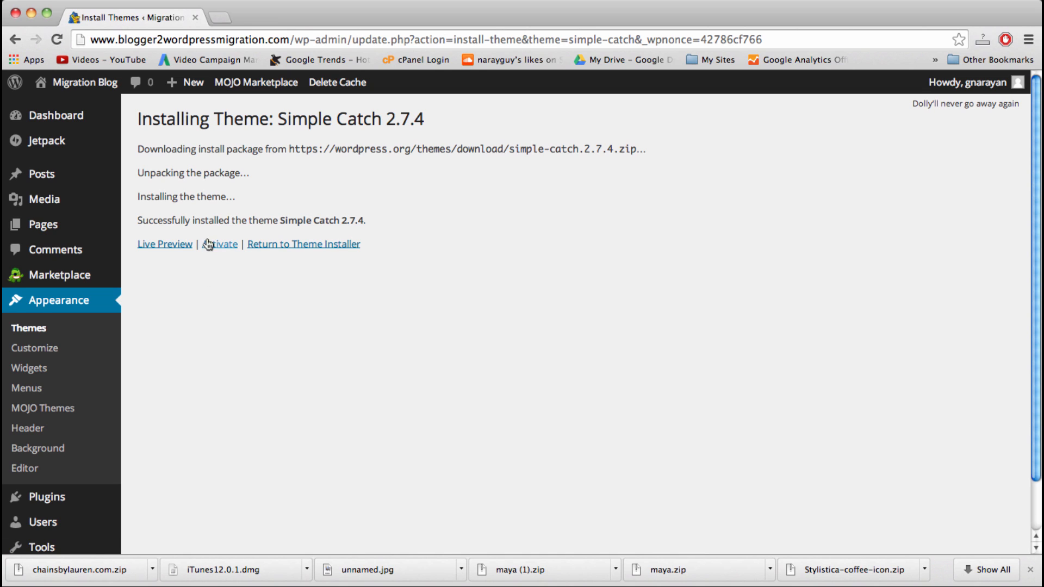
left_click(219, 244)
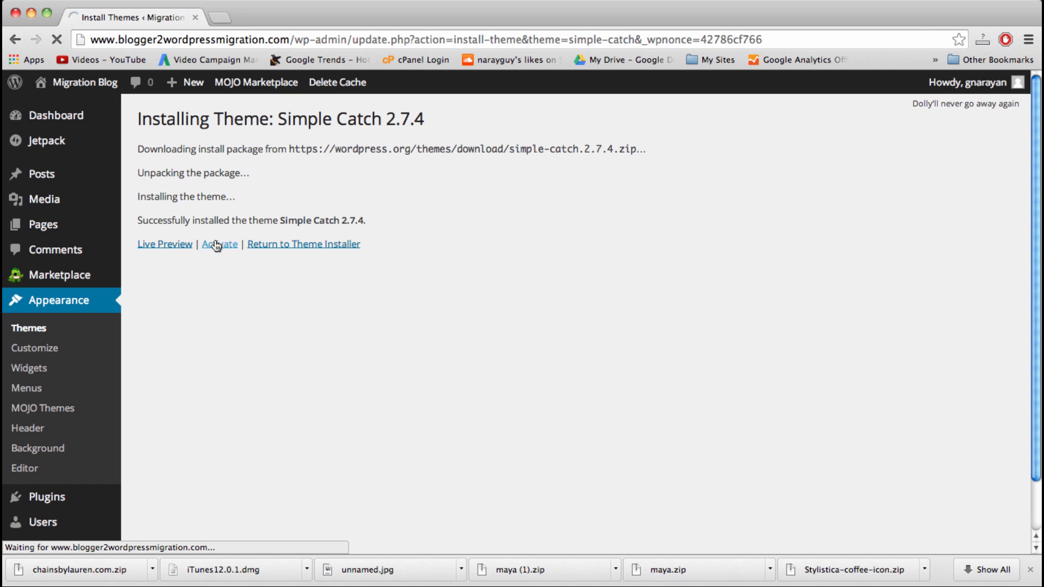
left_click(220, 244)
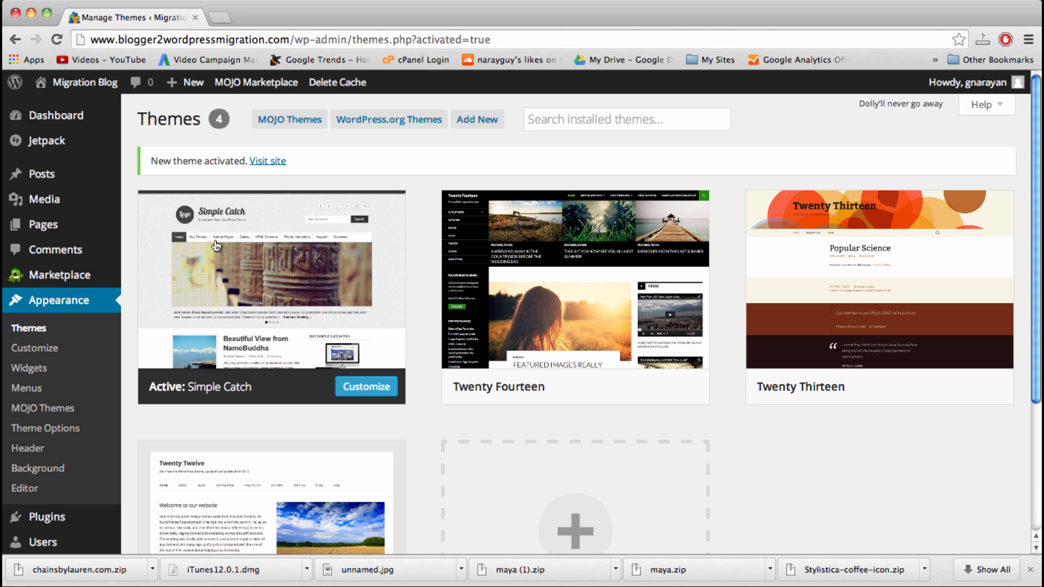
mouse_move(225, 18)
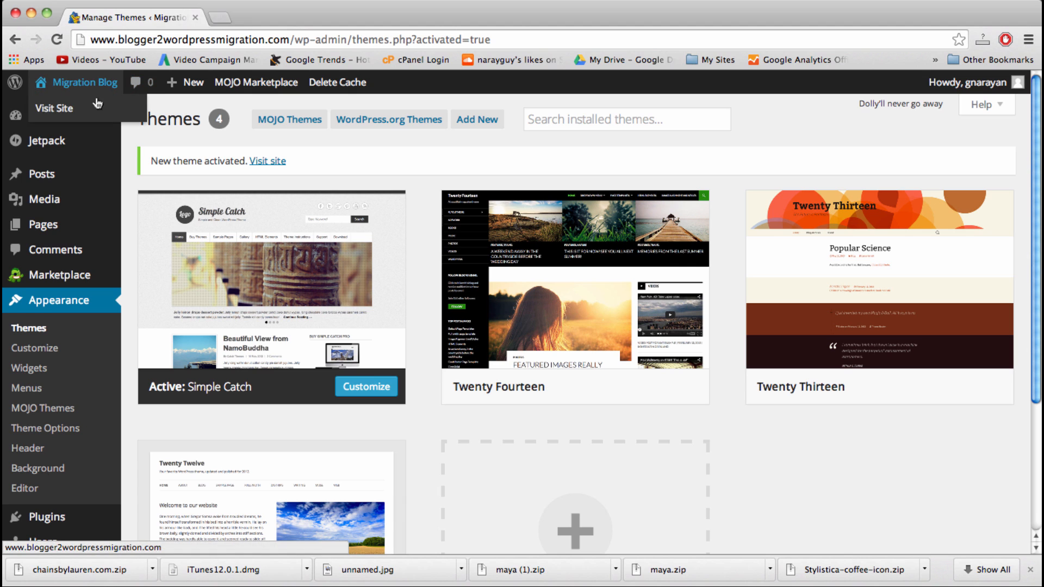
left_click(227, 17)
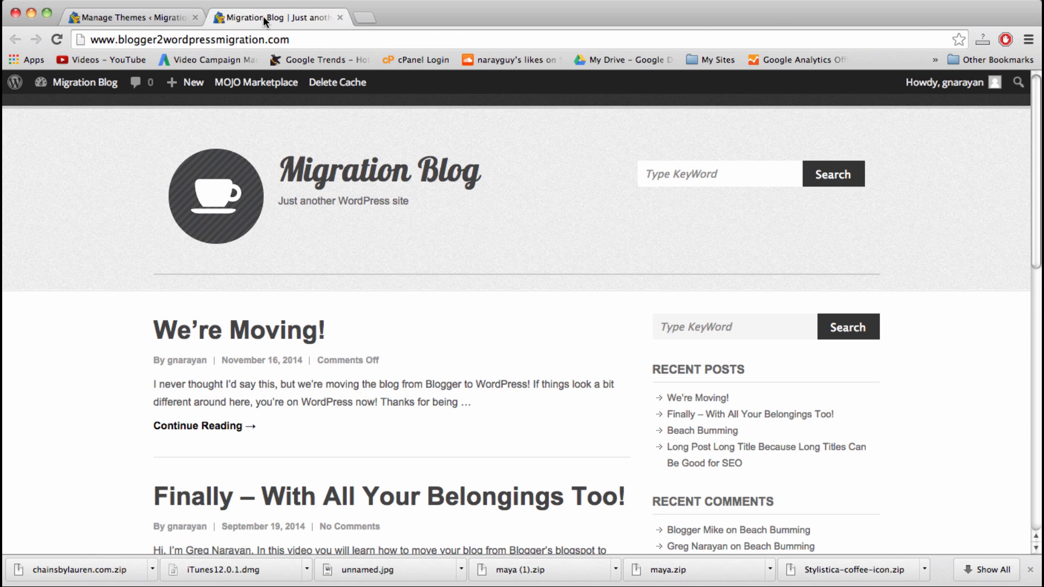
Step: Scroll the Simple Catch front page posts and try its keyword search field
scroll("down", 3)
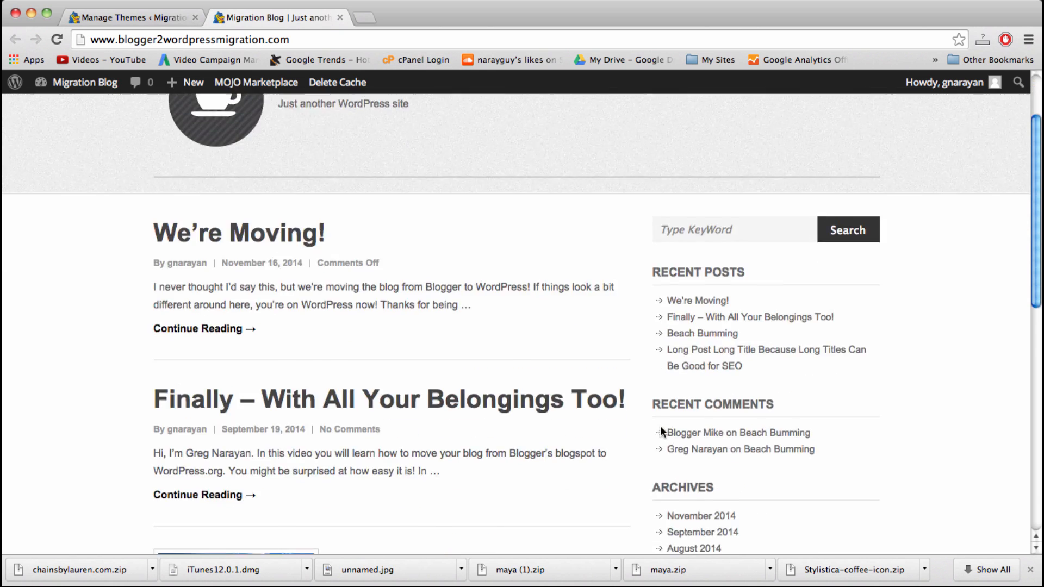
scroll("down", 3)
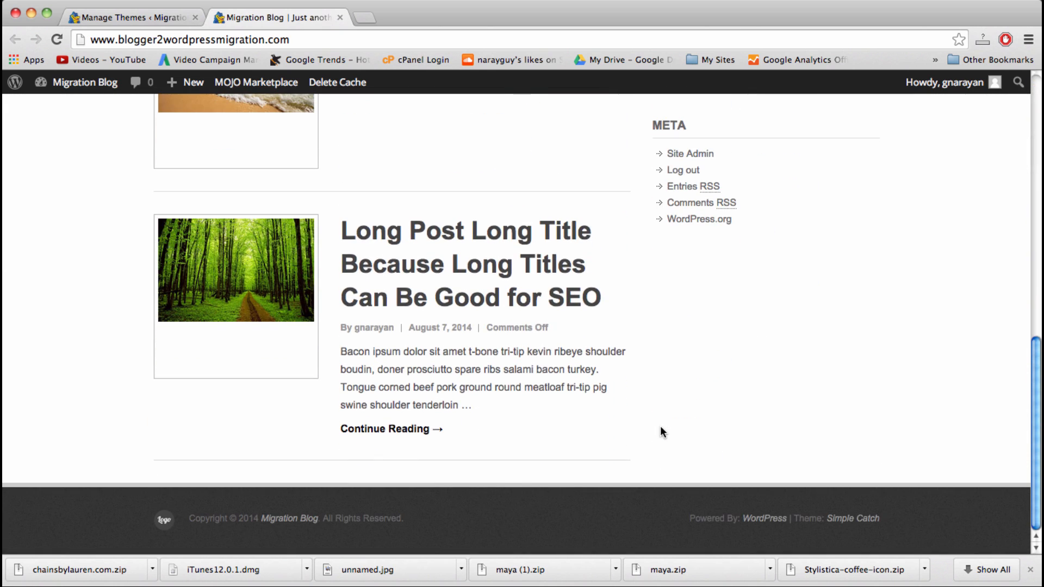
scroll("up", 3)
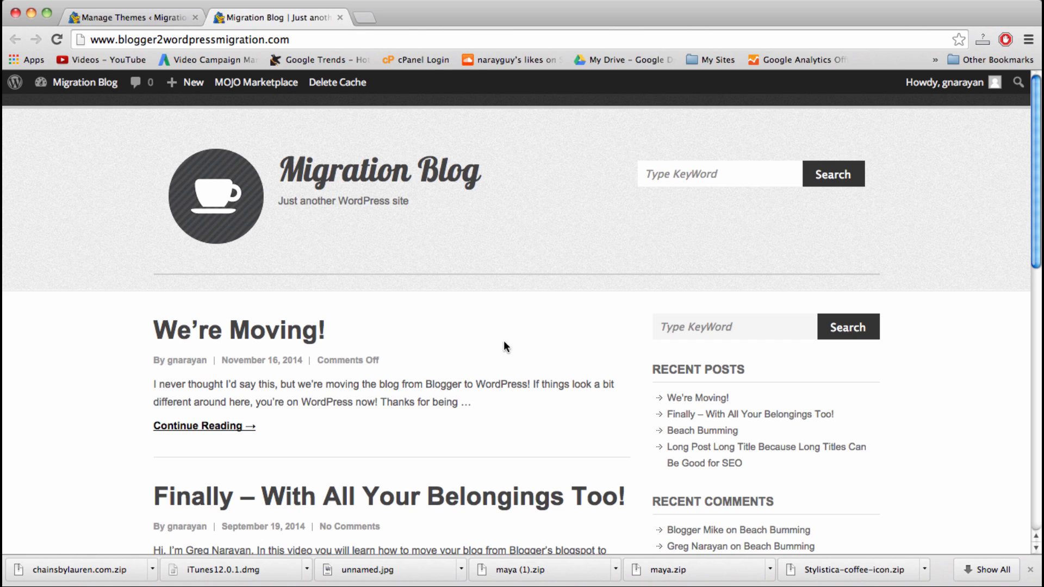
left_click(719, 173)
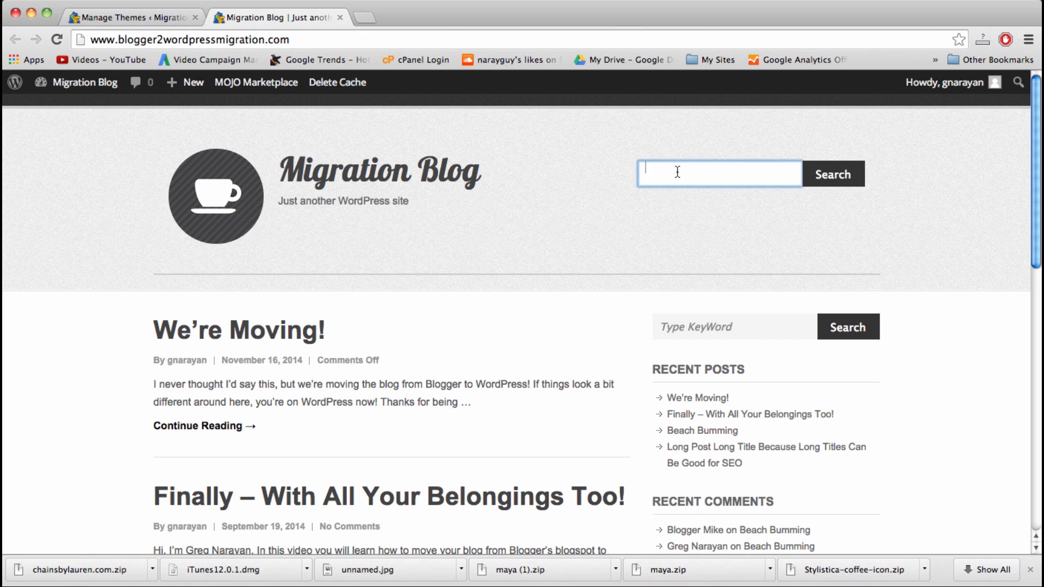
mouse_move(656, 336)
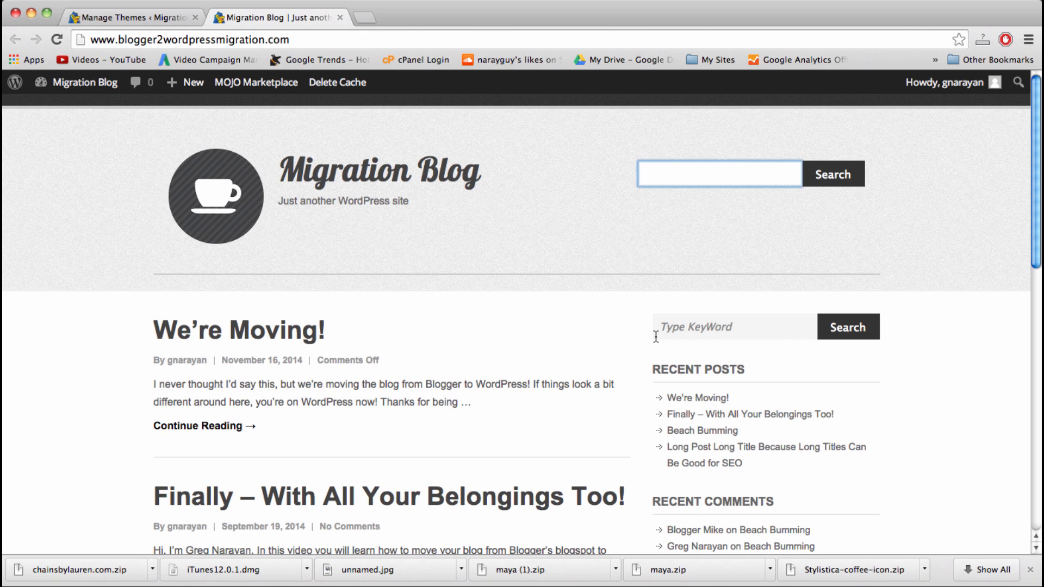
mouse_move(686, 327)
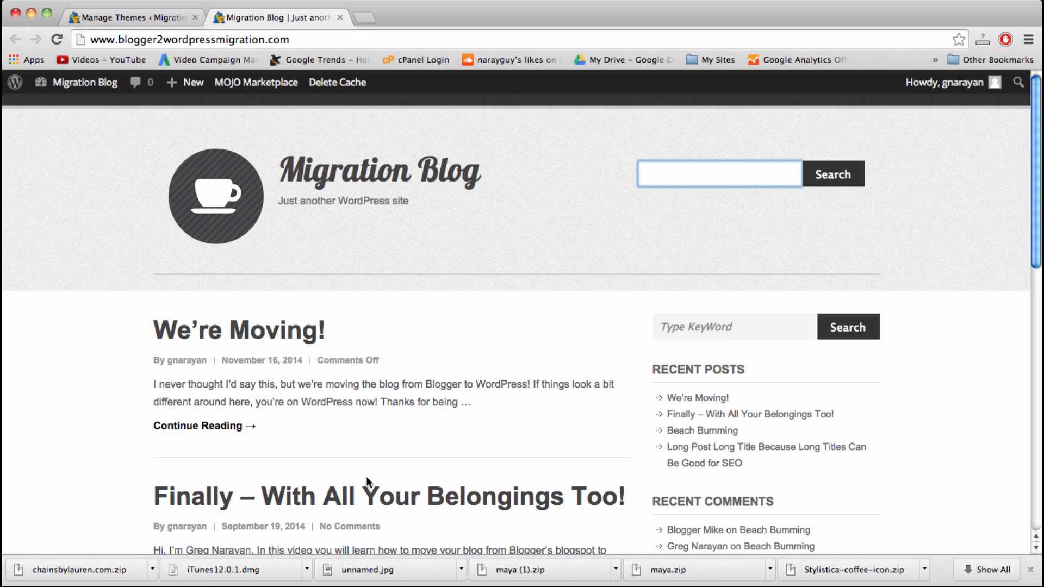
mouse_move(466, 443)
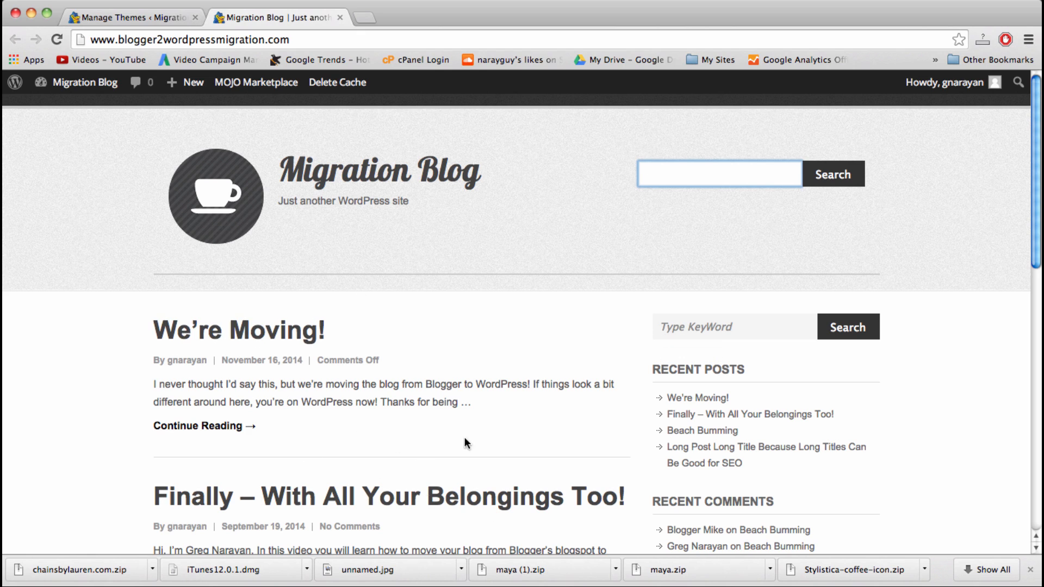
scroll("down", 3)
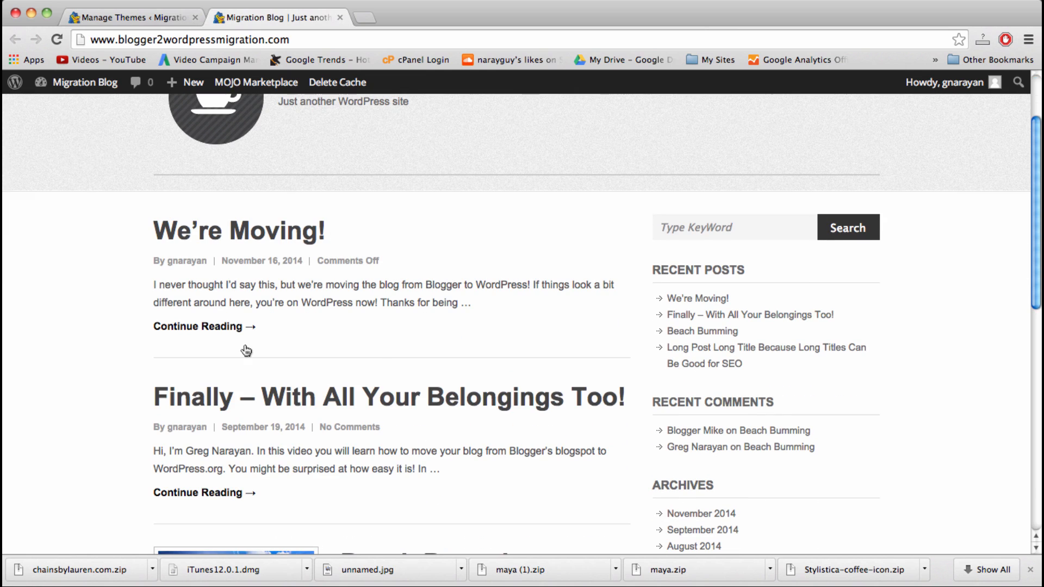
mouse_move(329, 300)
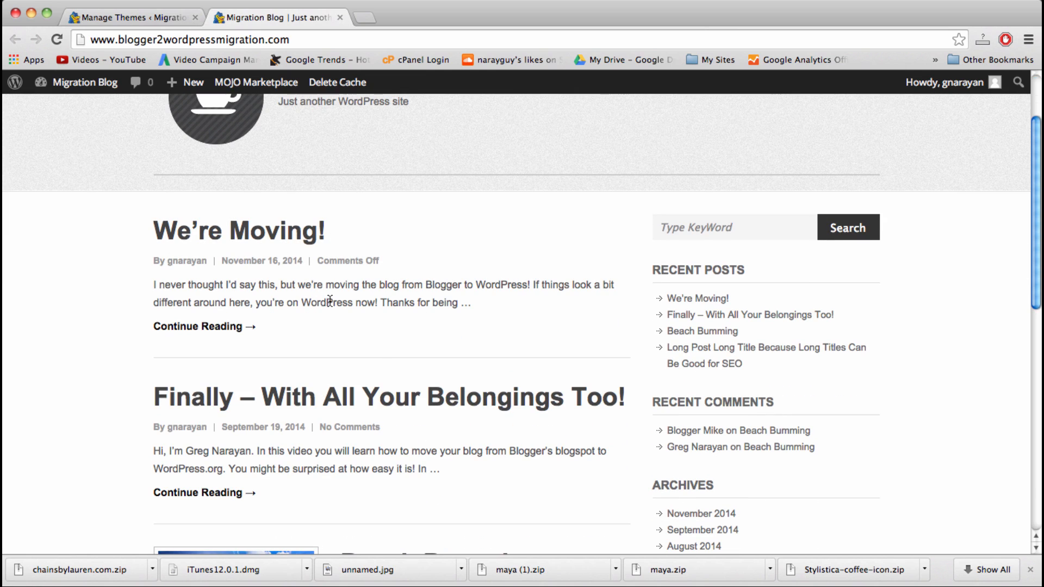
mouse_move(178, 270)
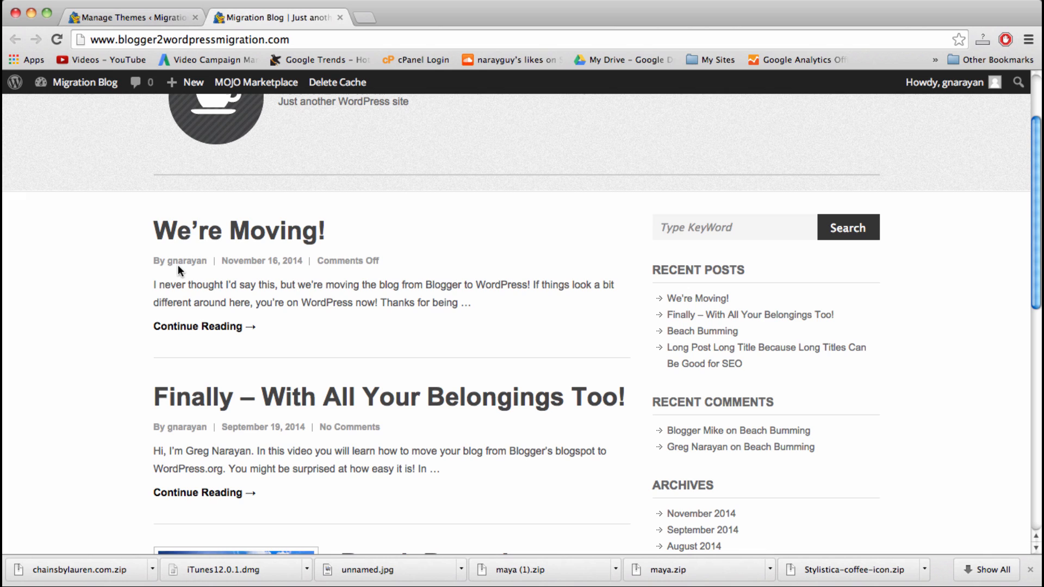
mouse_move(278, 264)
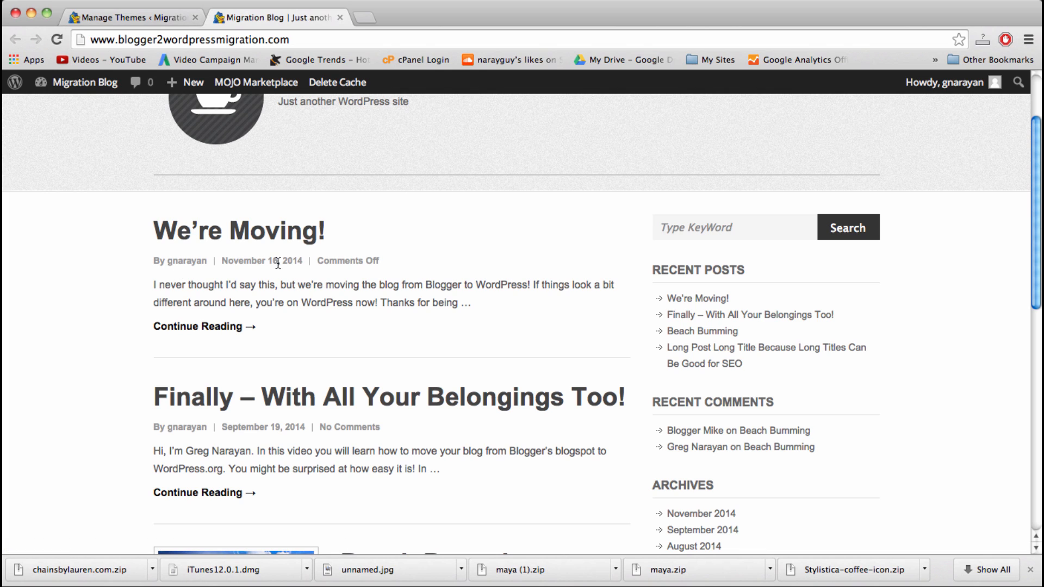
mouse_move(333, 245)
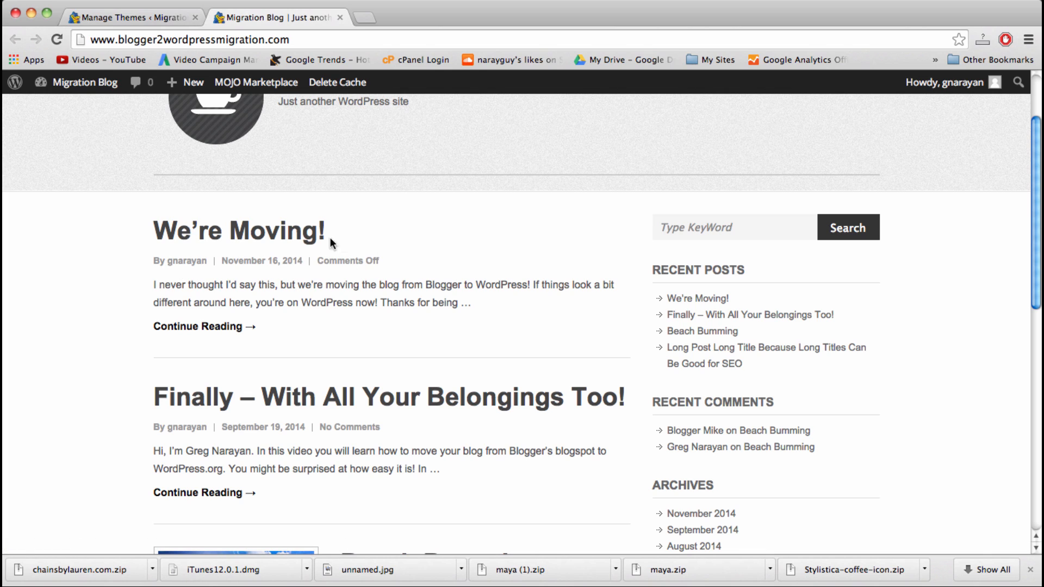
mouse_move(272, 399)
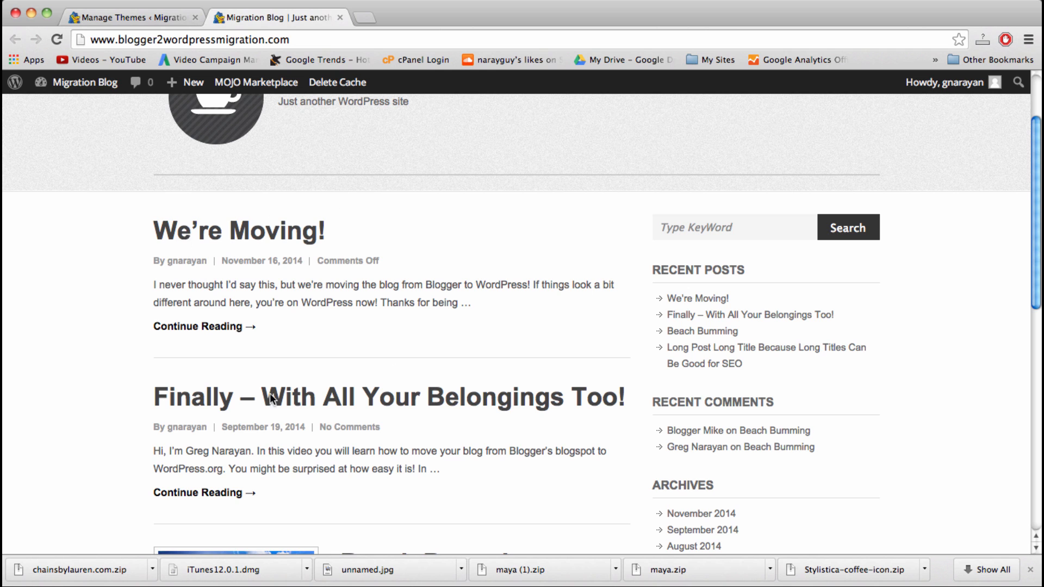
scroll("down", 3)
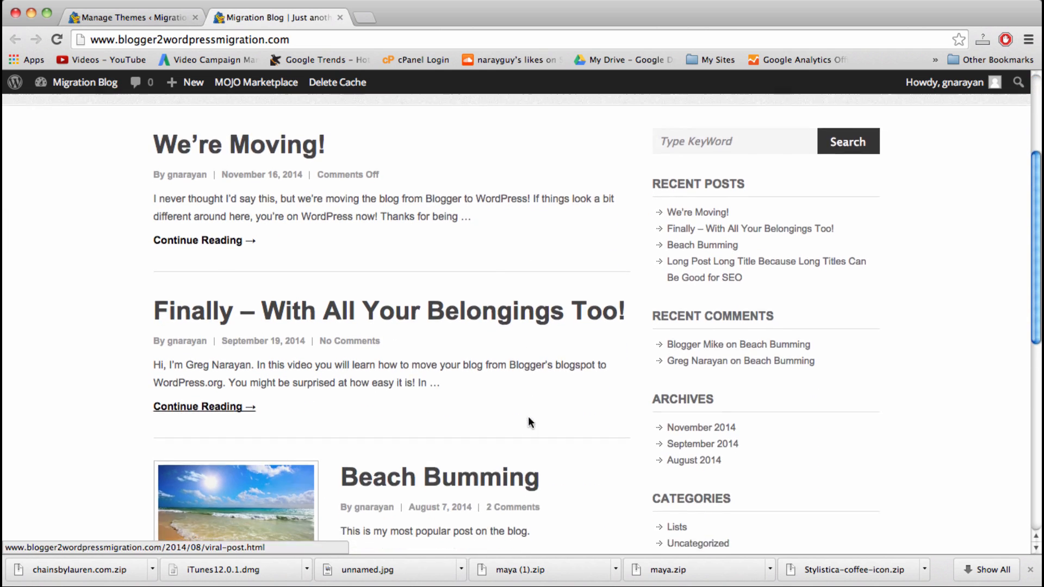
scroll("down", 3)
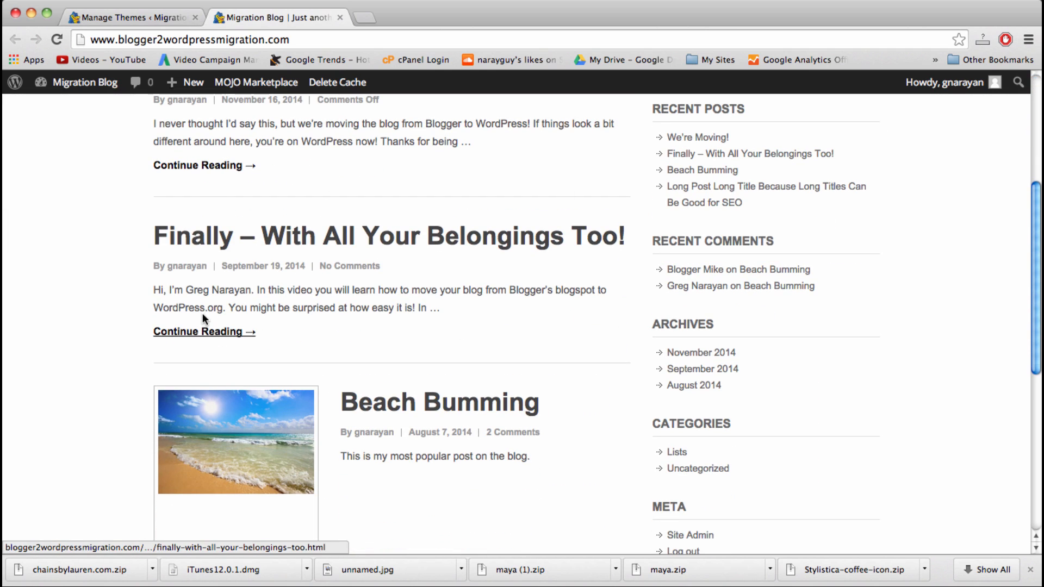
scroll("up", 3)
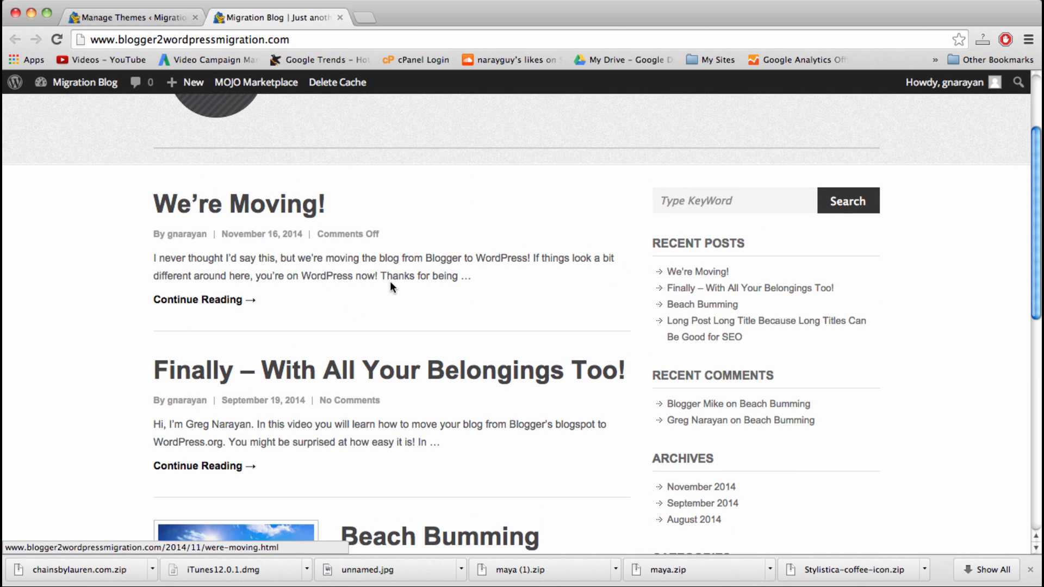
mouse_move(291, 197)
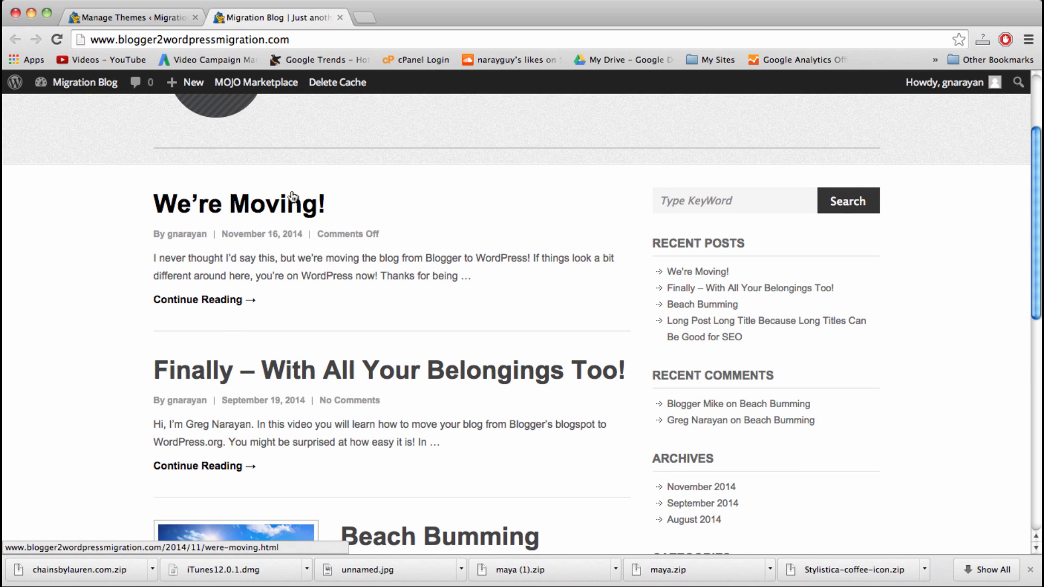
mouse_move(336, 403)
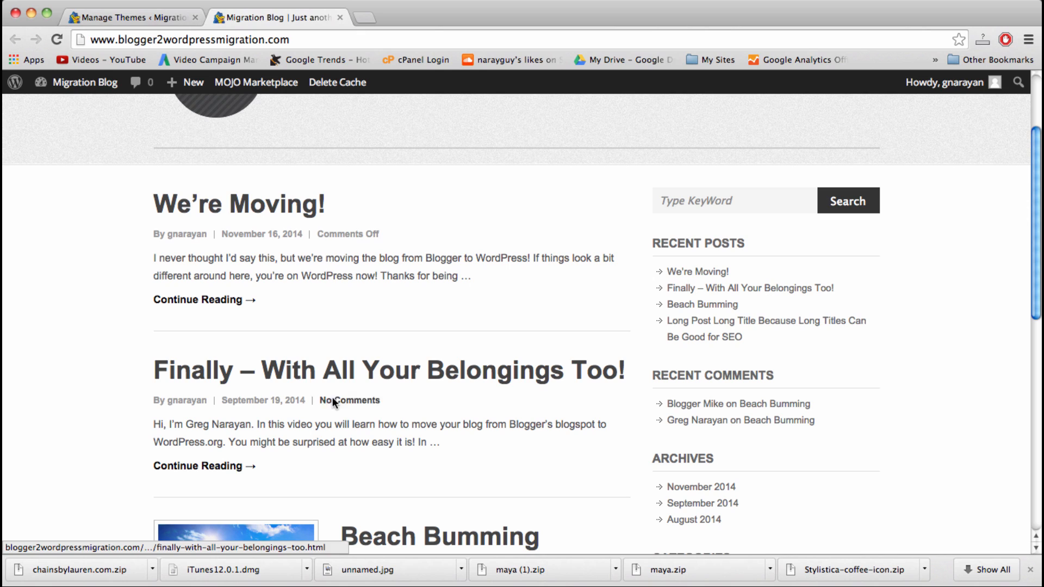
mouse_move(486, 417)
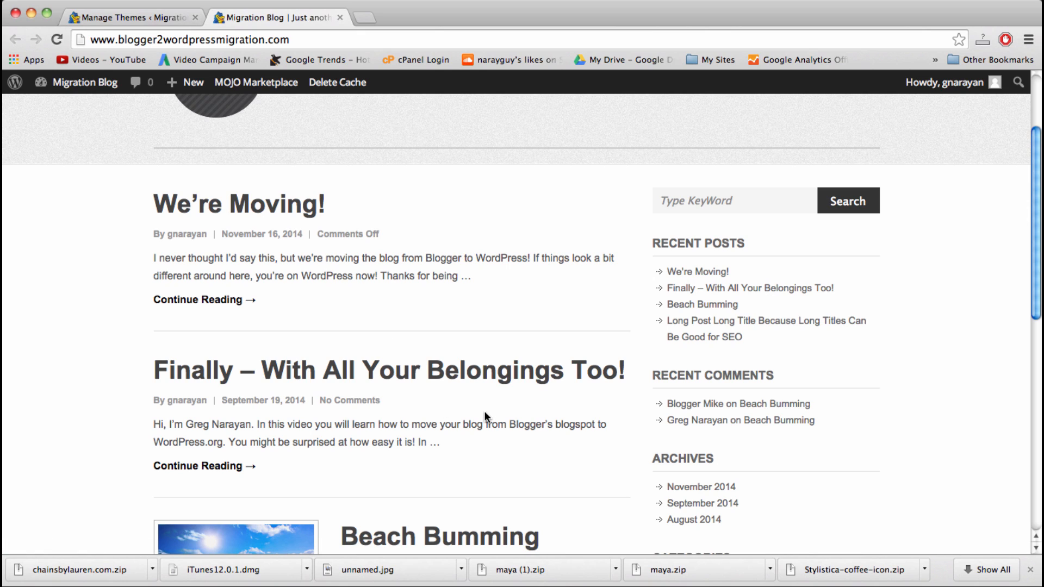
mouse_move(276, 364)
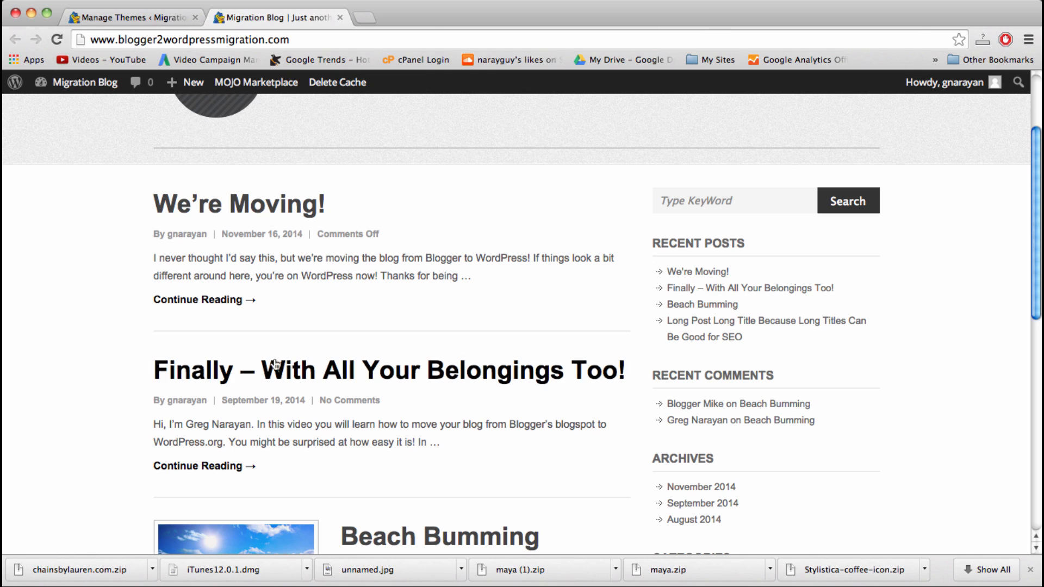
mouse_move(252, 211)
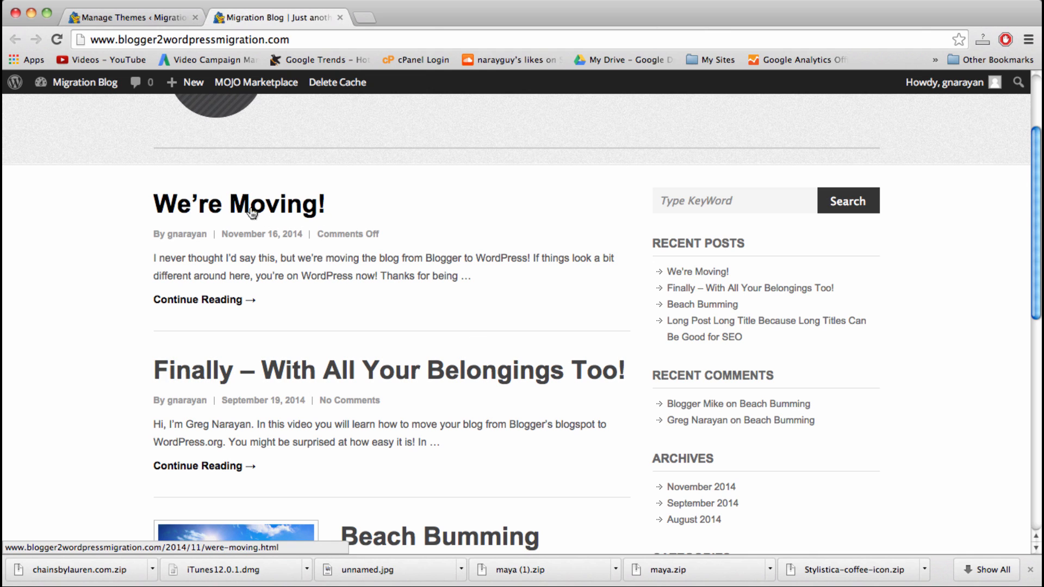
Step: Edit 'We're Moving!', show the Comments panel, allow comments, and update
left_click(238, 204)
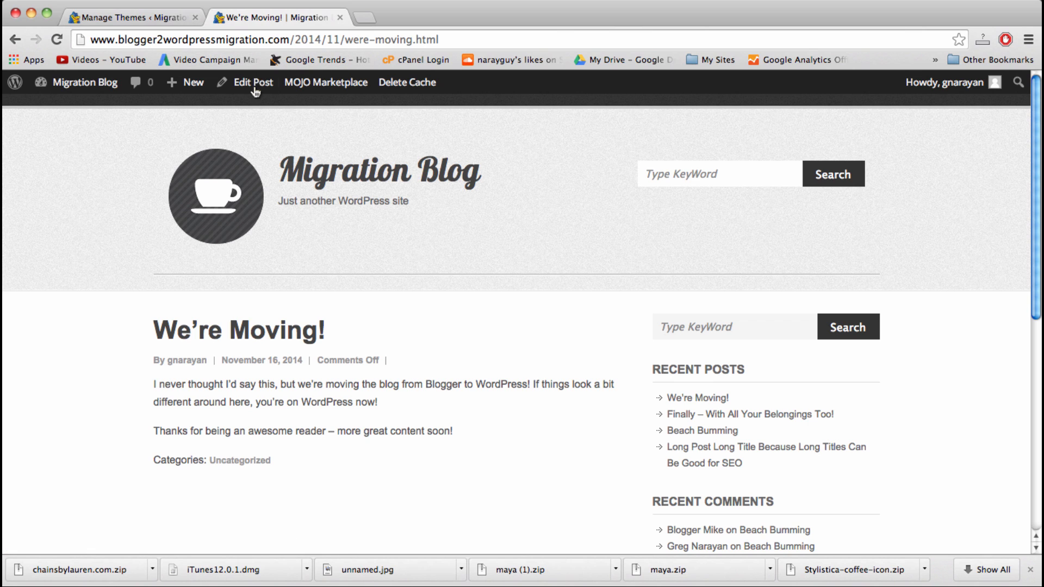
left_click(253, 82)
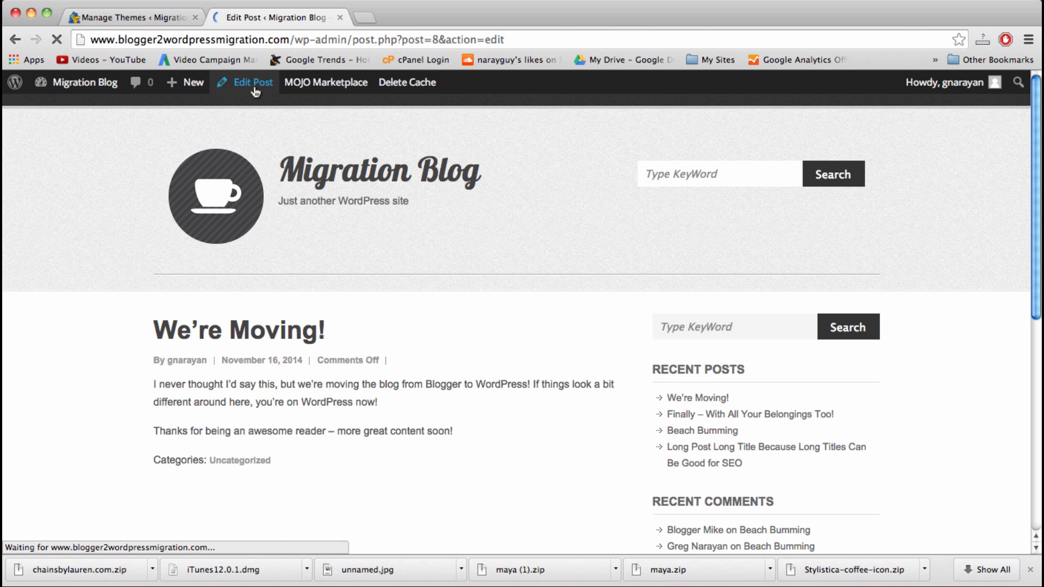
left_click(252, 82)
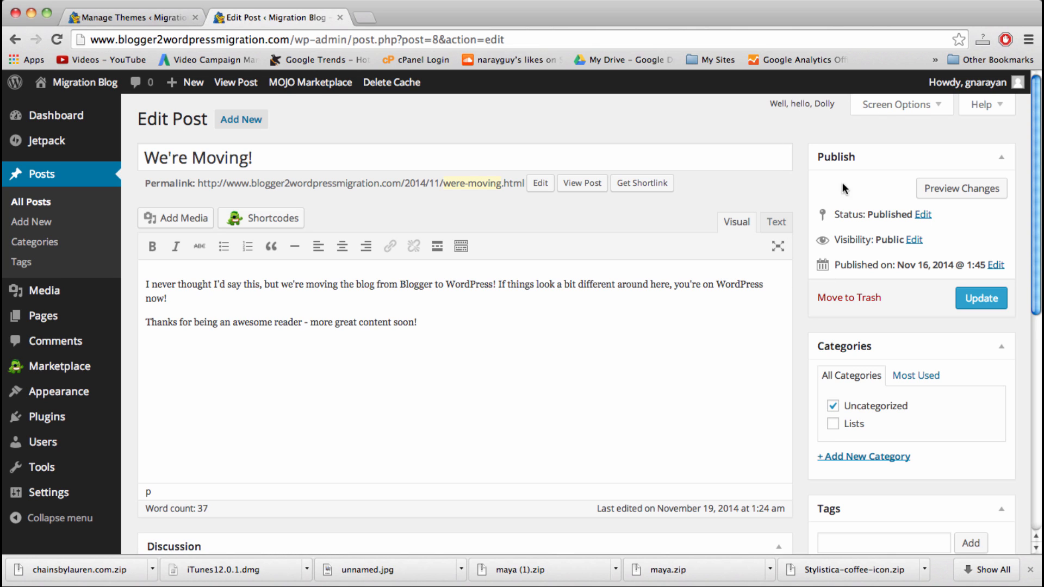
left_click(896, 105)
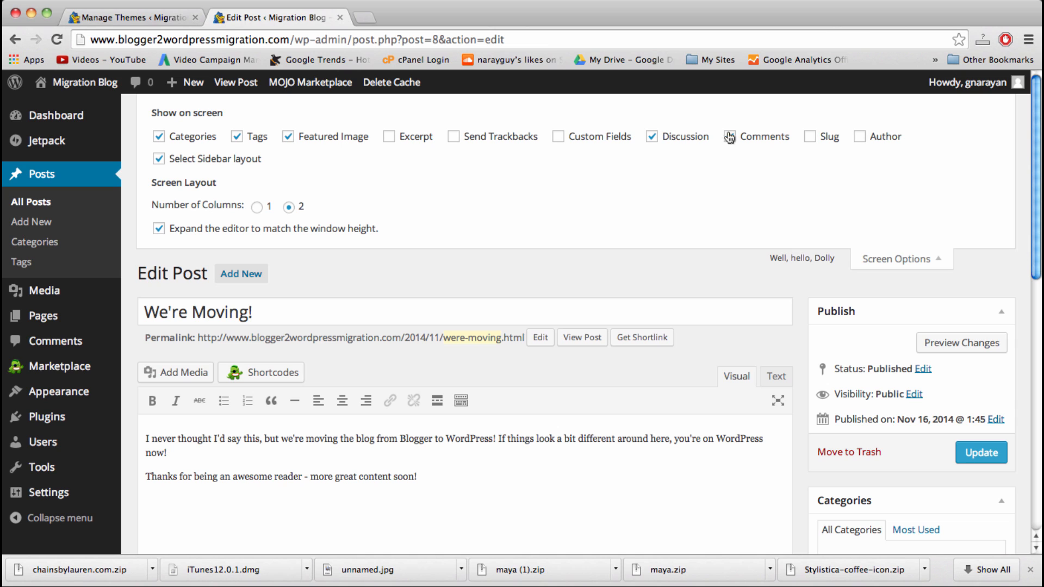
left_click(652, 137)
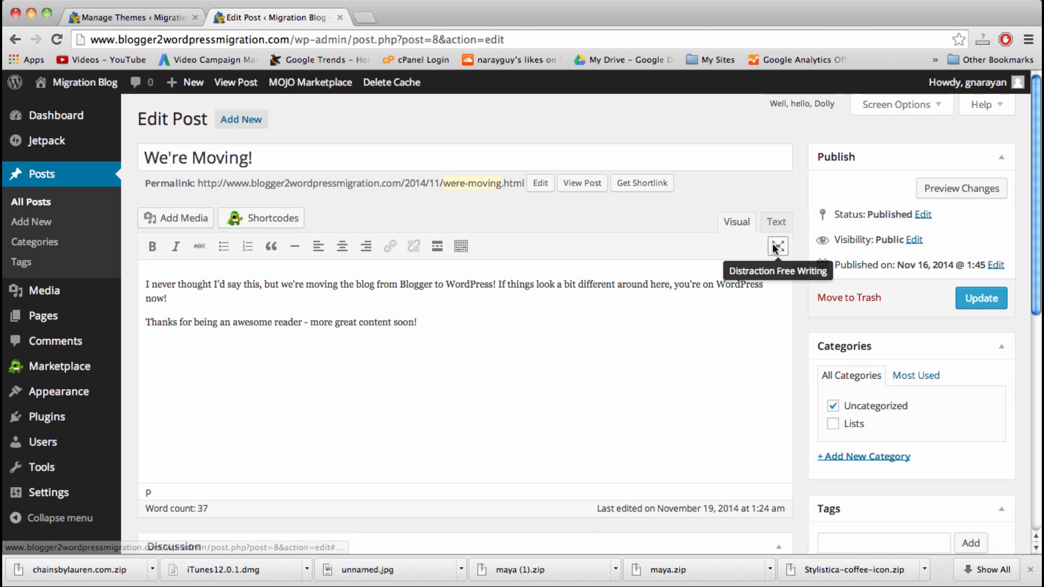
scroll("down", 3)
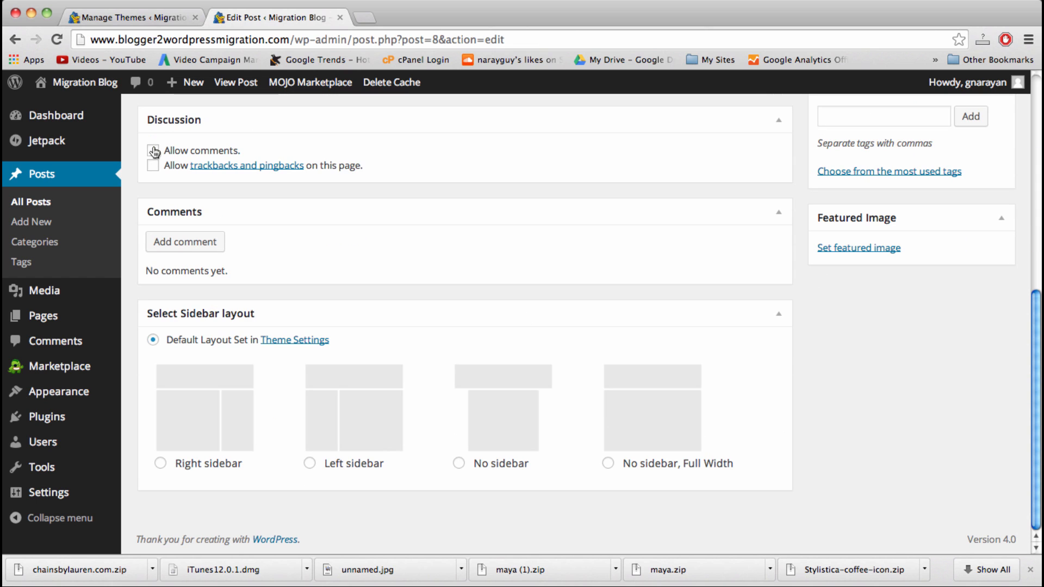
scroll("up", 3)
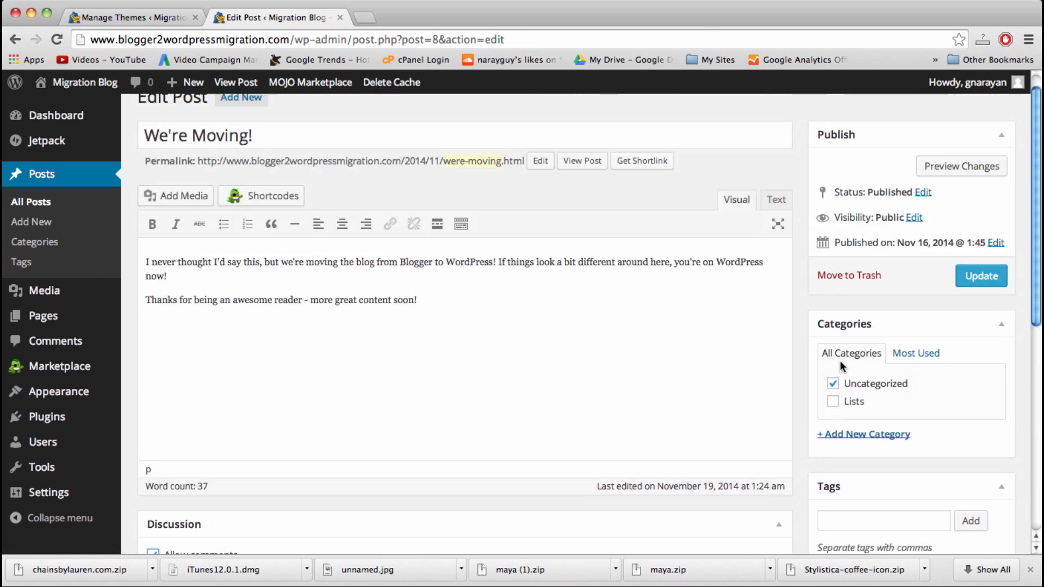
scroll("down", 3)
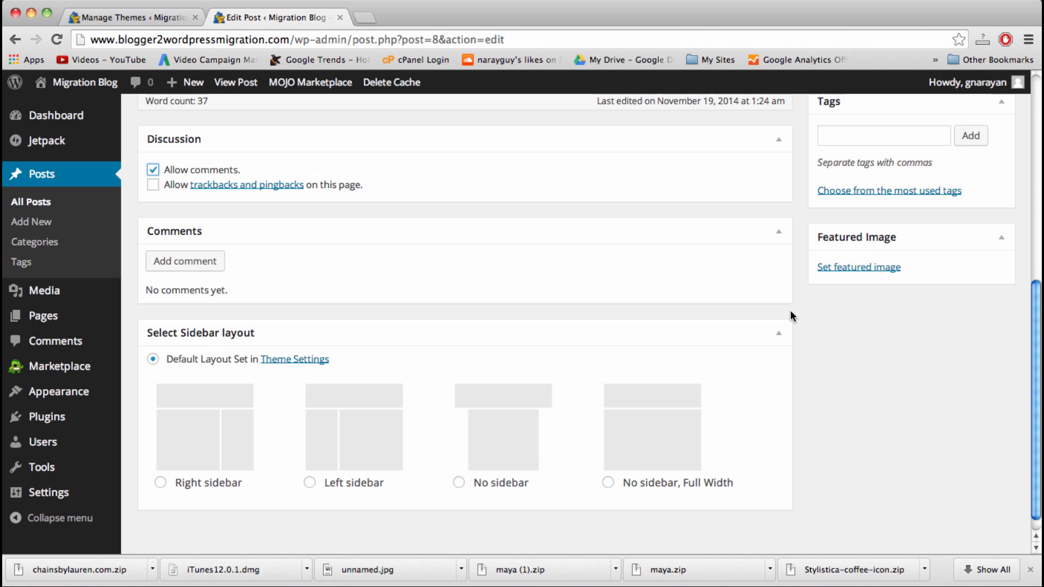
scroll("up", 3)
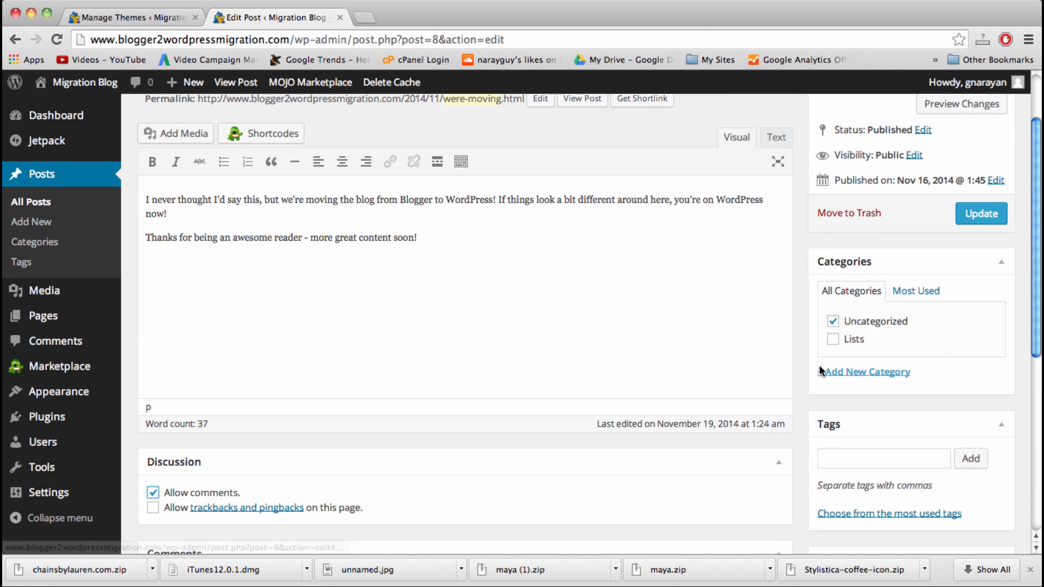
left_click(981, 214)
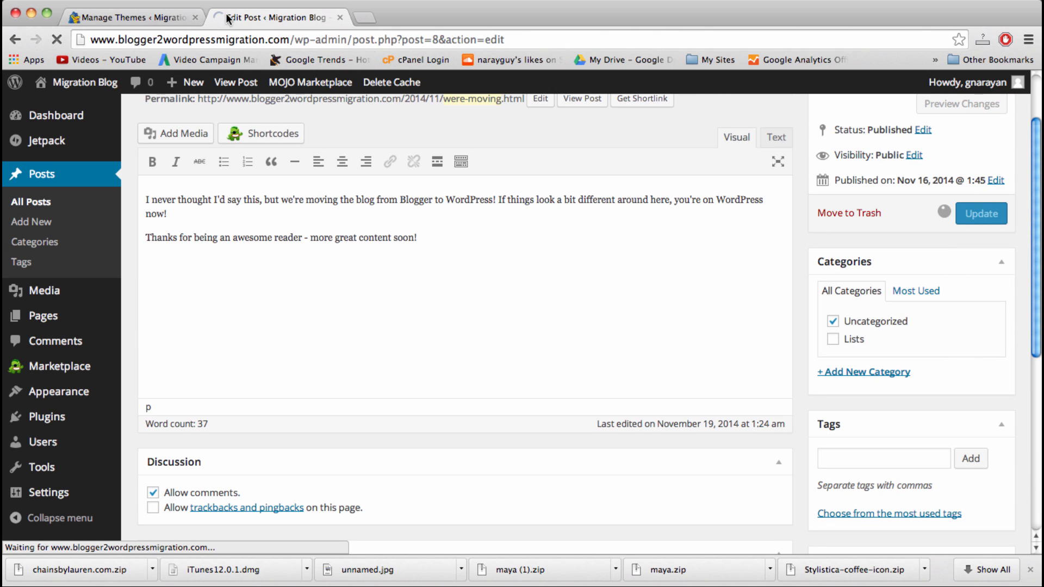
Step: Check the live 'We're Moving!' post shows No Comments and a reply form
left_click(980, 213)
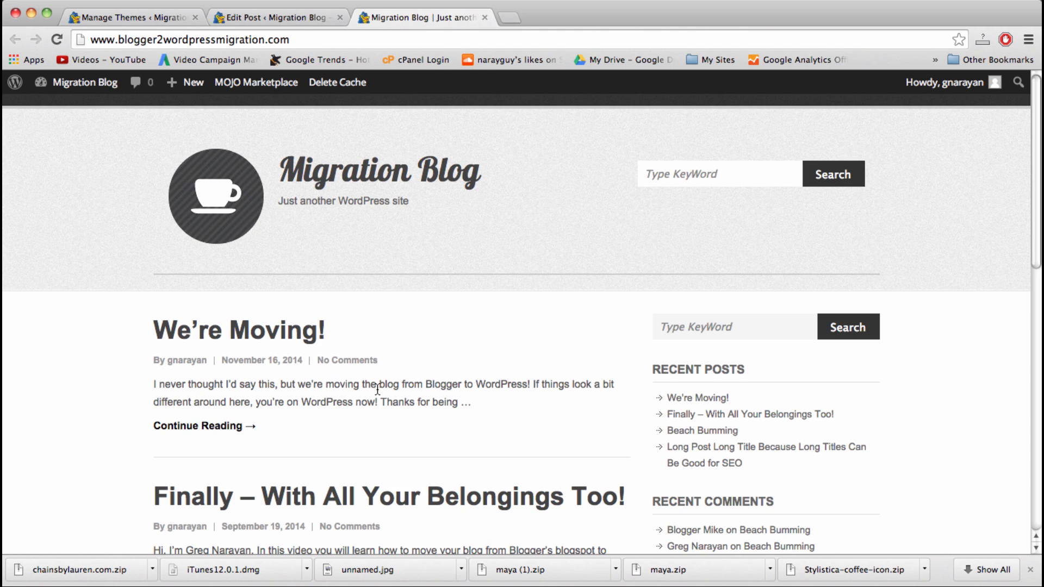
mouse_move(346, 360)
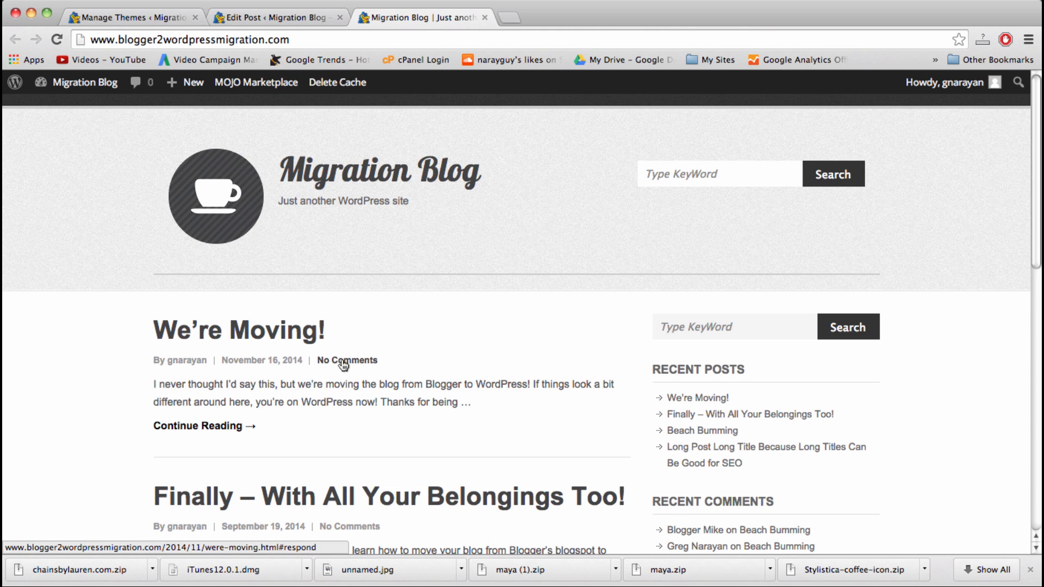
left_click(347, 360)
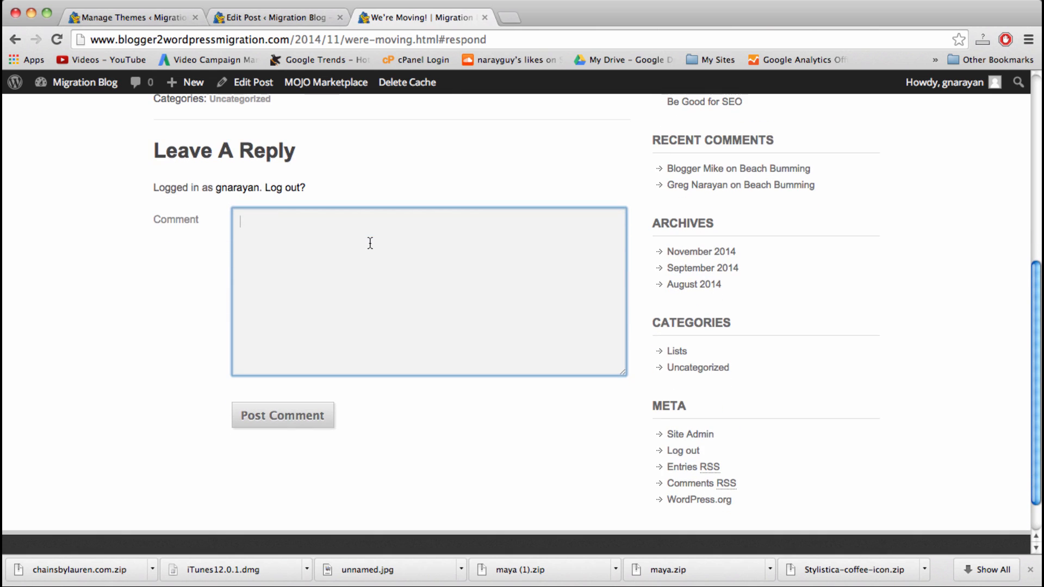
scroll("up", 3)
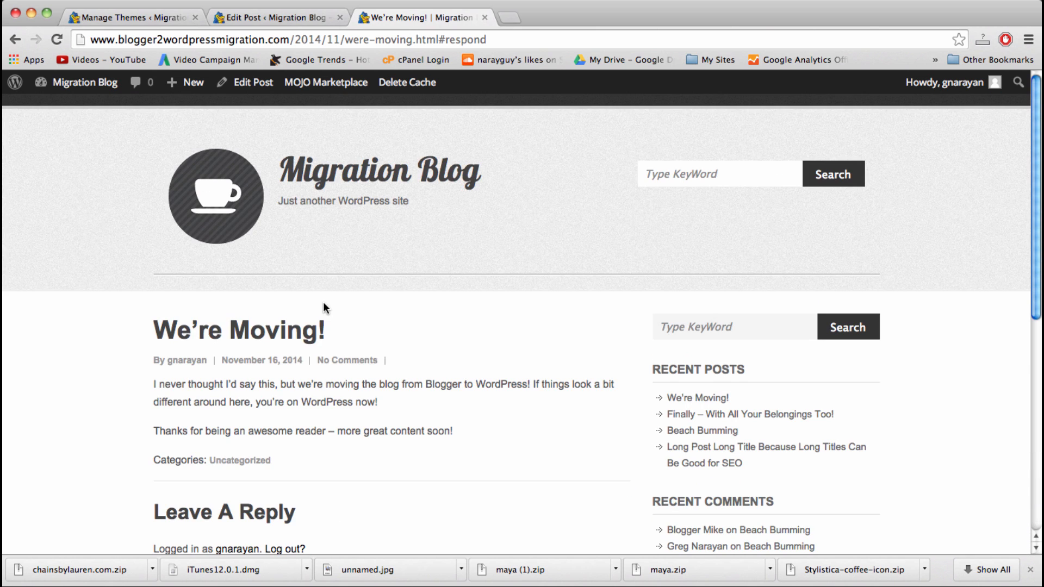
mouse_move(349, 352)
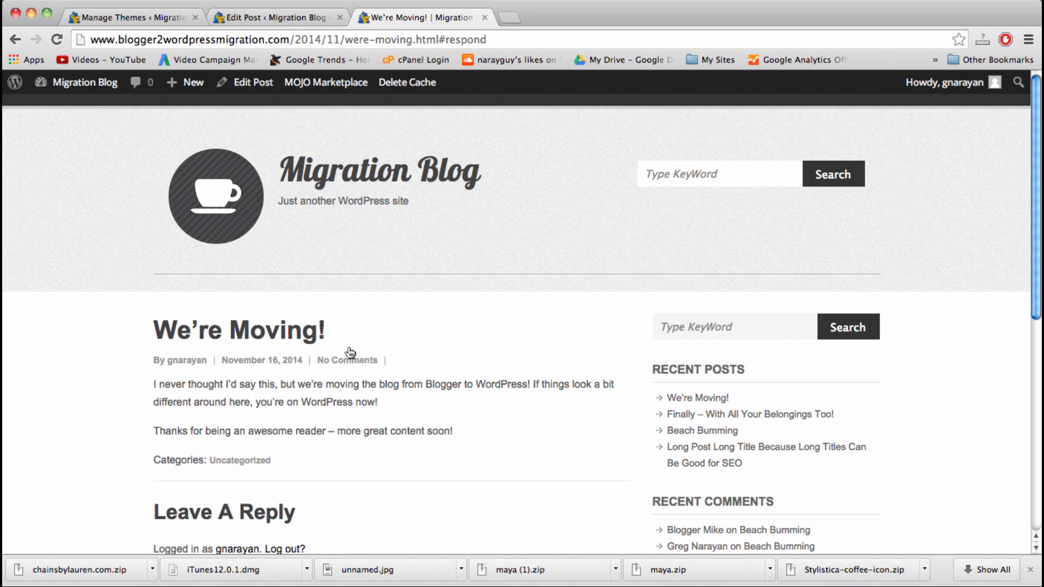
mouse_move(289, 187)
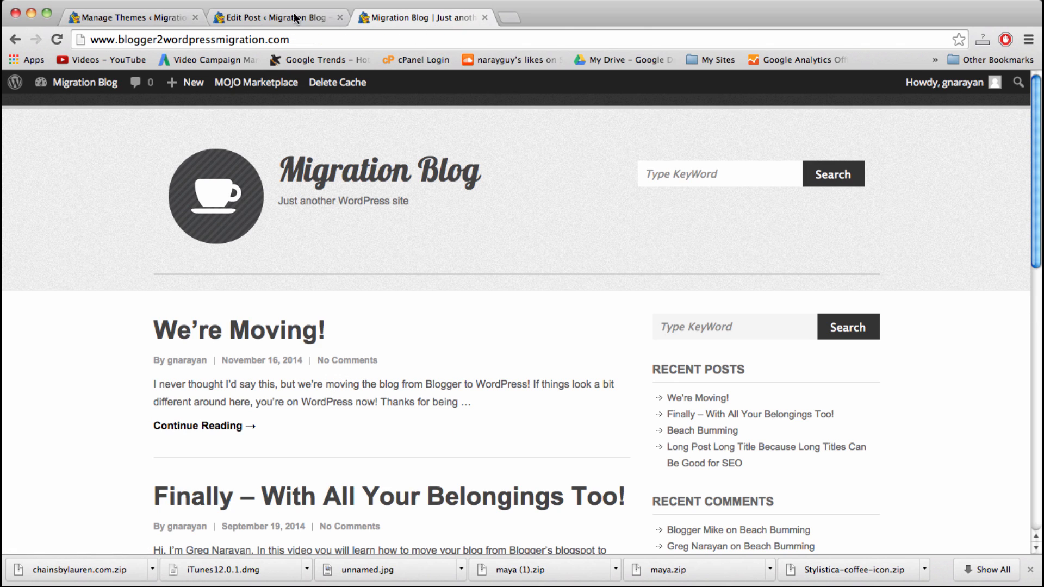
Step: Upload Breakfast Room.JPG through the post's featured image dialog
scroll("down", 3)
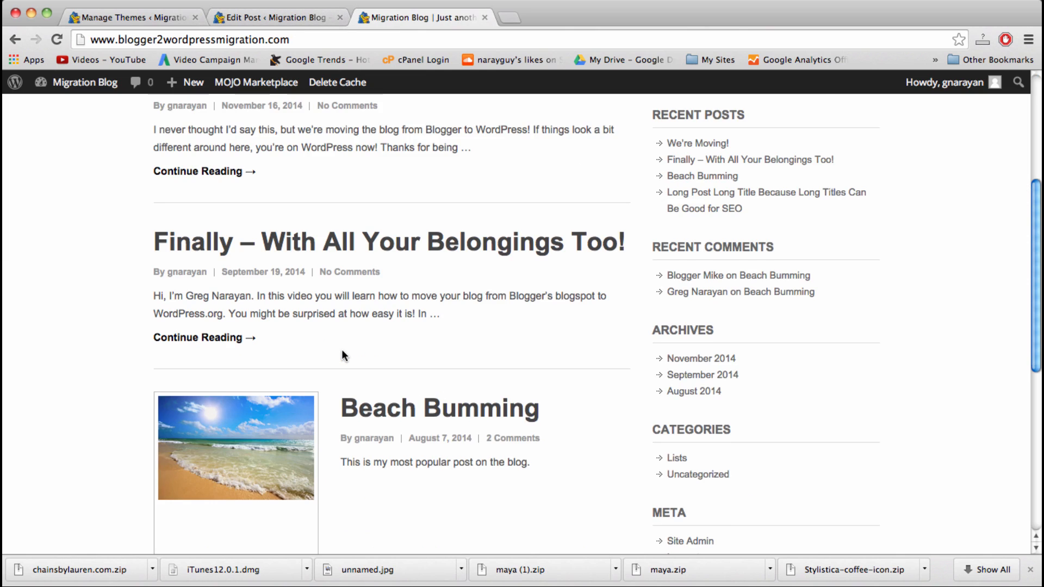
scroll("down", 3)
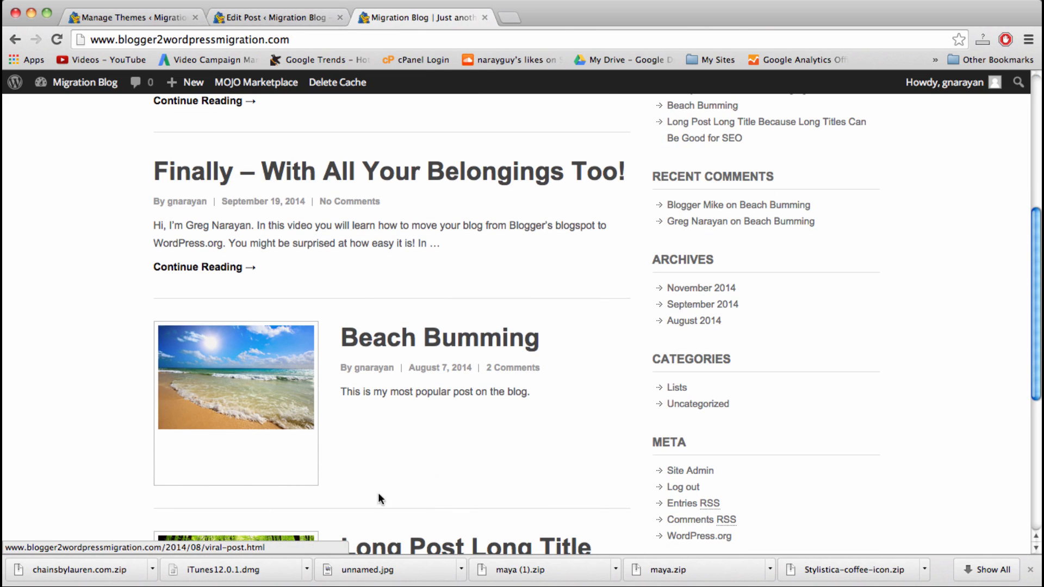
mouse_move(266, 416)
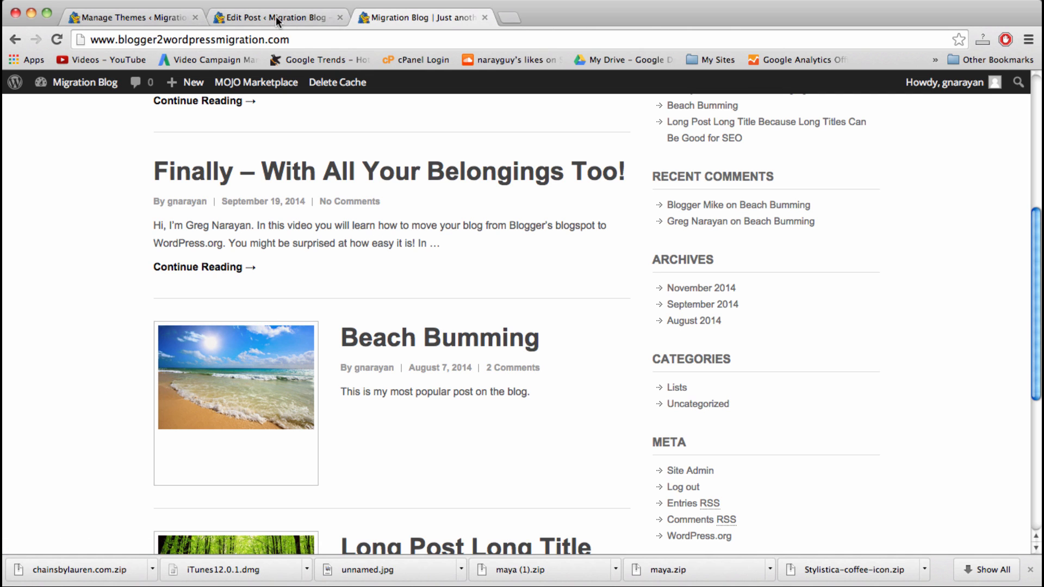
left_click(273, 16)
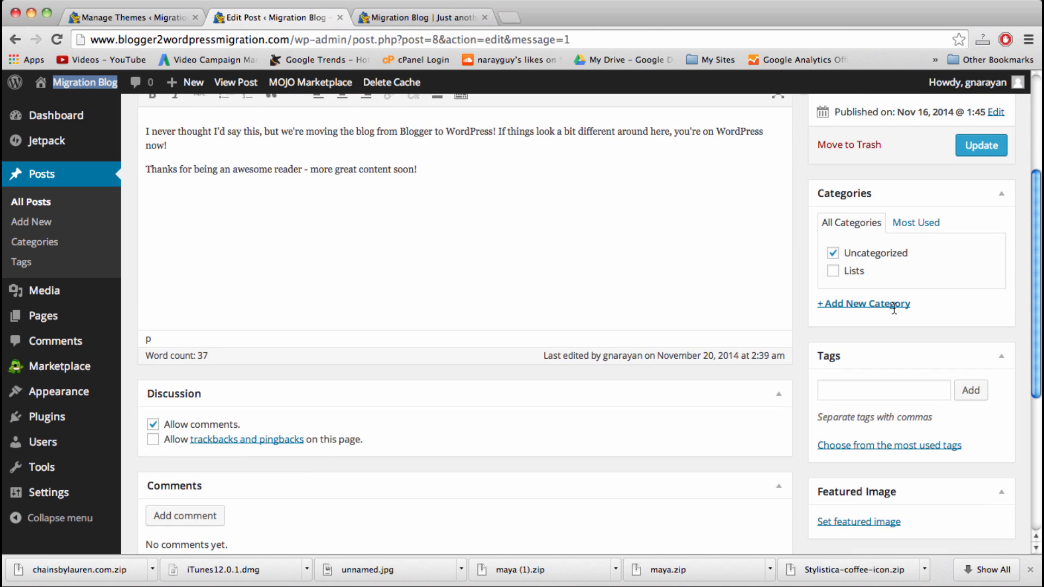
scroll("down", 3)
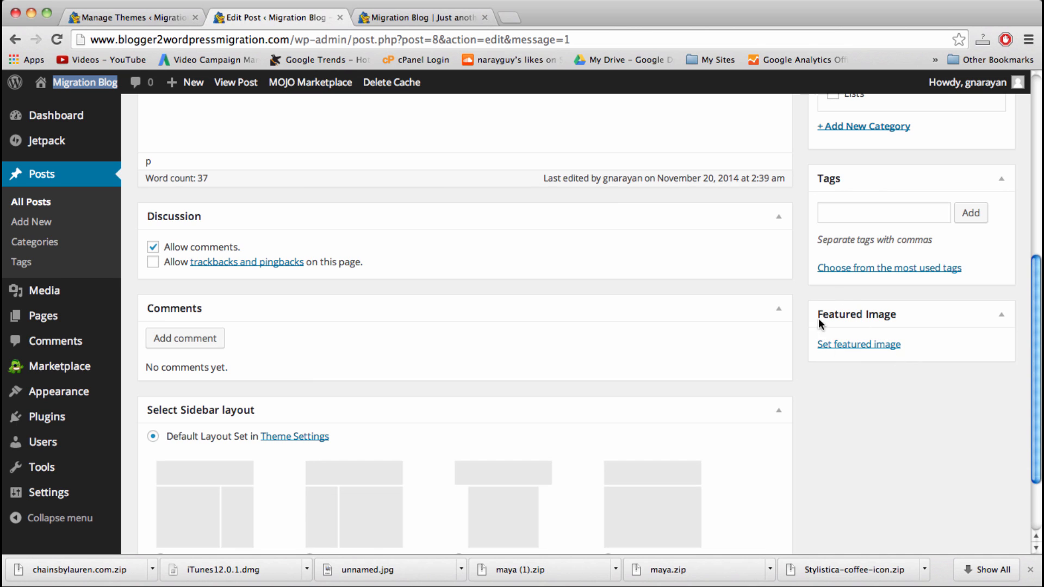
left_click(857, 344)
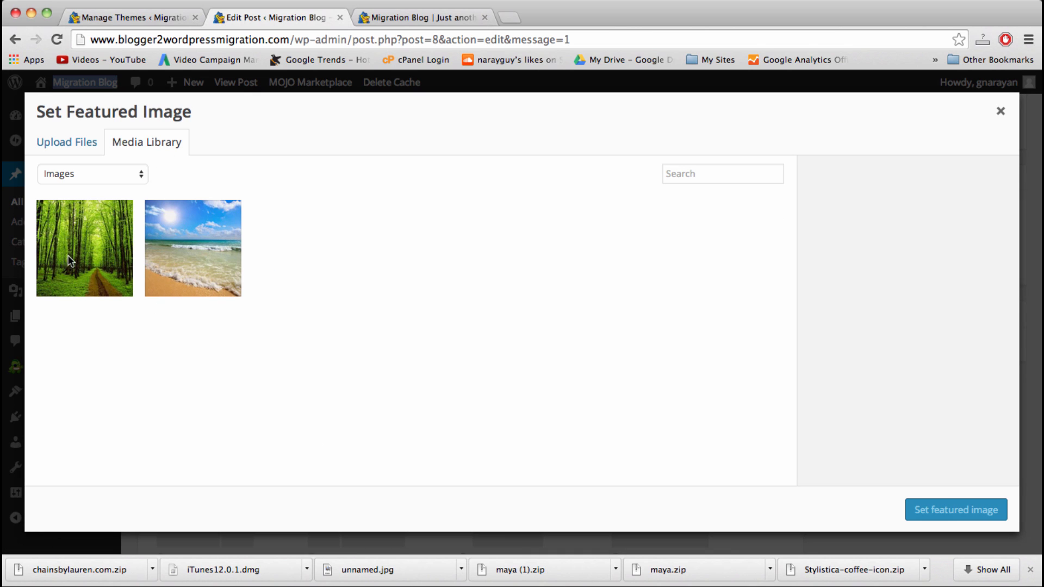
left_click(192, 248)
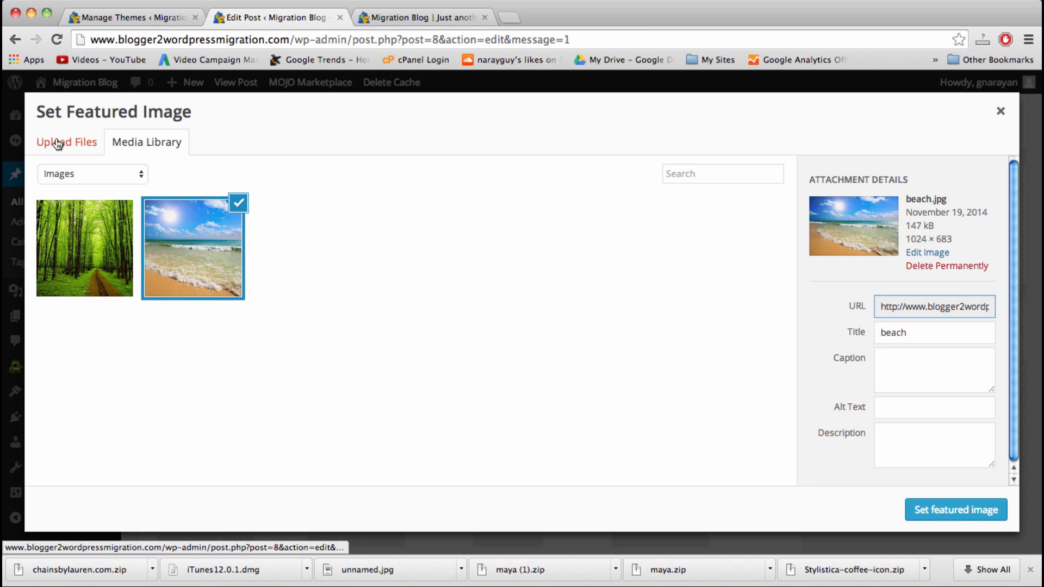
left_click(66, 142)
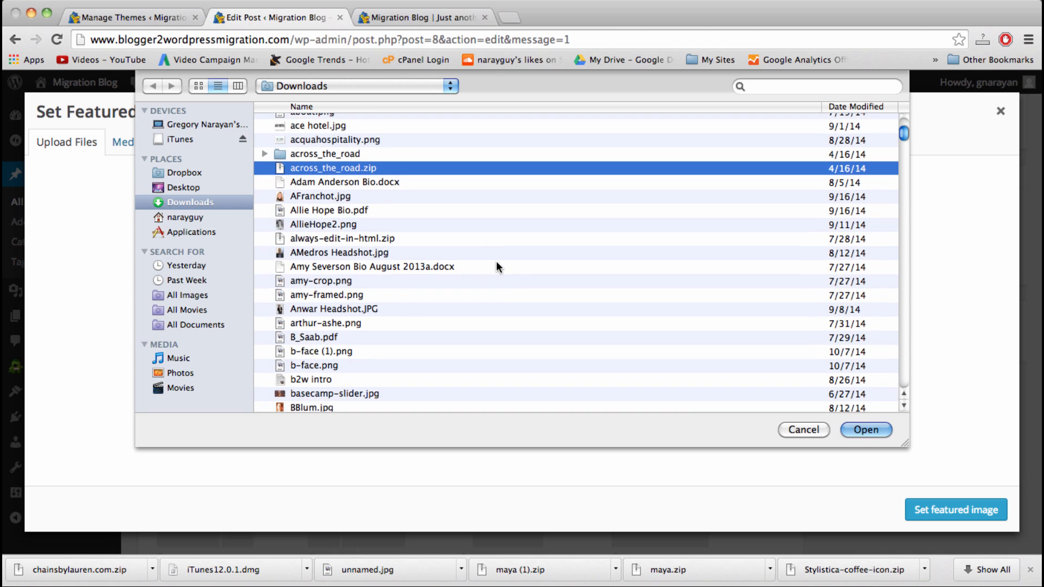
scroll("down", 3)
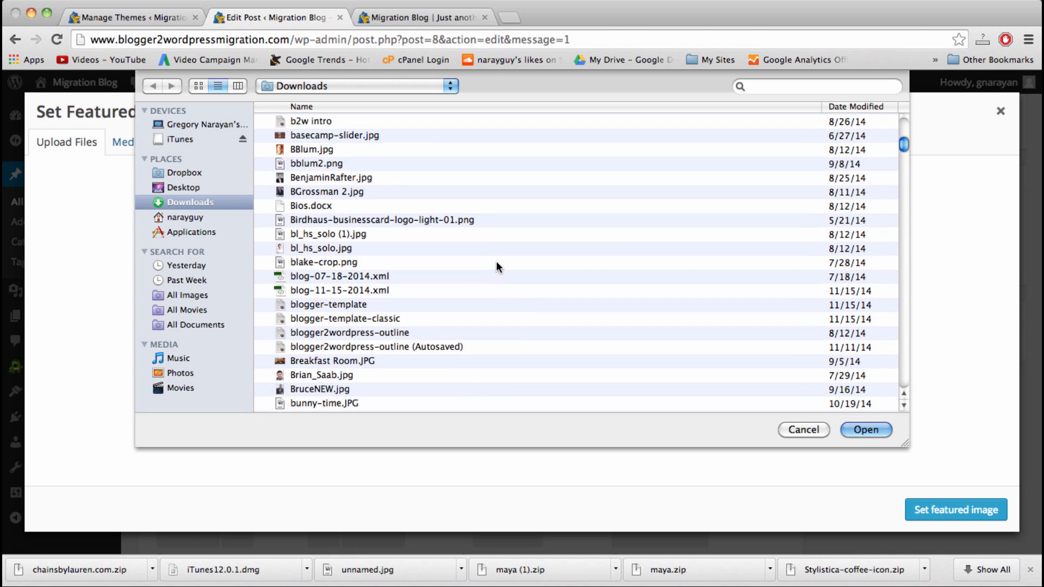
left_click(332, 302)
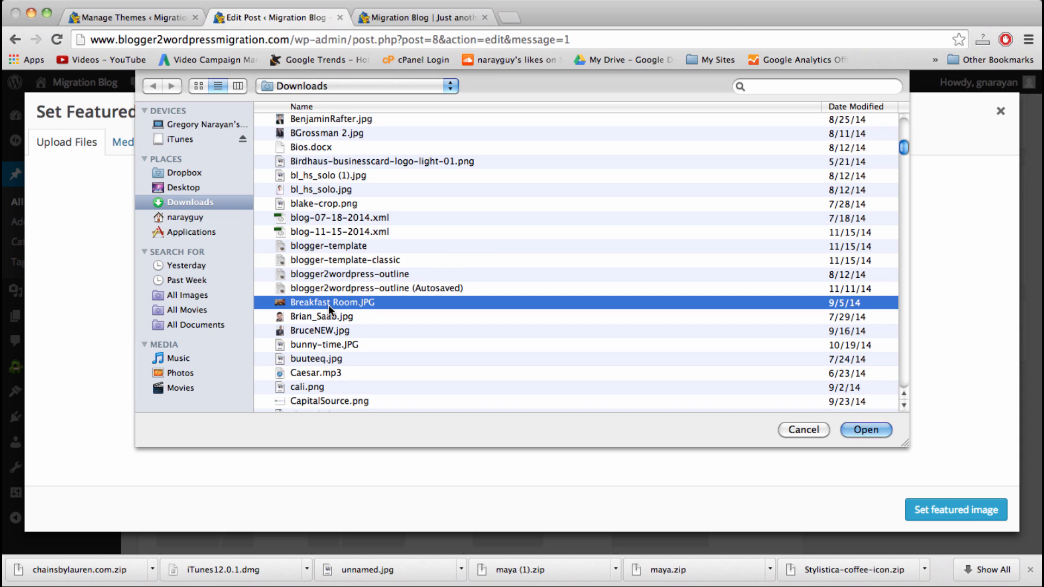
left_click(865, 429)
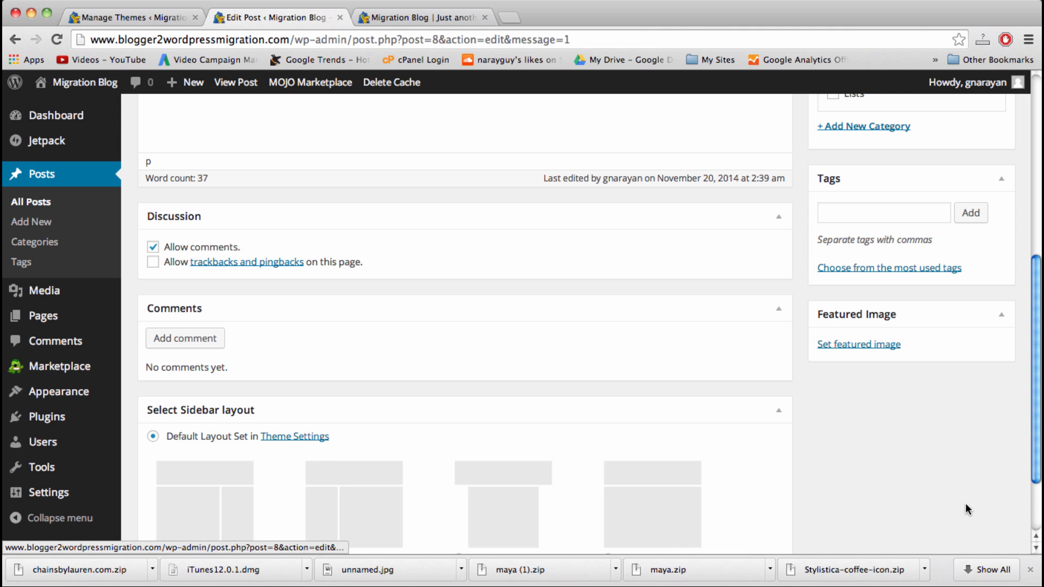
Step: Set the café photo as the featured image, update the post, and view the front page
left_click(858, 344)
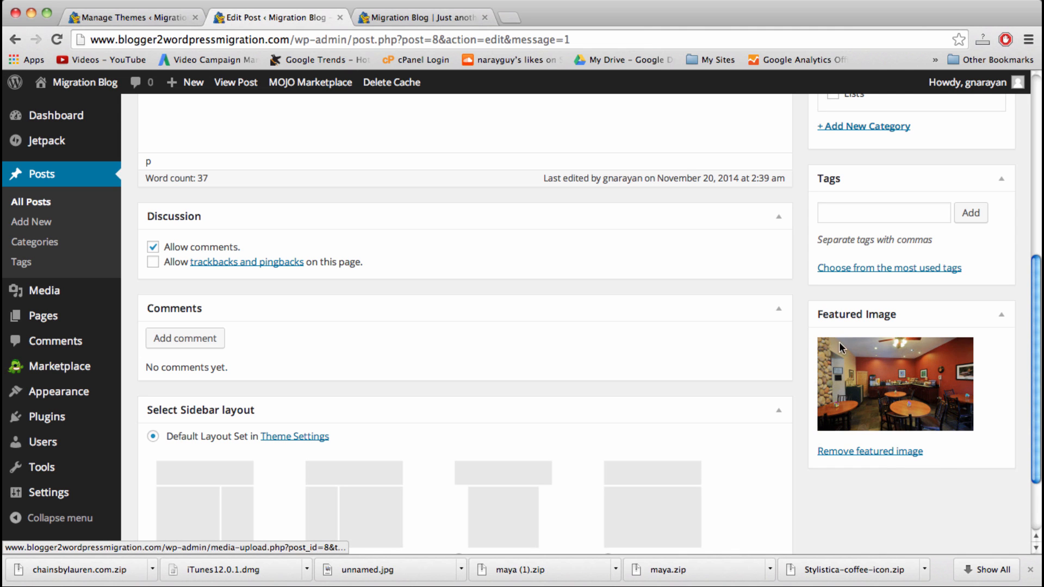
left_click(980, 341)
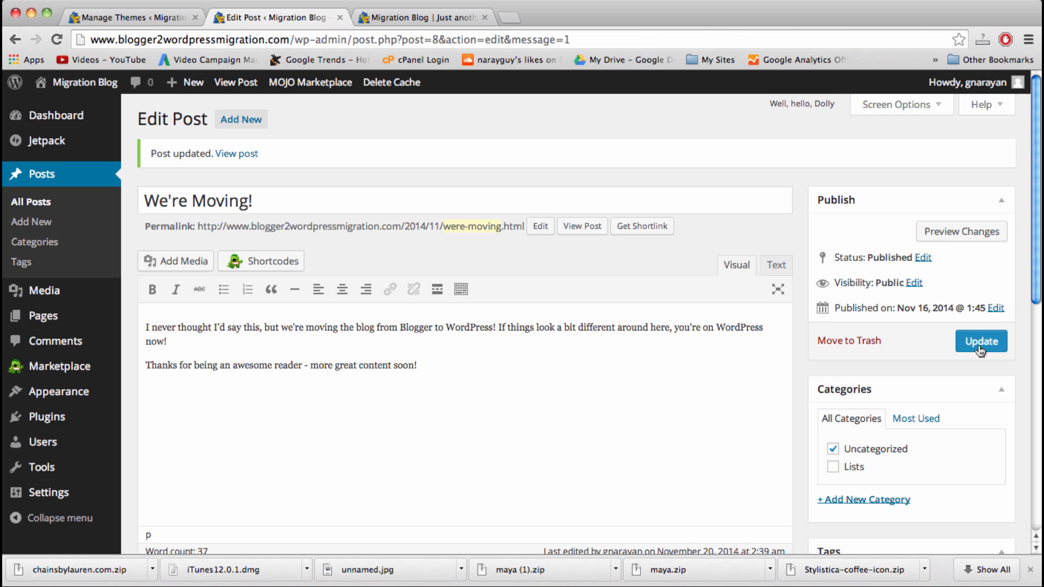
left_click(980, 341)
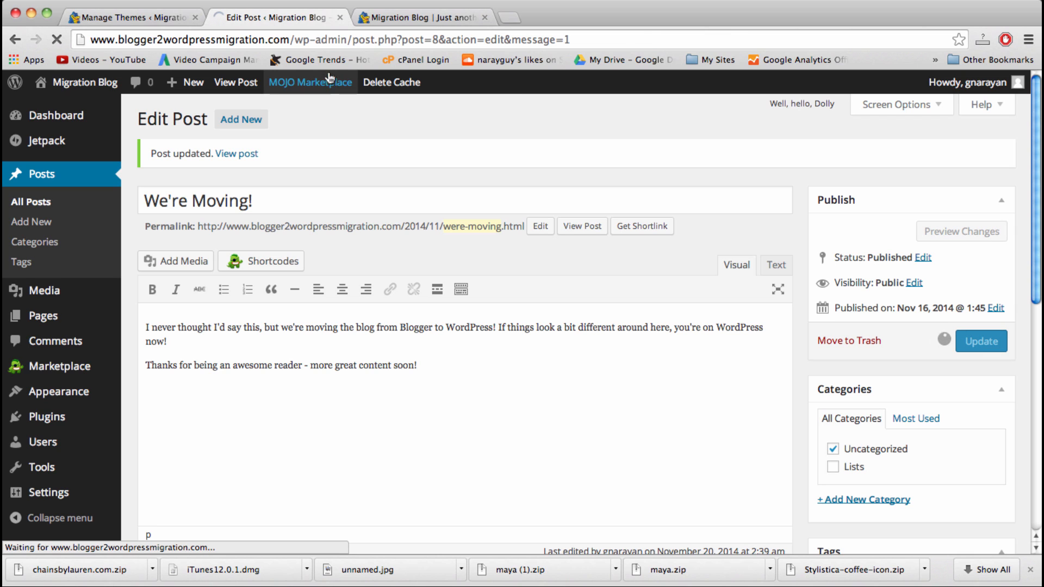
left_click(422, 17)
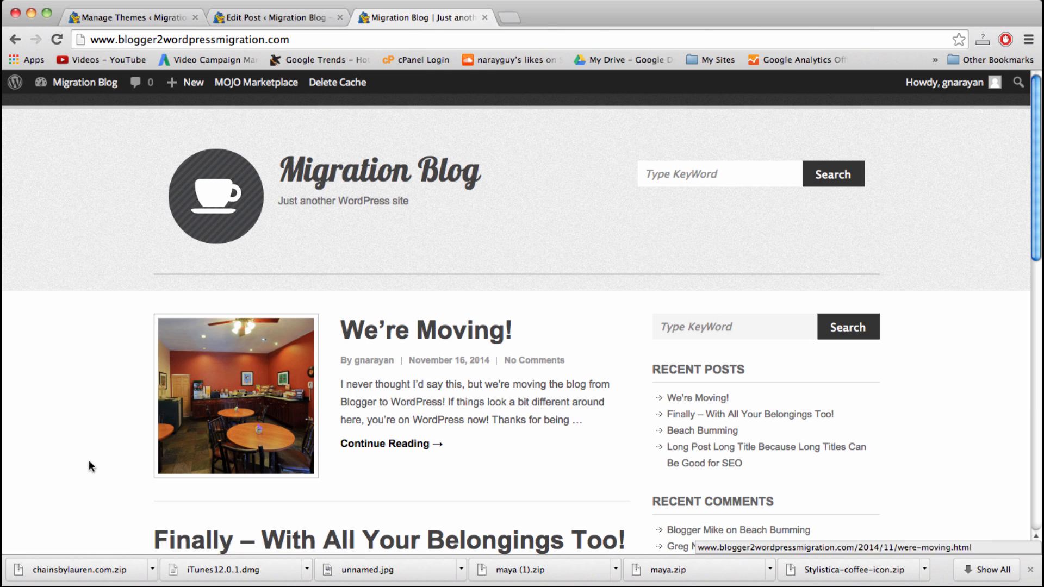
mouse_move(289, 356)
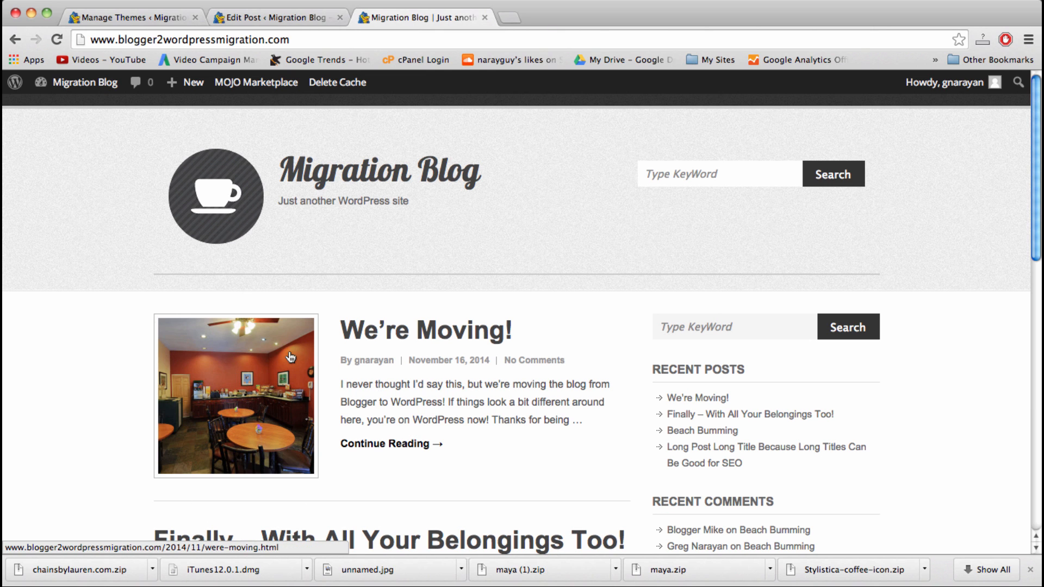
mouse_move(454, 371)
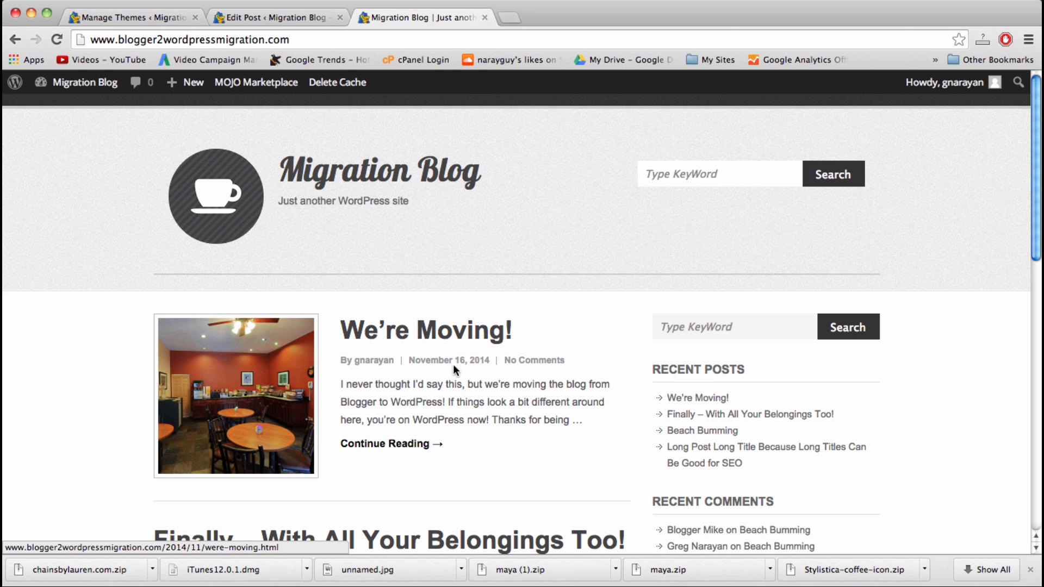
mouse_move(475, 387)
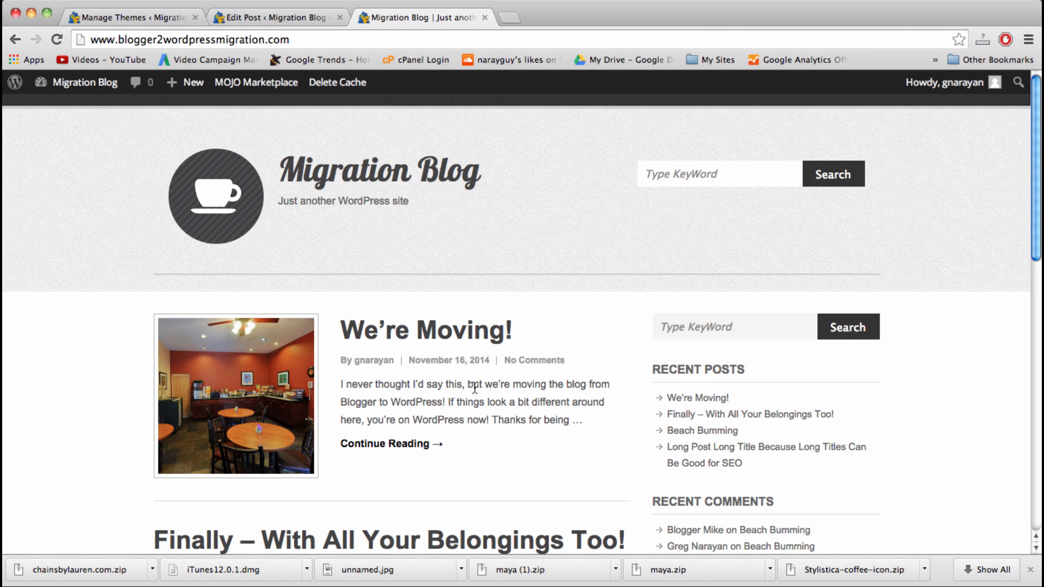
mouse_move(521, 375)
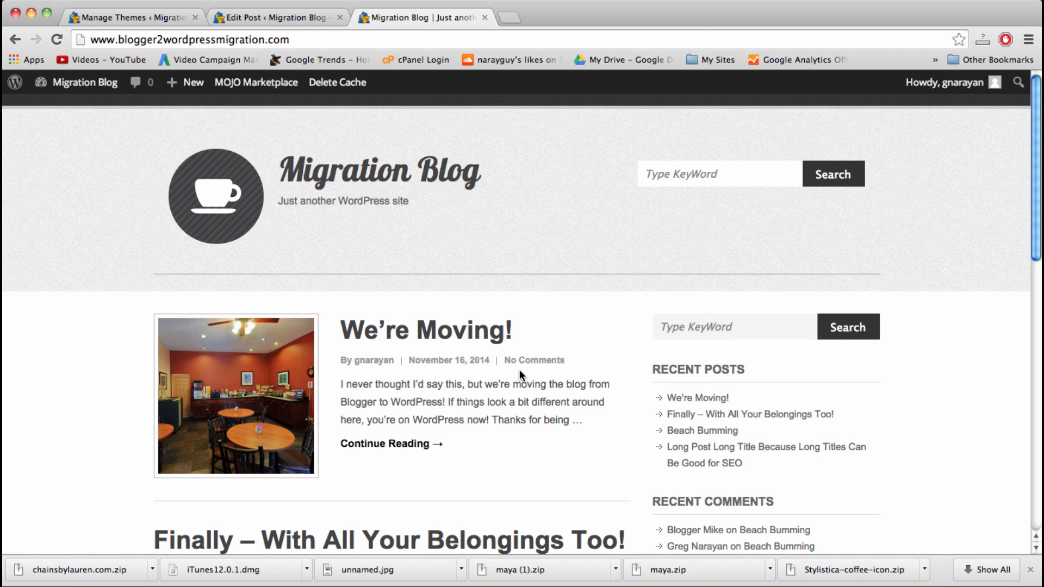
mouse_move(444, 527)
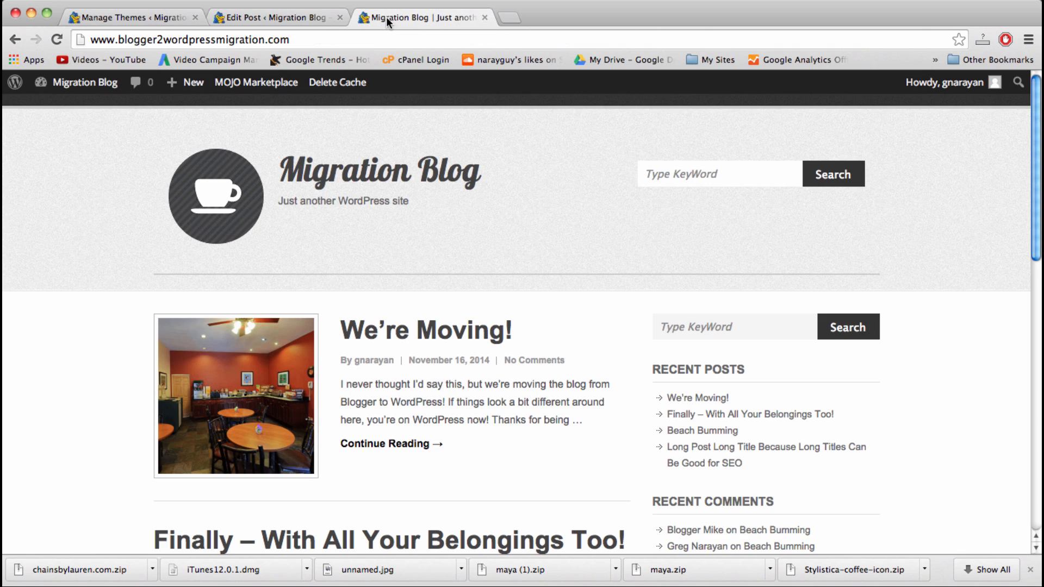
mouse_move(432, 172)
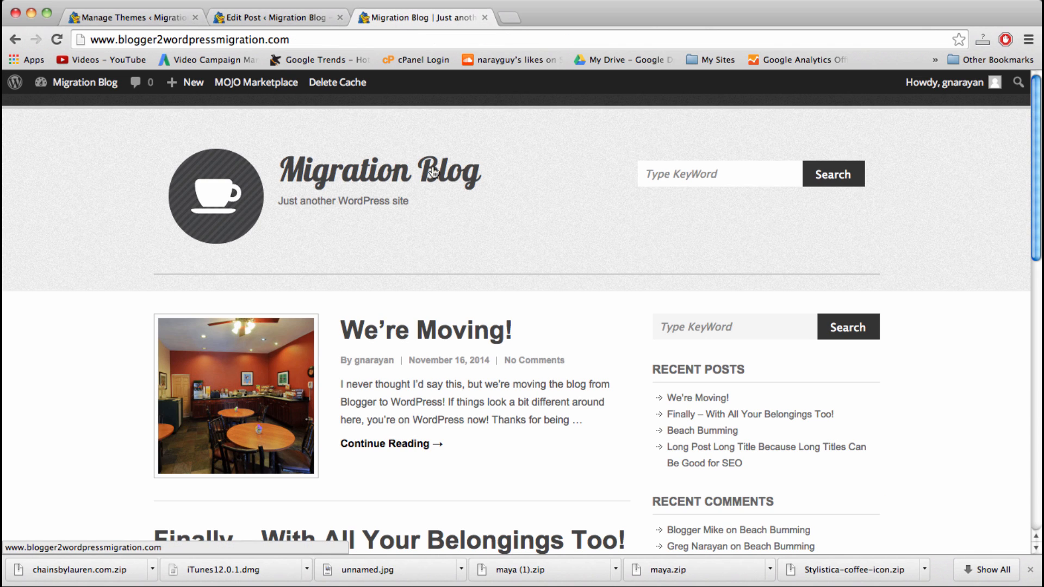
mouse_move(210, 62)
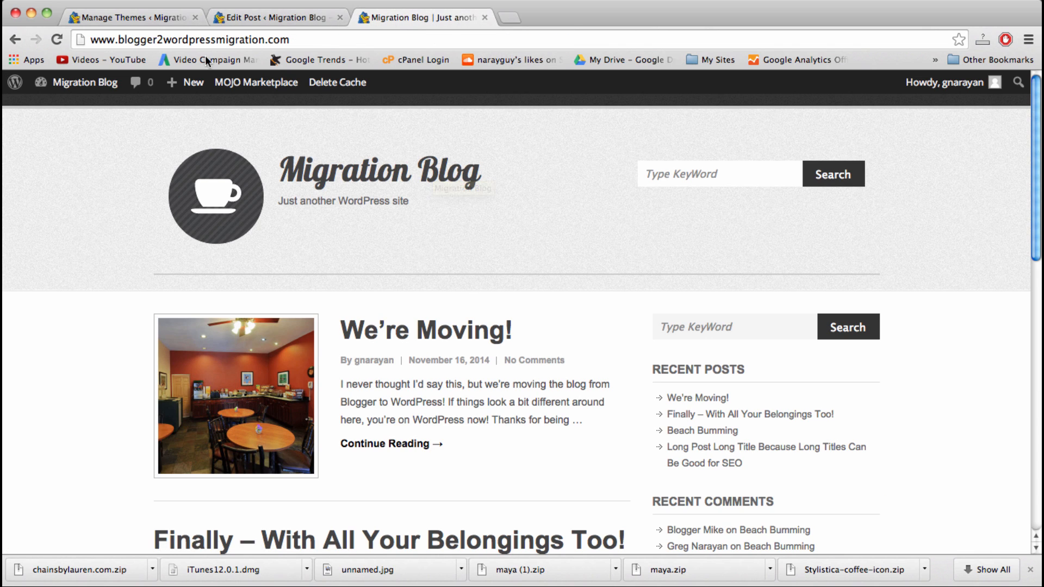
mouse_move(363, 18)
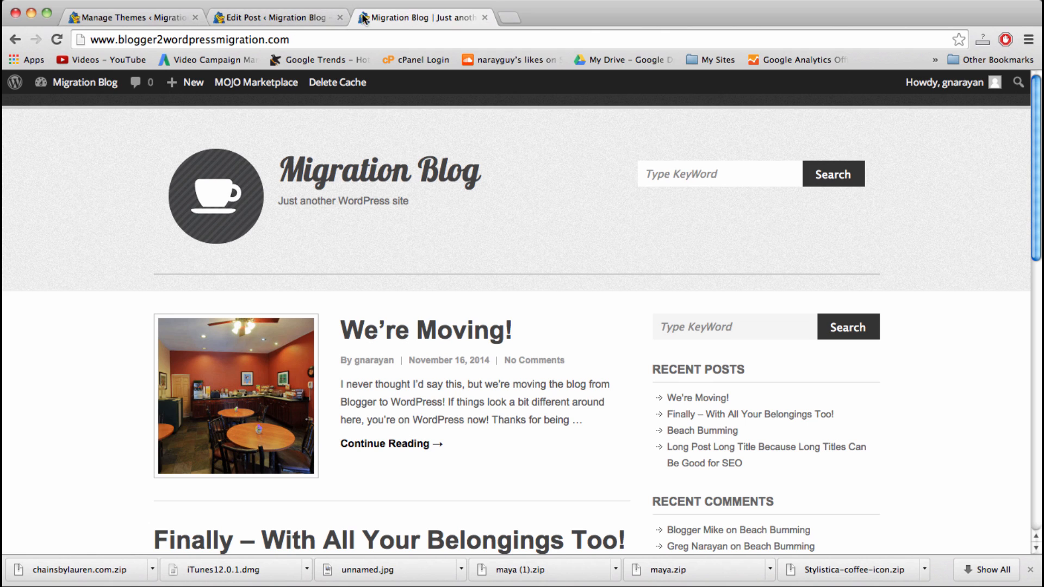
mouse_move(183, 87)
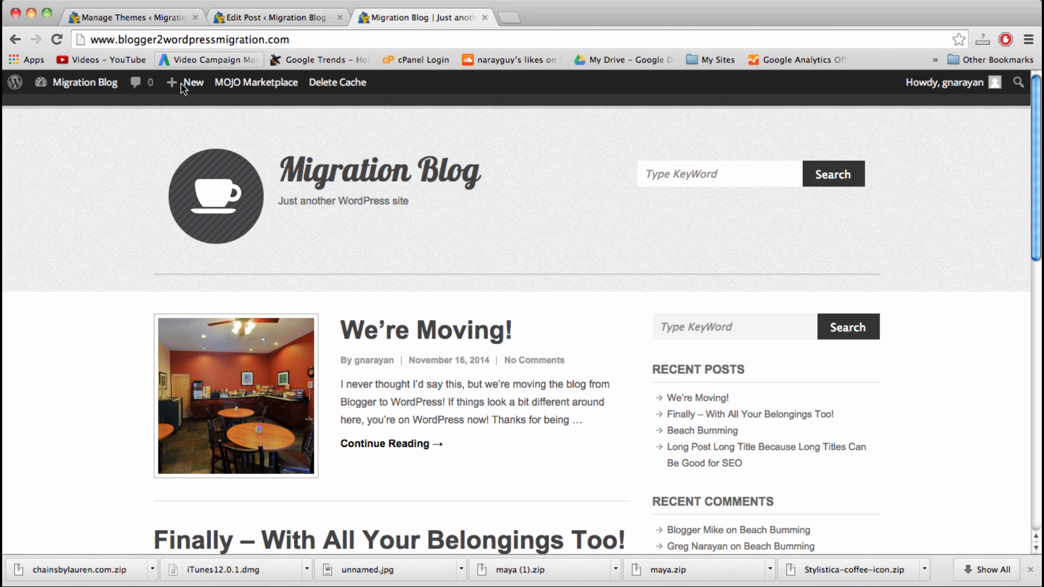
mouse_move(230, 440)
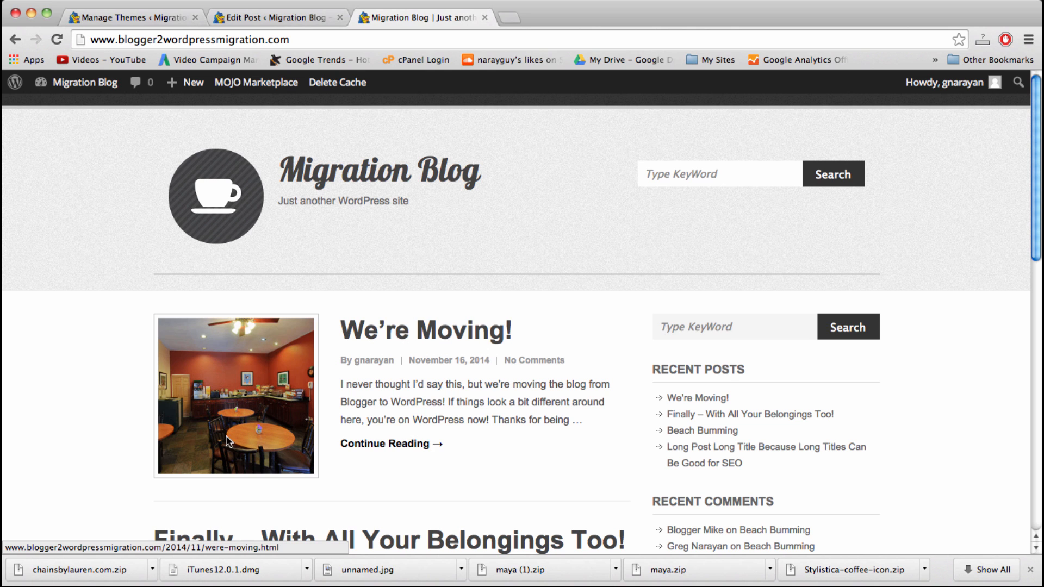
Step: Review the front page's We're Moving! and Beach Bumming featured images, then open New in the admin bar
scroll("down", 3)
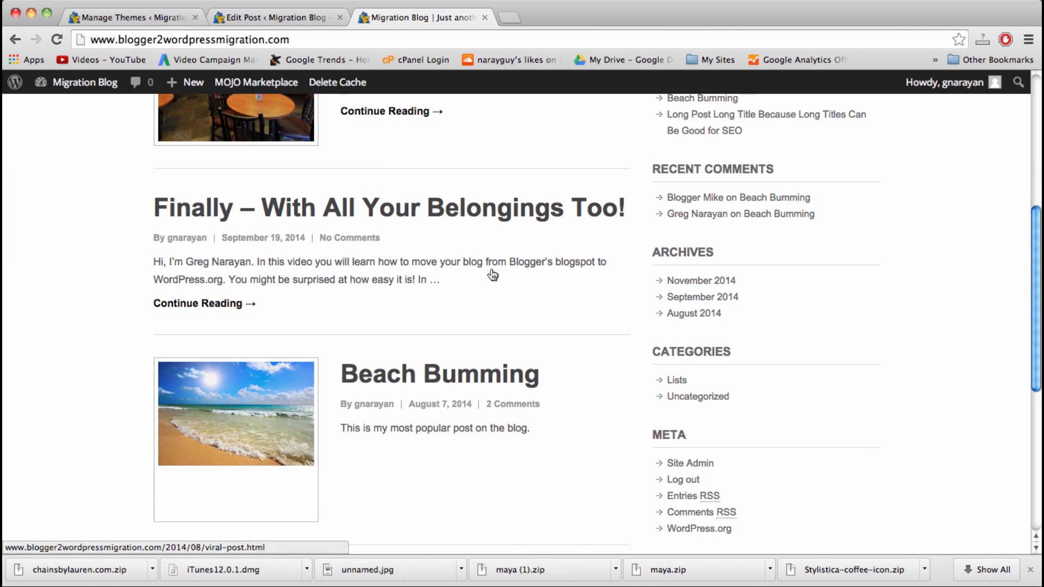
scroll("up", 3)
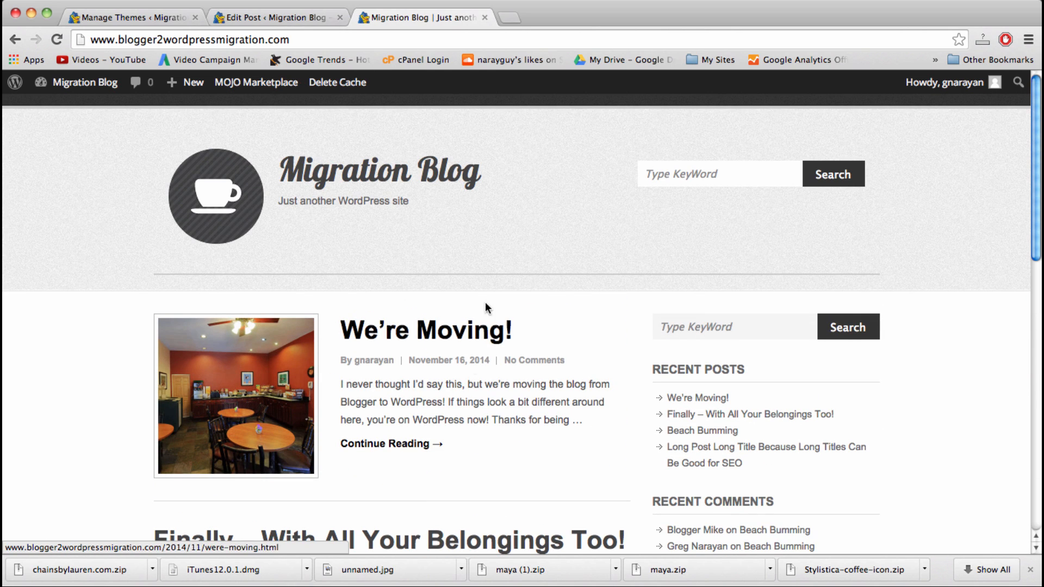
left_click(193, 82)
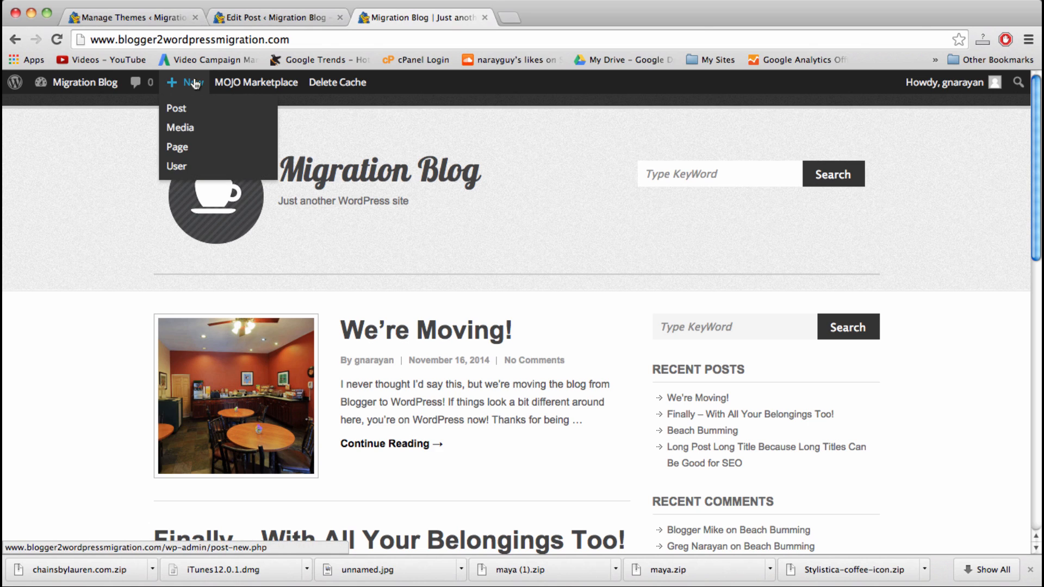
mouse_move(202, 113)
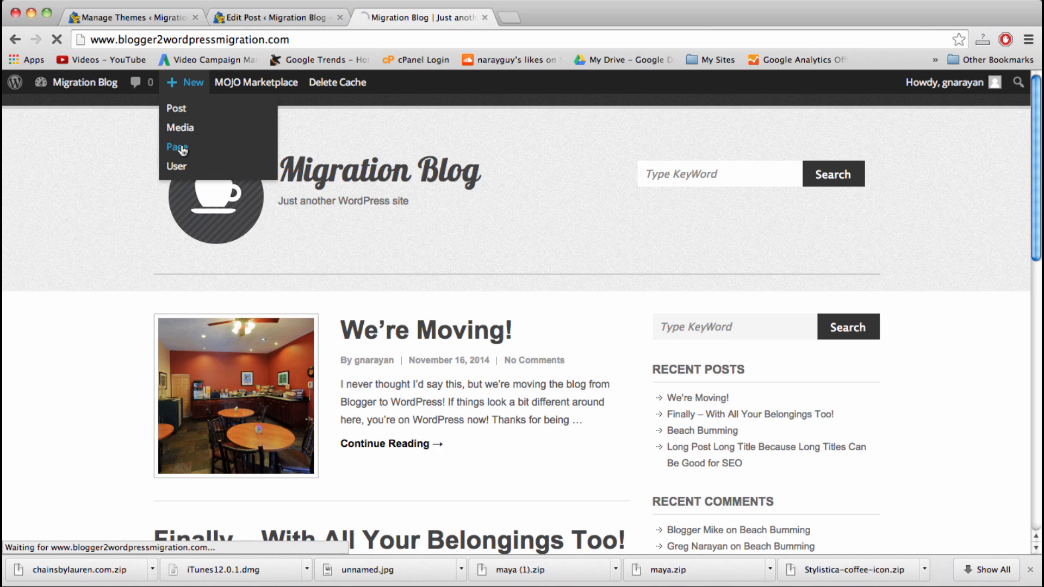
Step: Create a new page titled 'About' with the body 'Hi, welcome to my blog!'
left_click(176, 147)
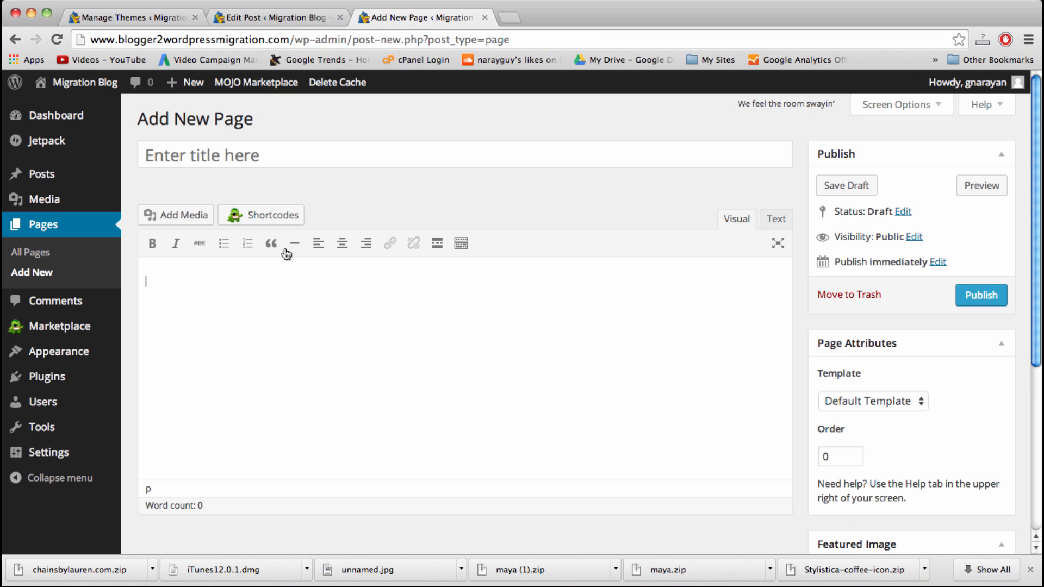
type("A")
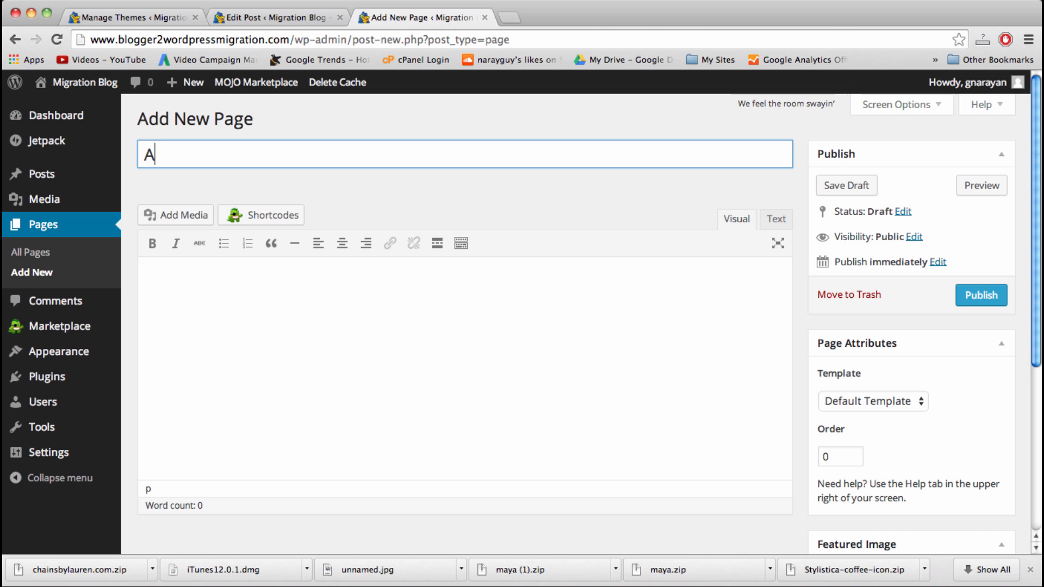
type("bout")
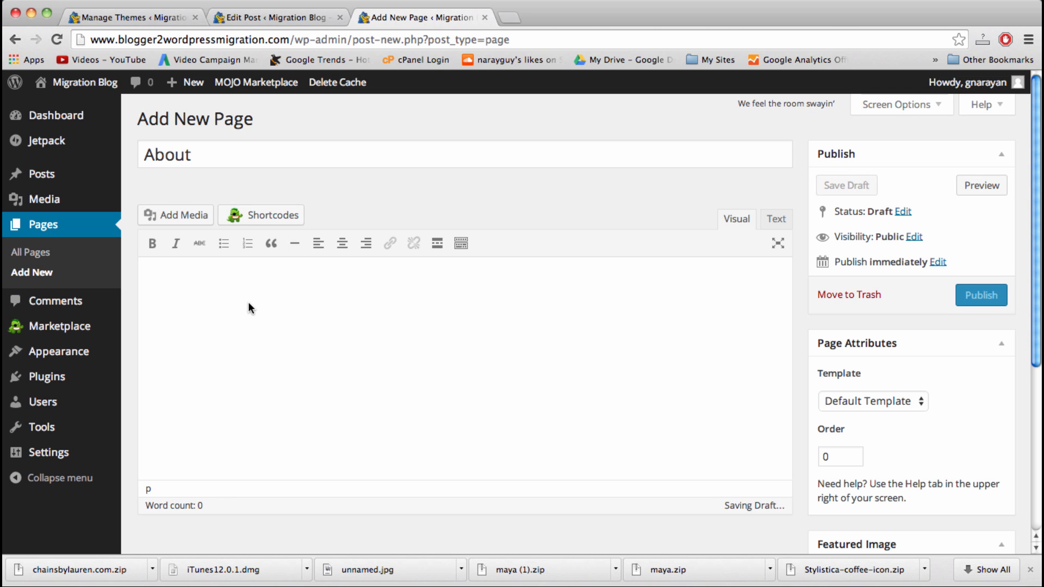
type("H")
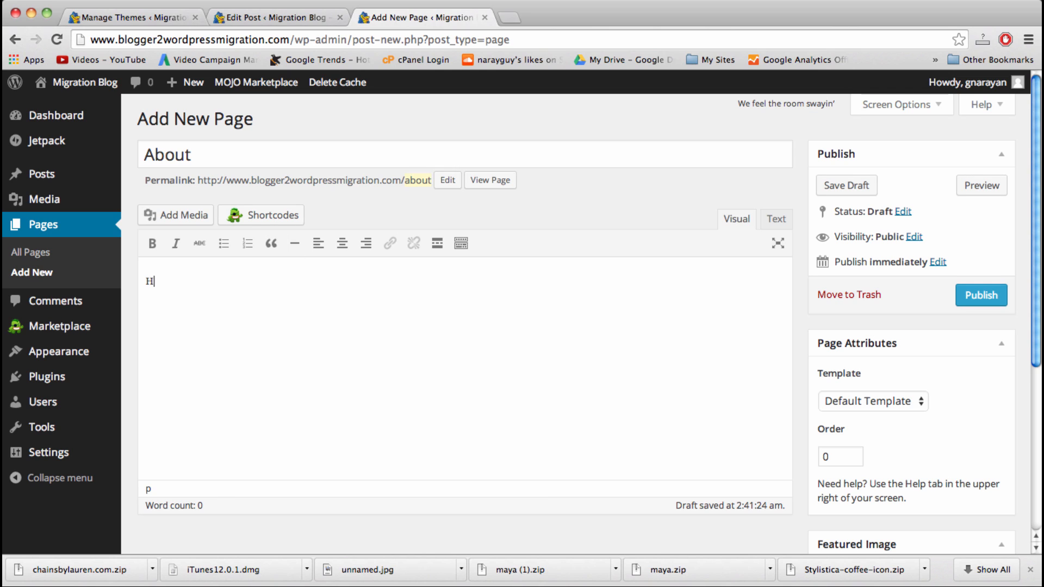
type("i, welcome to my")
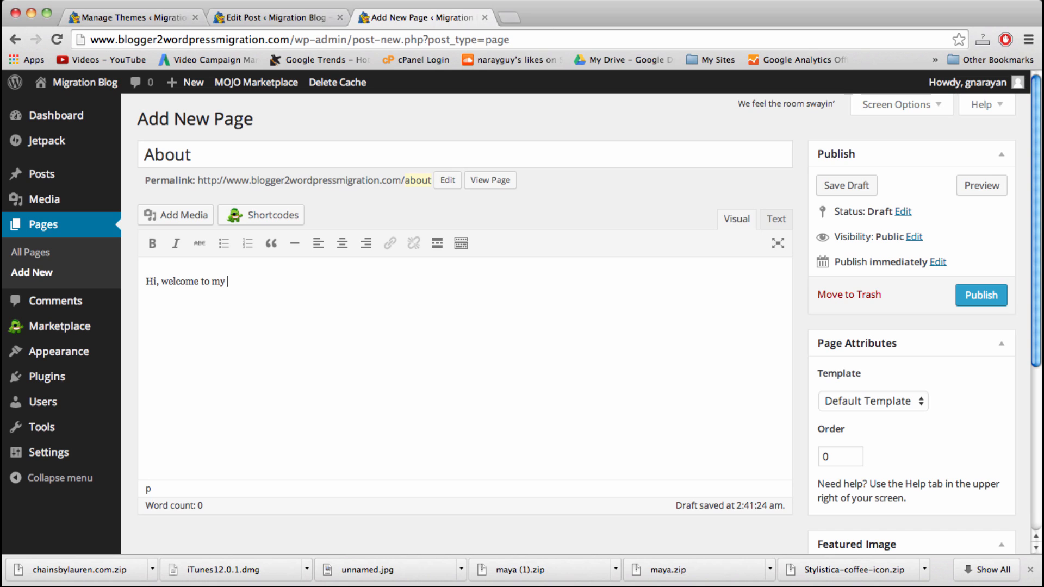
type("blog!")
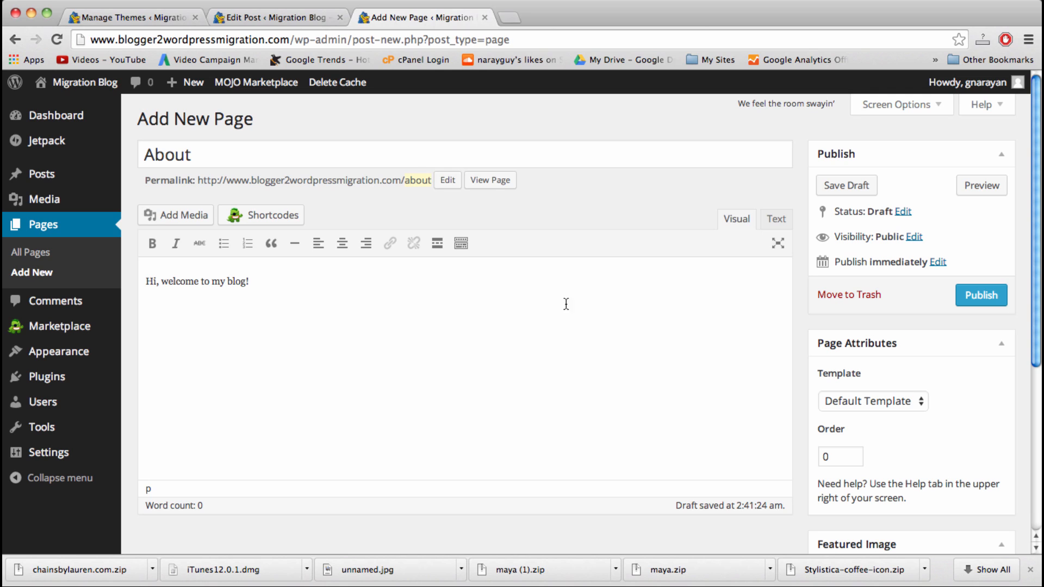
Step: Publish the About page
left_click(981, 295)
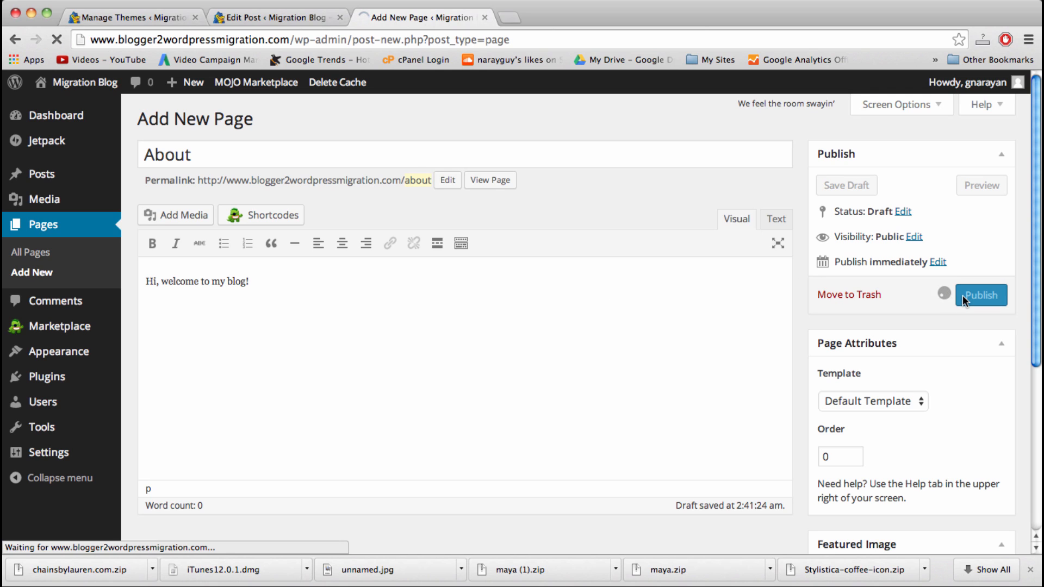
left_click(980, 294)
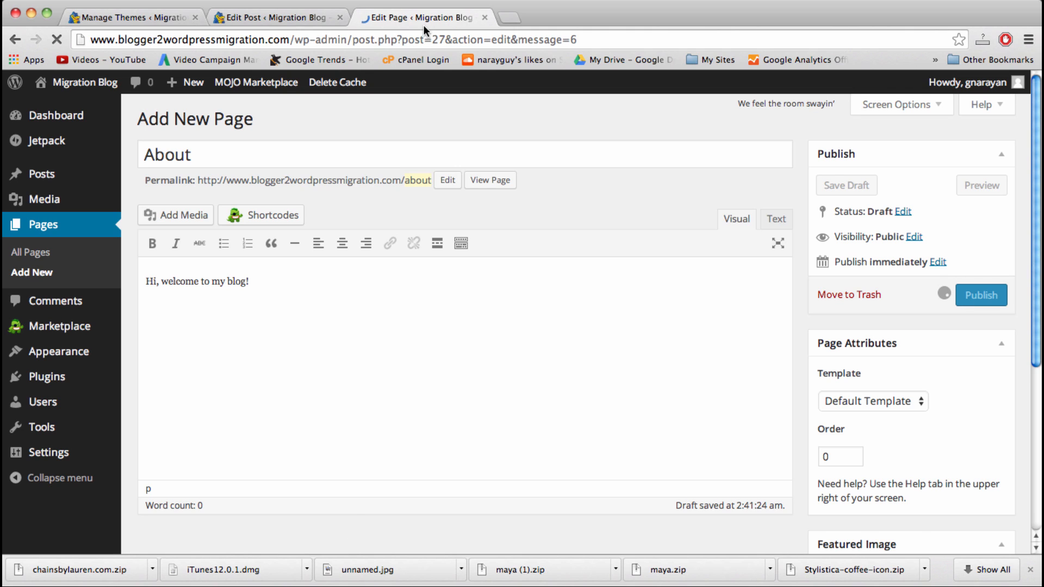
left_click(980, 295)
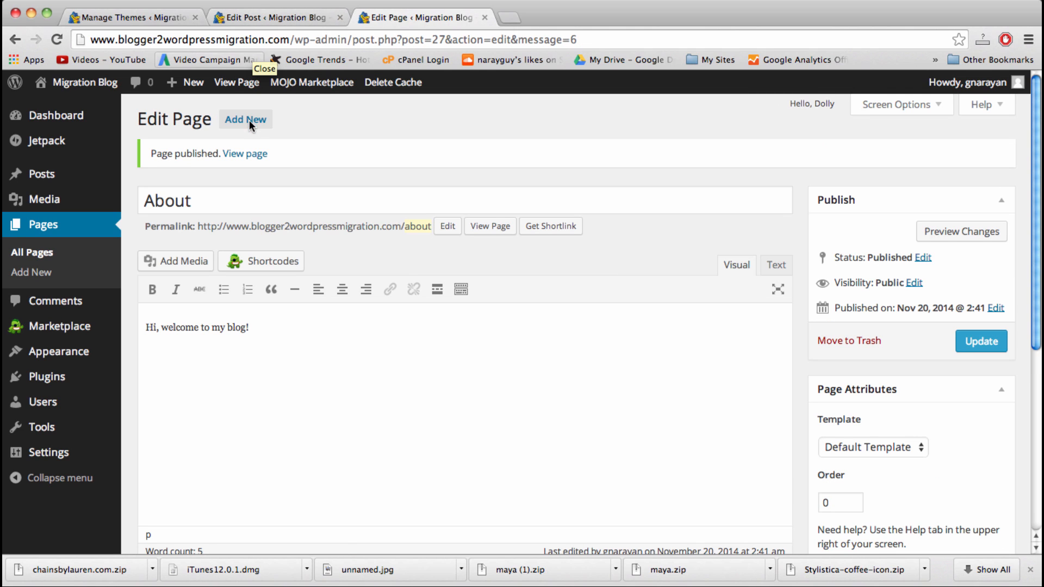
left_click(245, 119)
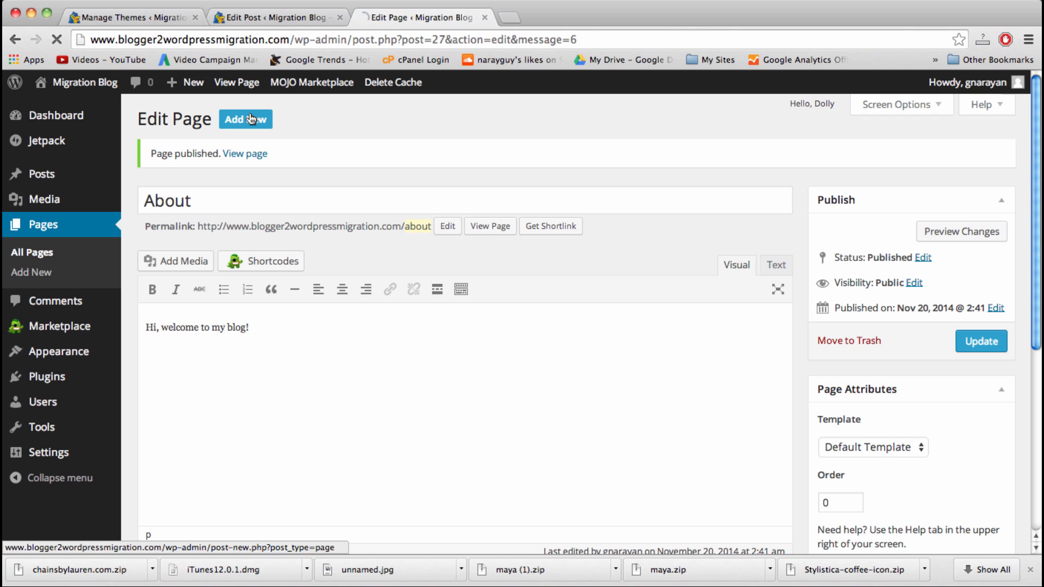
Step: Title the new page 'Contact' with text 'Hi, please contact me here!' and publish it
left_click(245, 119)
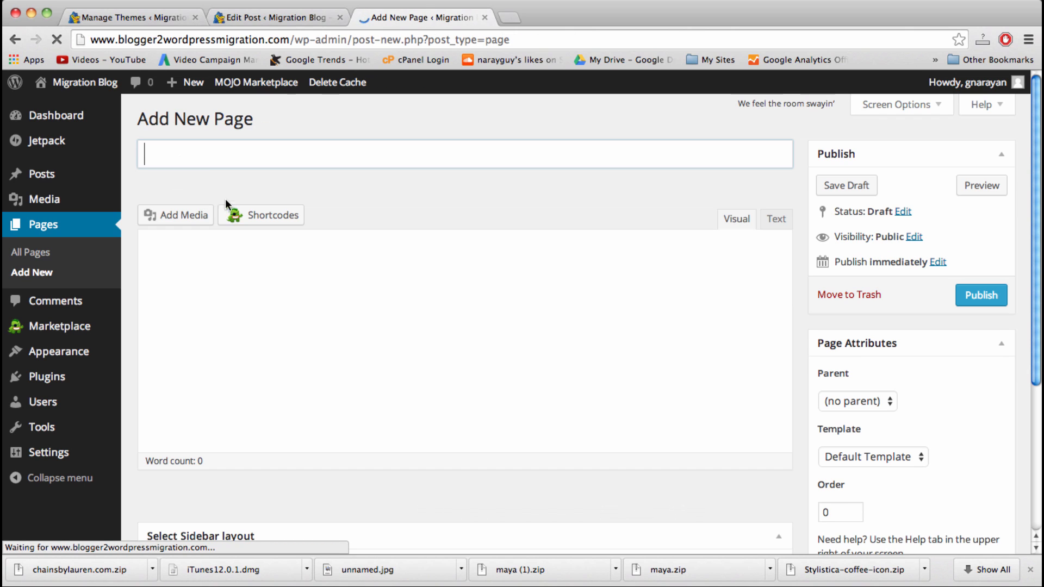
type("Contac")
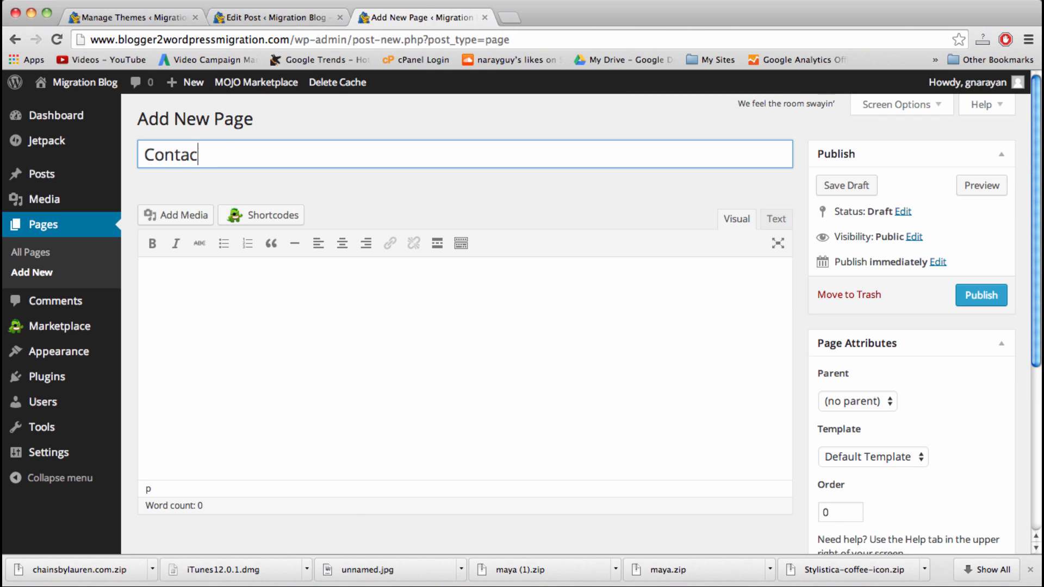
type("Hi,")
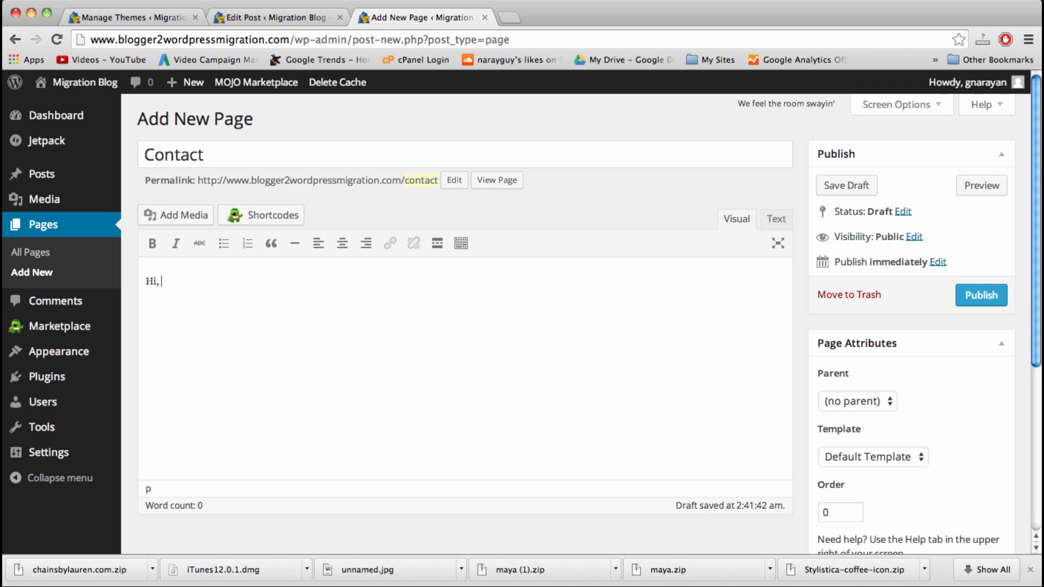
type("please contact me her")
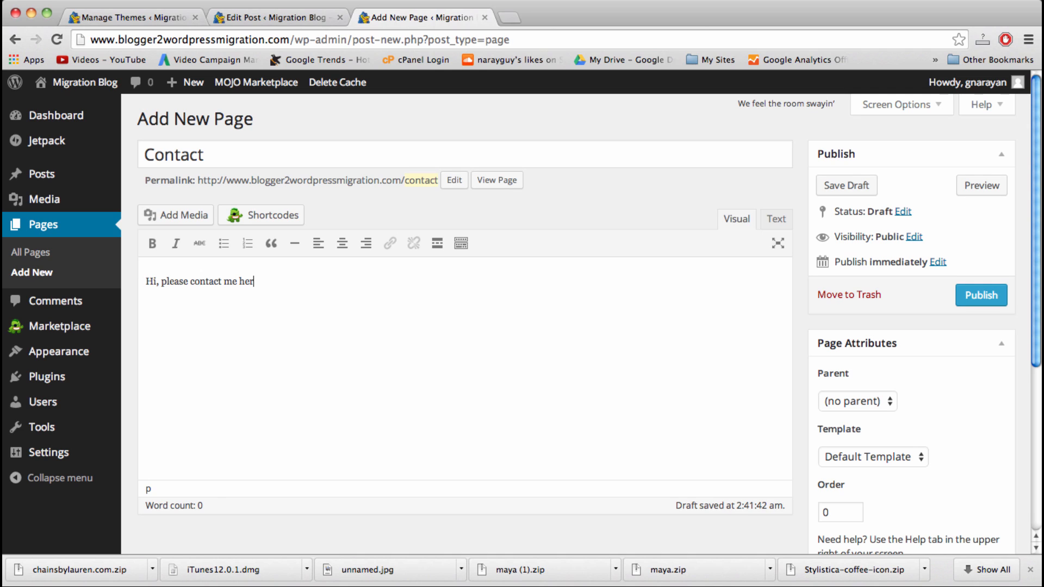
type("e!")
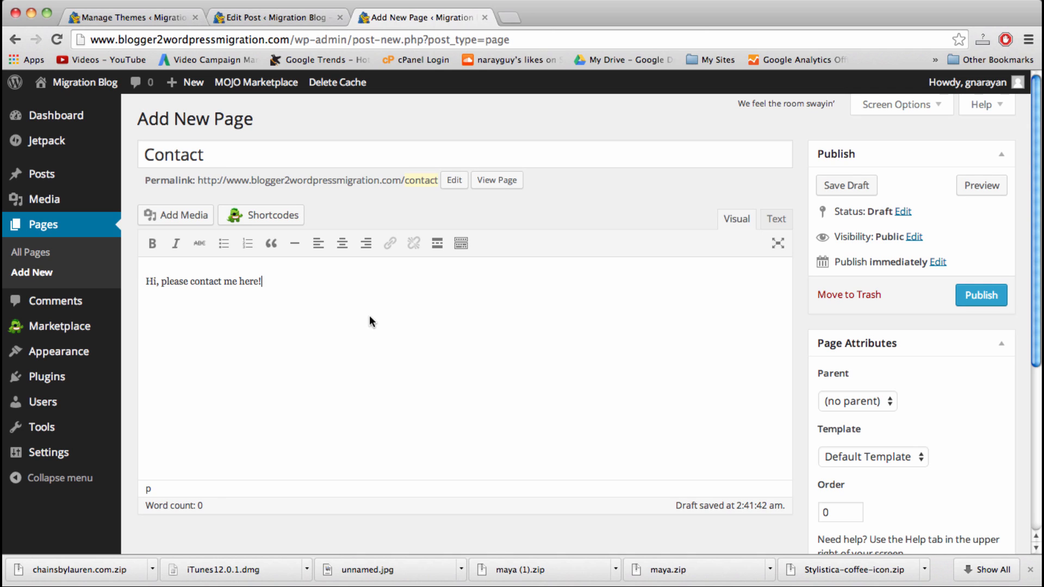
mouse_move(749, 255)
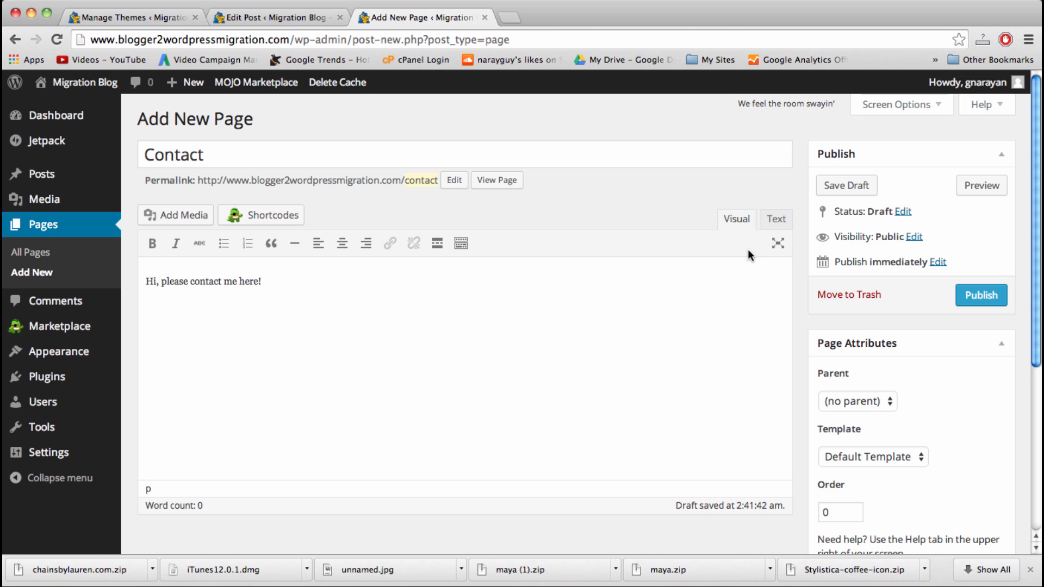
mouse_move(374, 317)
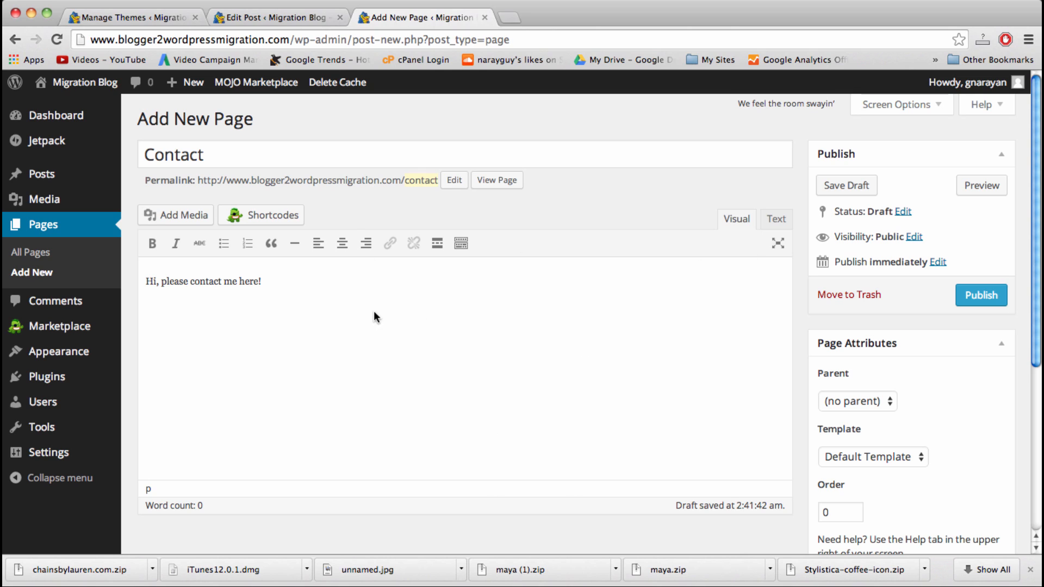
mouse_move(749, 308)
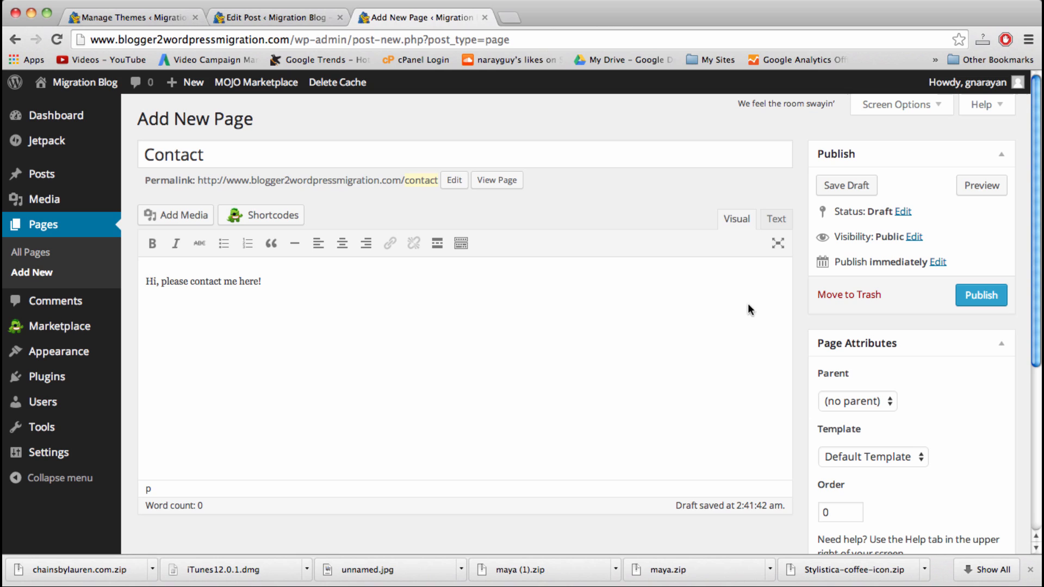
mouse_move(495, 222)
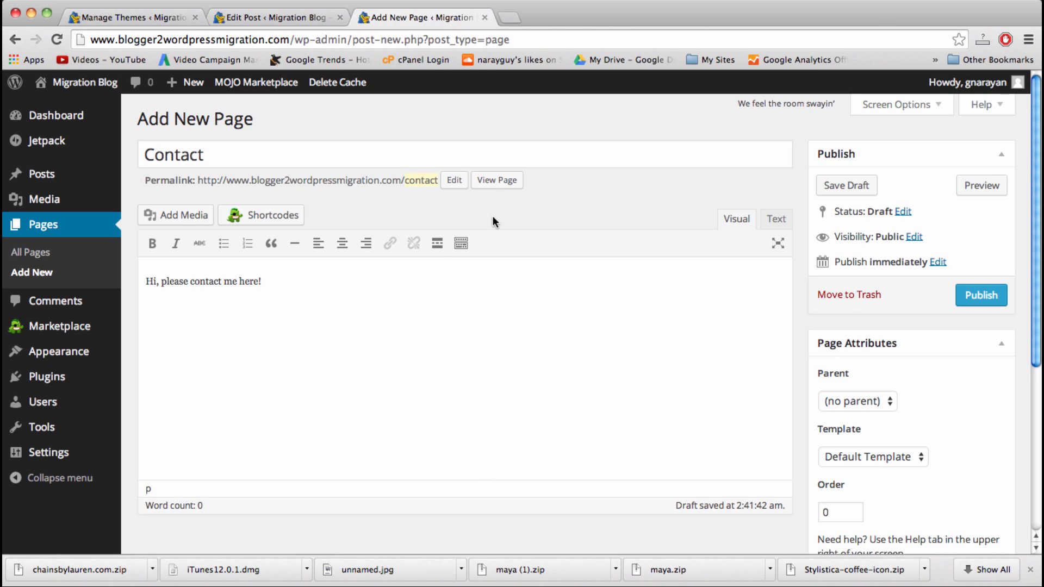
left_click(979, 295)
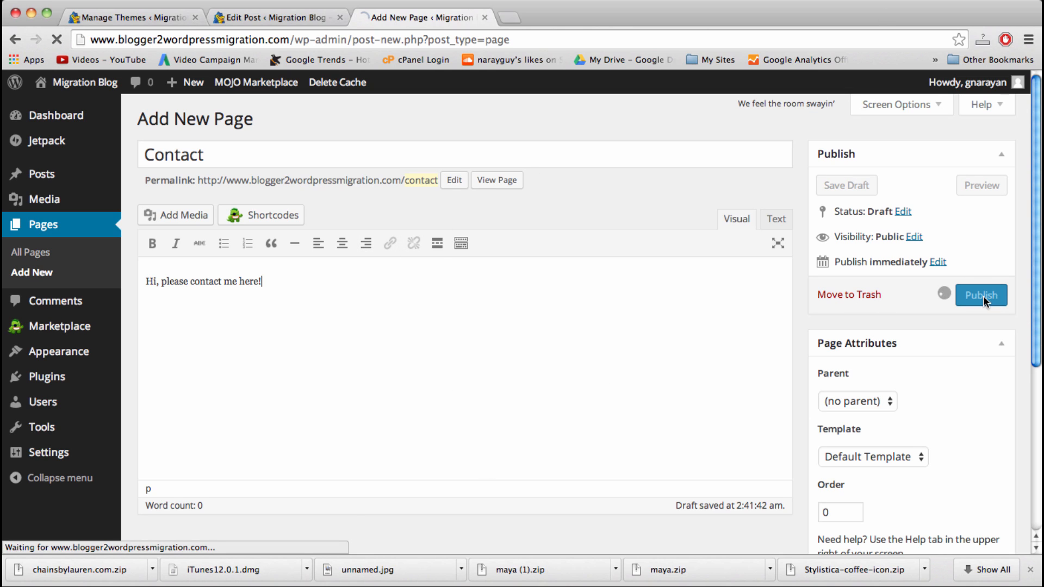
left_click(980, 295)
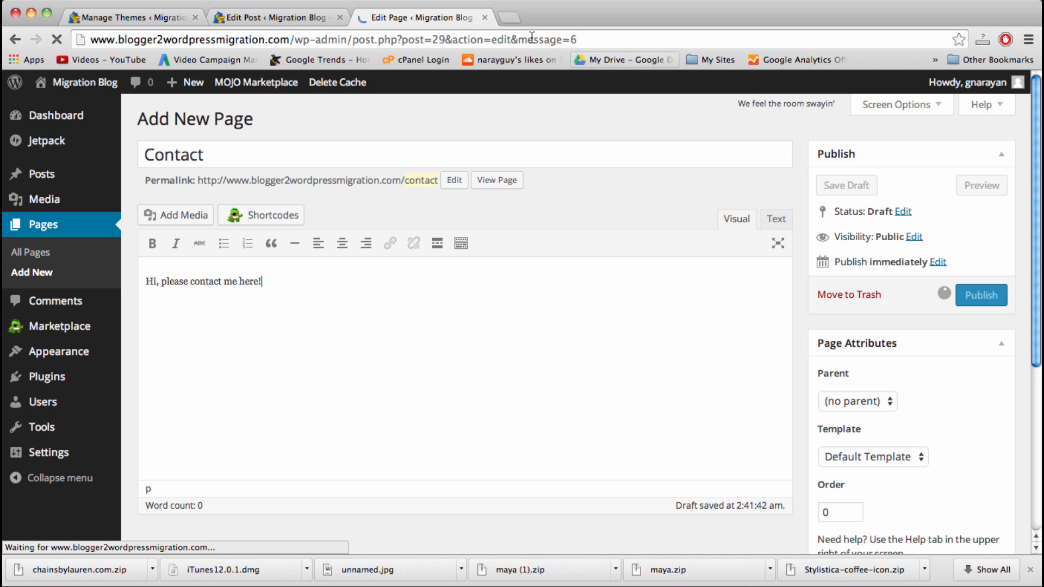
left_click(979, 295)
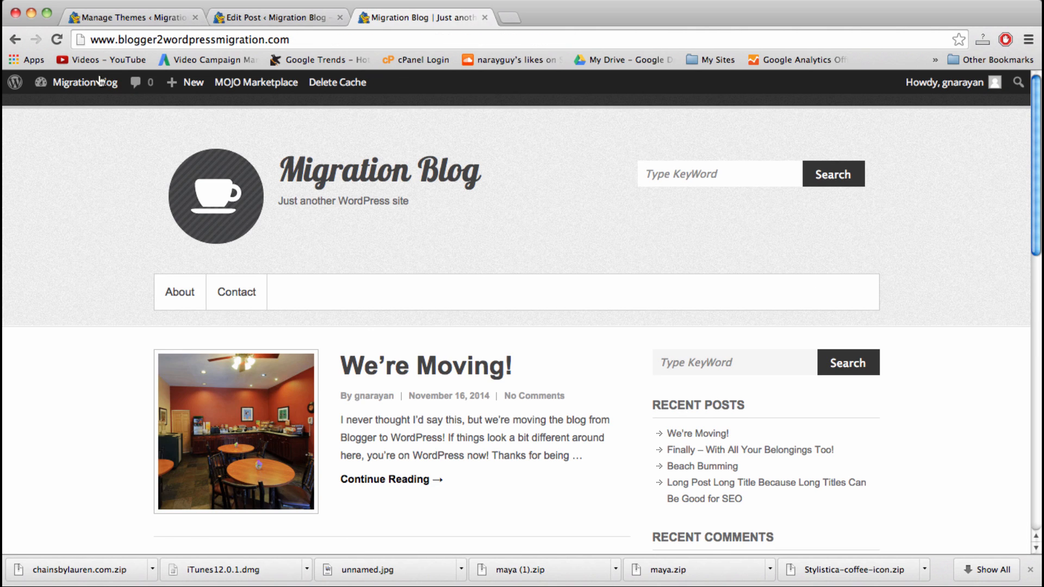
mouse_move(235, 292)
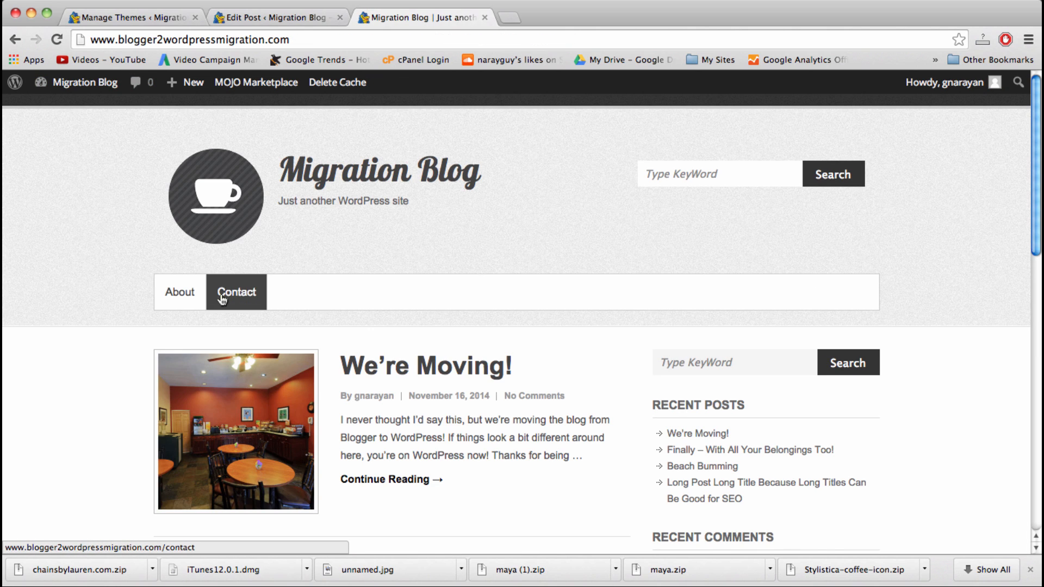
mouse_move(705, 283)
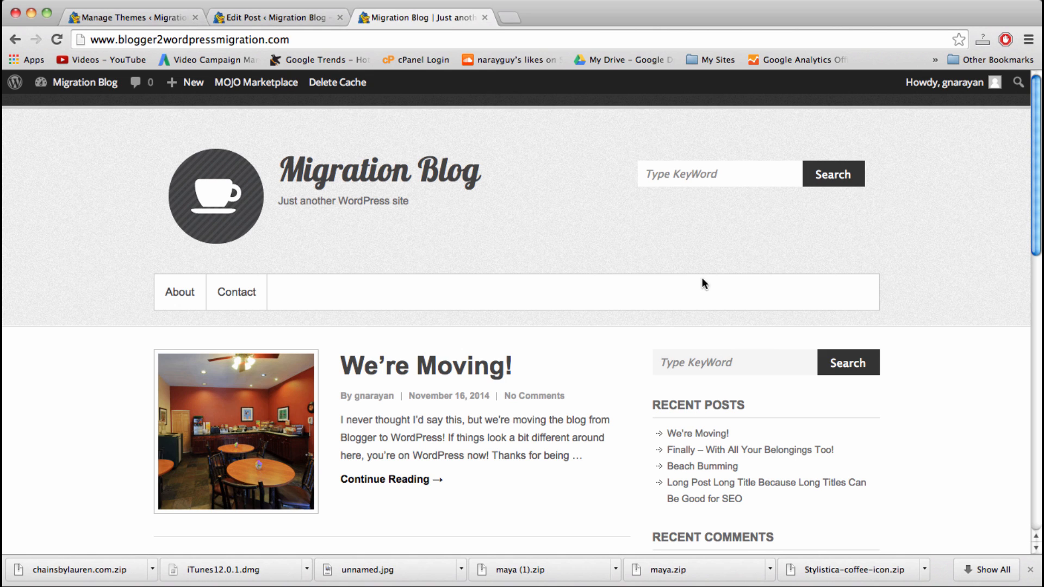
Step: Check the About and Contact nav links on the live blog, then return to the We're Moving! editor
scroll("down", 3)
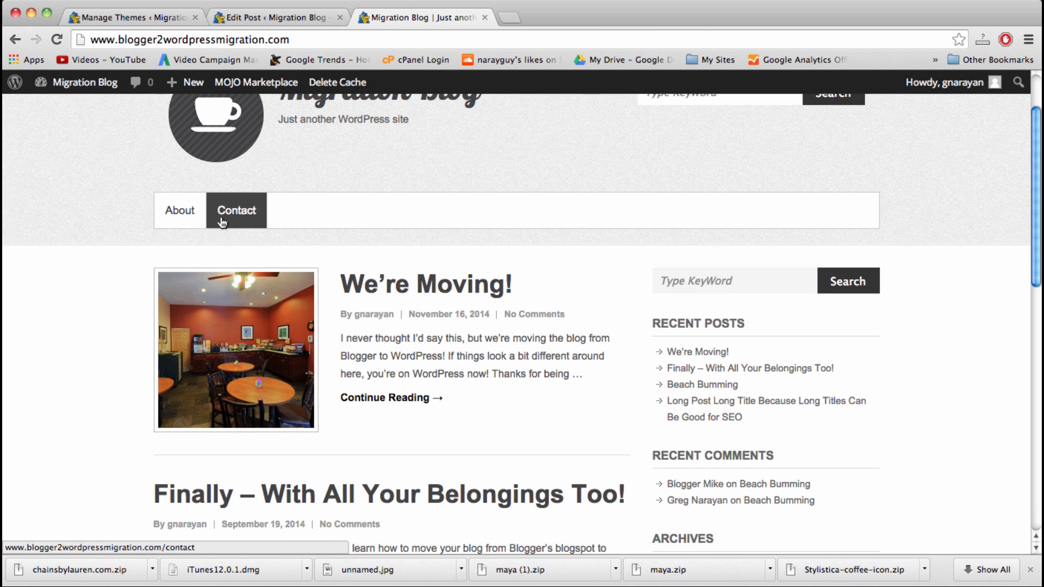
scroll("up", 3)
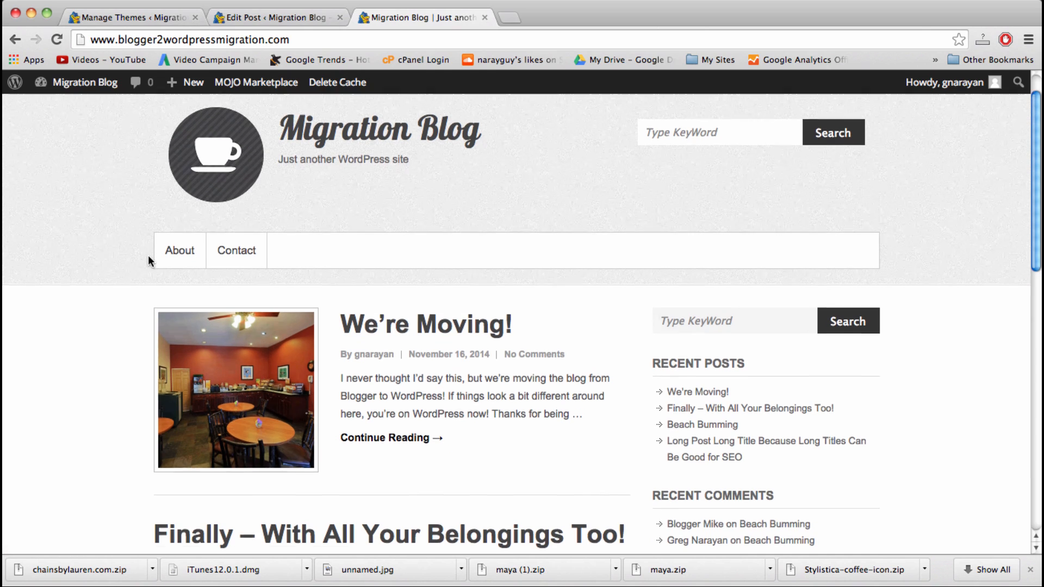
scroll("up", 3)
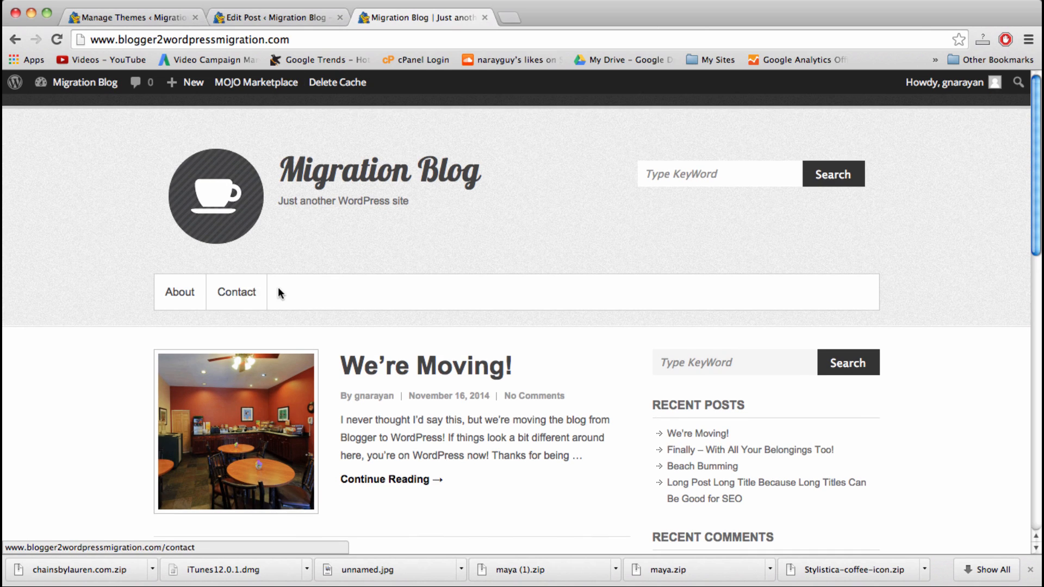
mouse_move(237, 292)
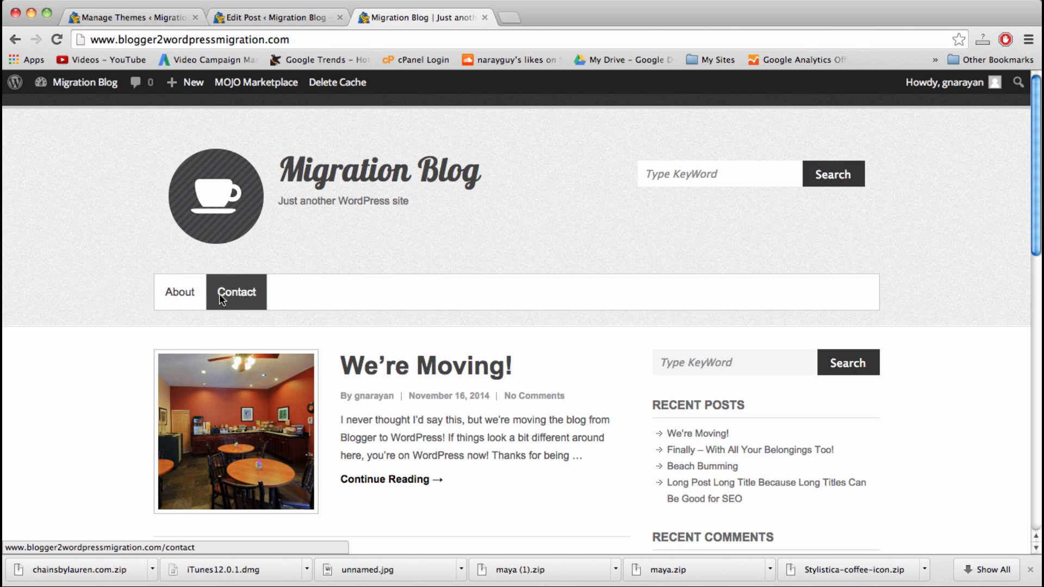
mouse_move(313, 11)
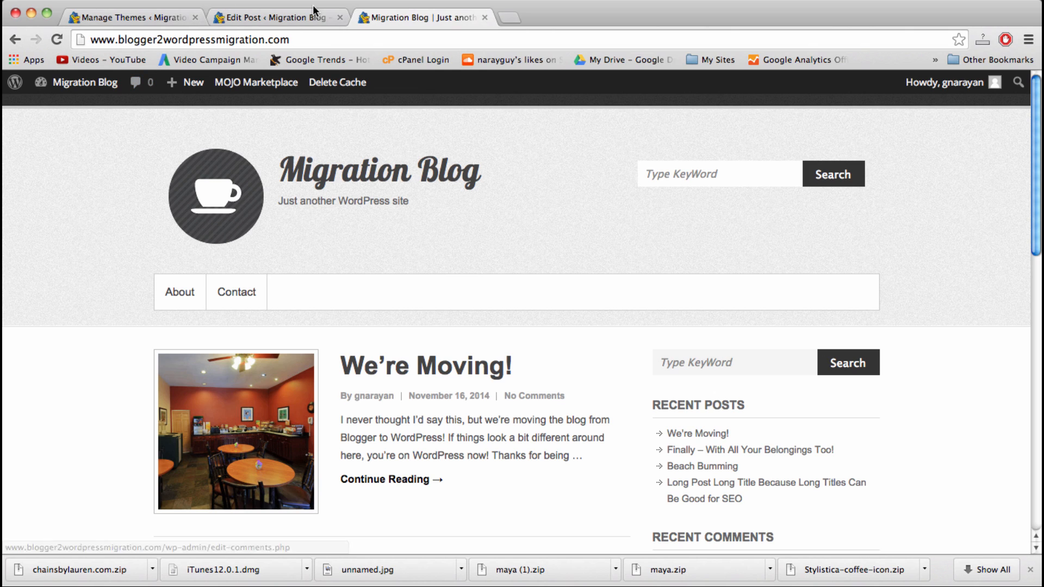
mouse_move(179, 291)
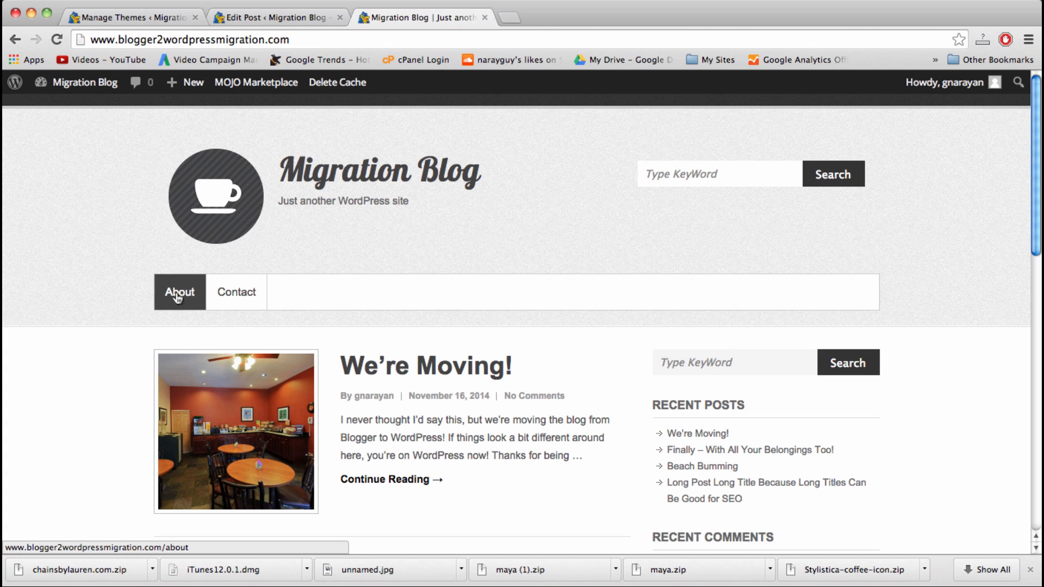
mouse_move(305, 16)
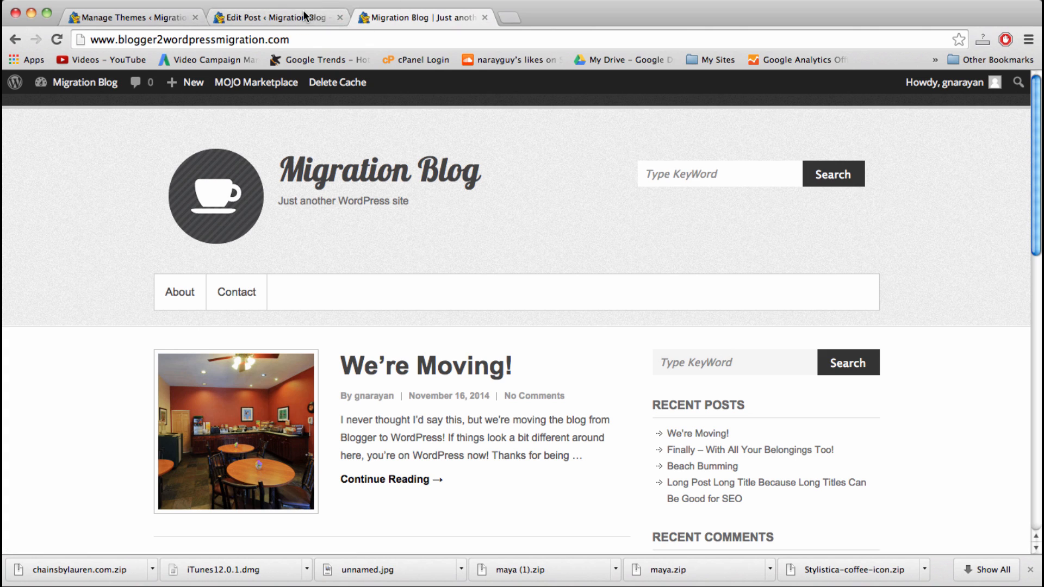
left_click(273, 17)
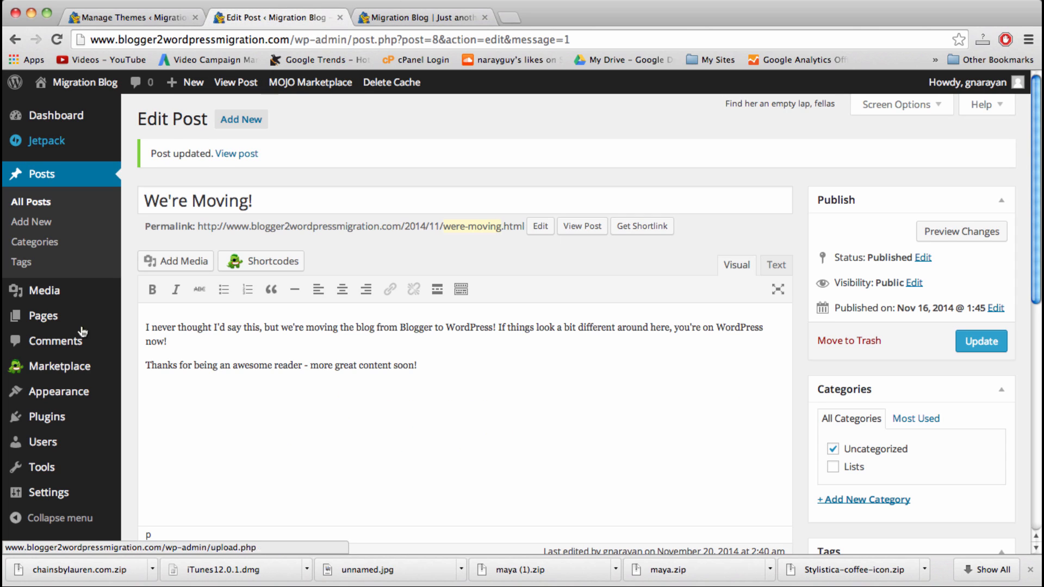
Step: Close the live-blog tab and go to Appearance > Menus
left_click(485, 17)
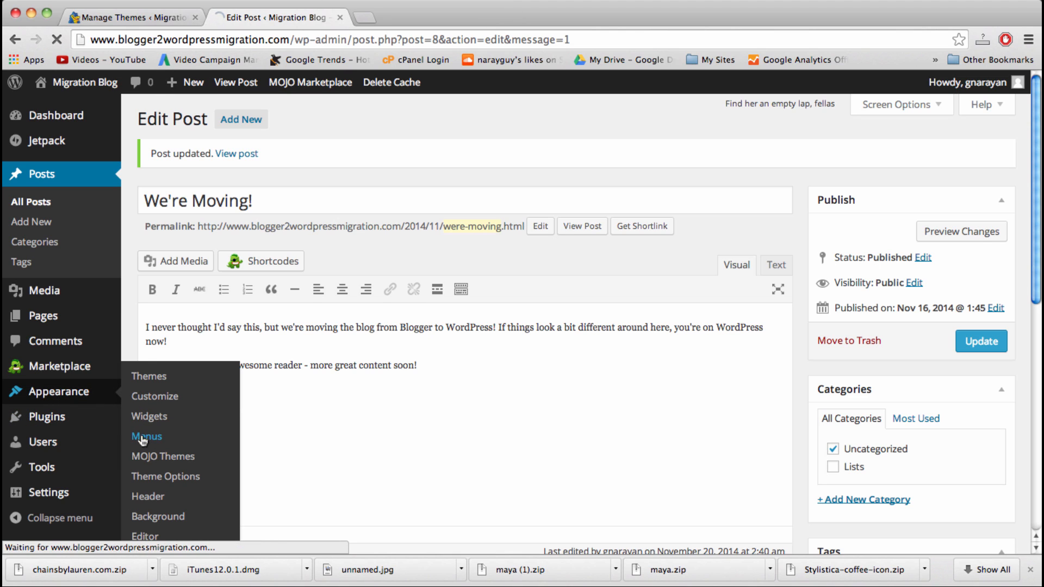
left_click(146, 436)
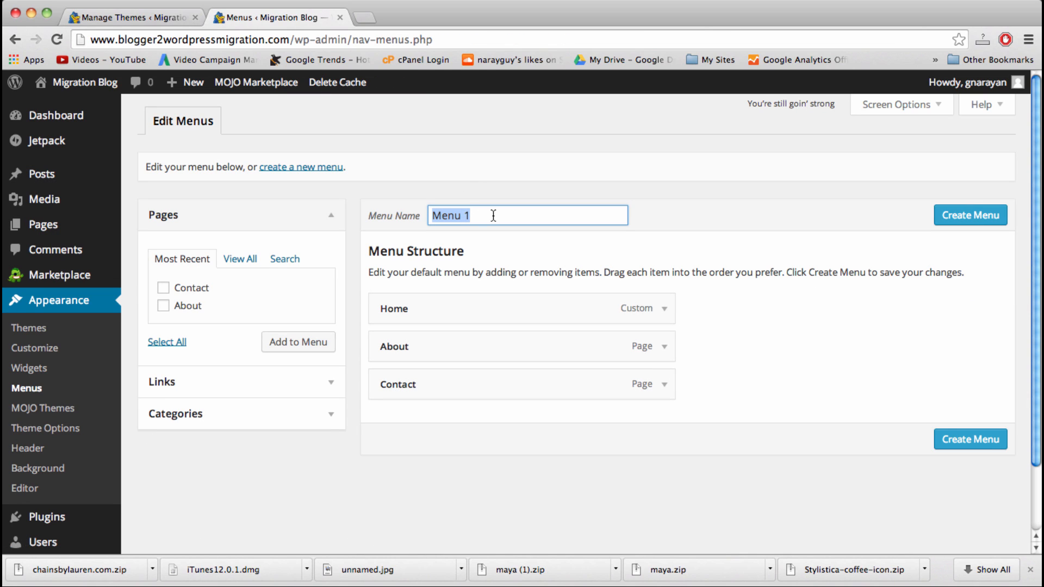
Step: Create a new menu named 'Main Nav'
type("Main M")
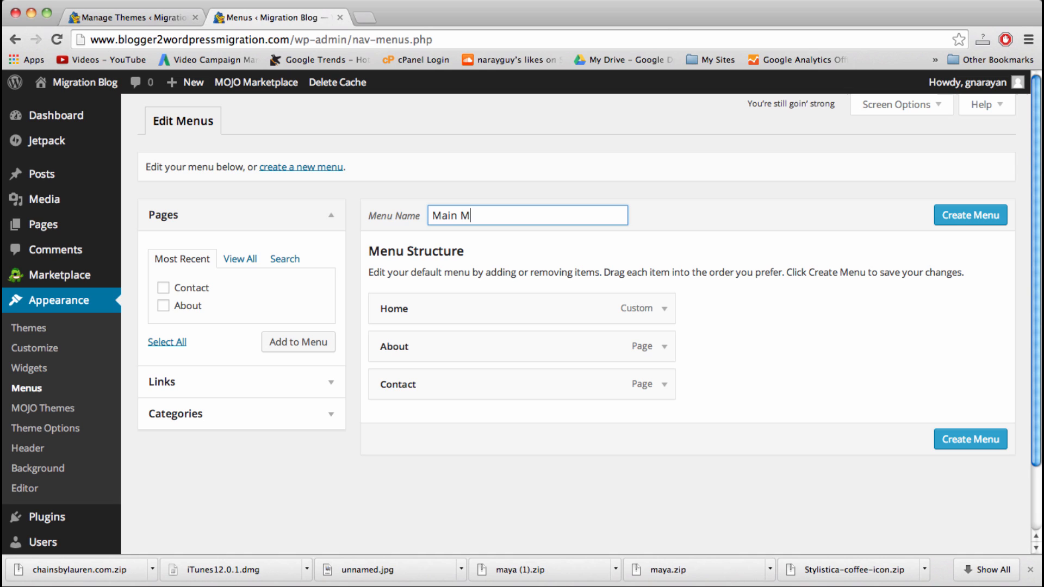
type("Nav")
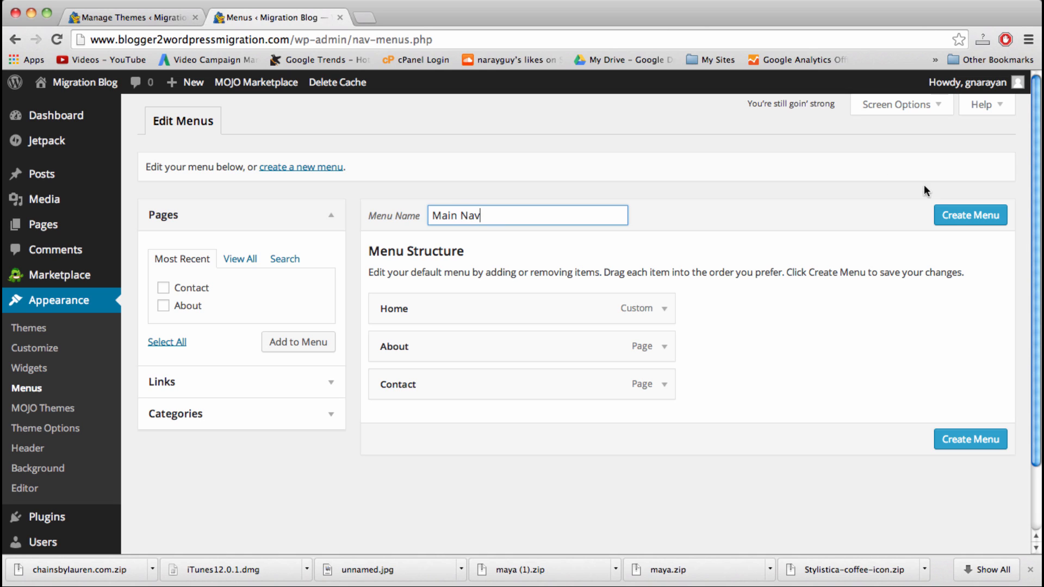
left_click(969, 216)
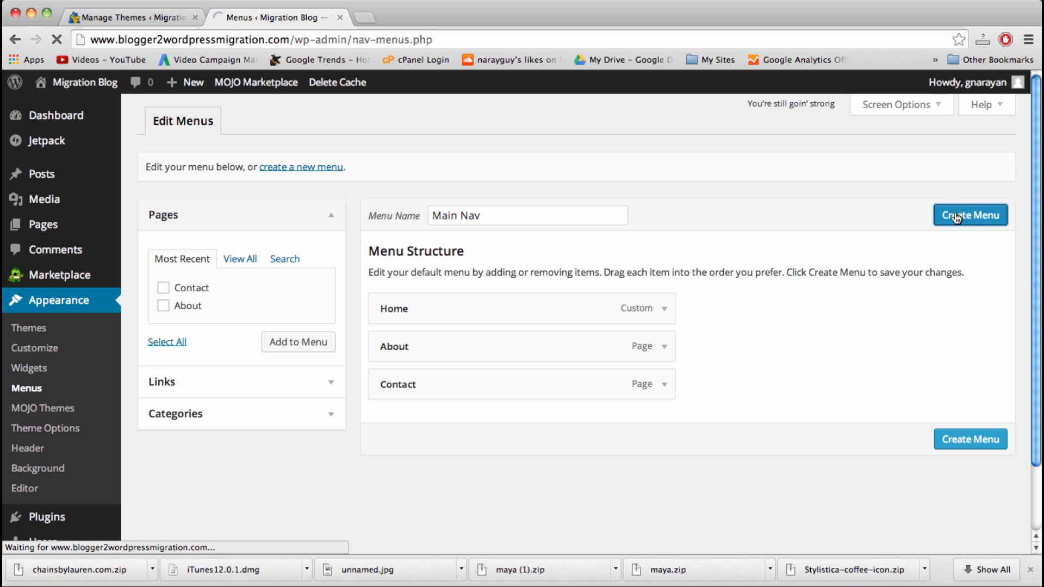
left_click(970, 216)
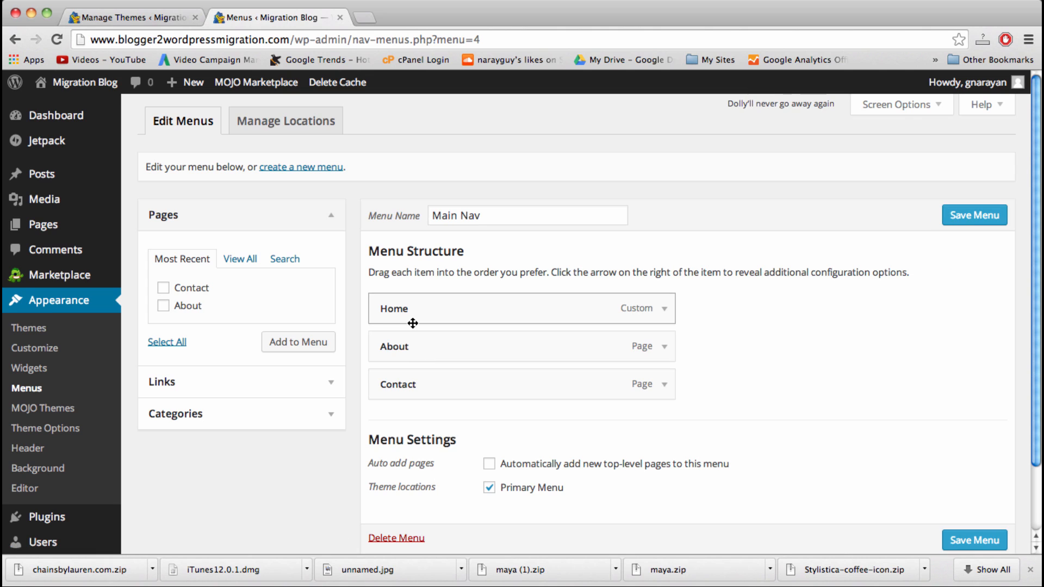
mouse_move(556, 343)
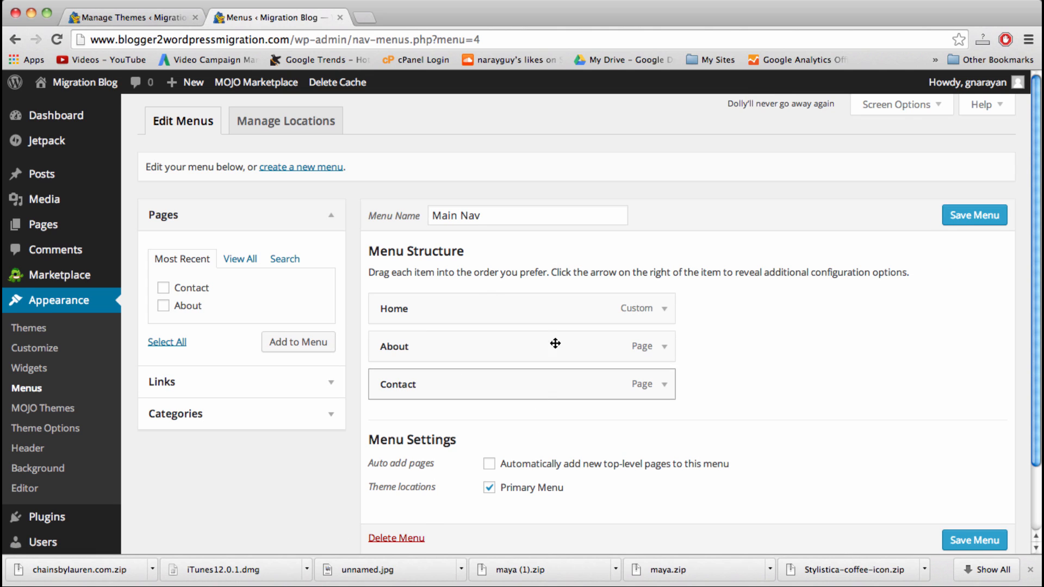
mouse_move(625, 371)
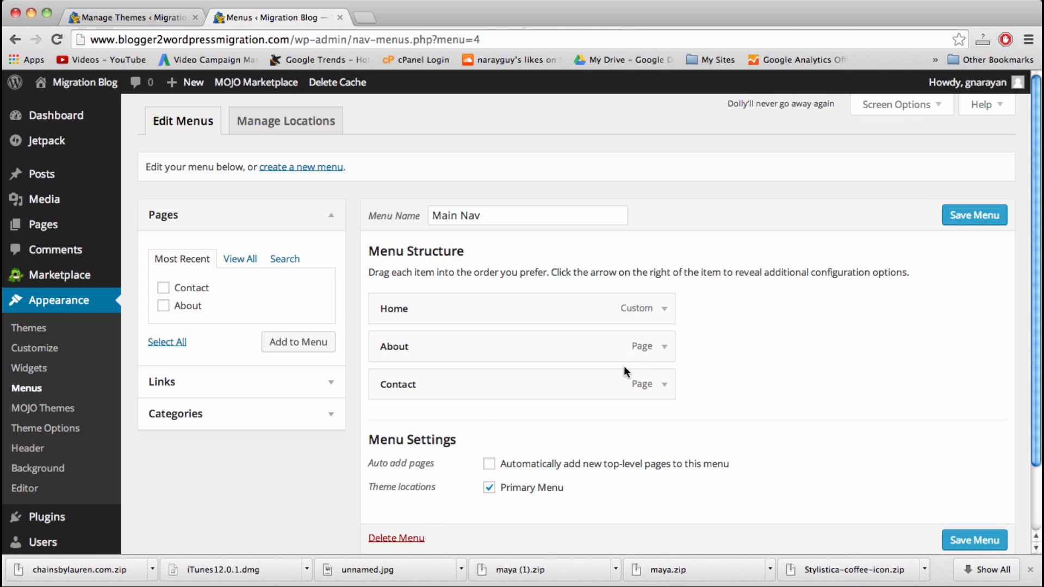
Step: Relabel the About menu item 'About Us', save the menu, and view the live blog
left_click(663, 346)
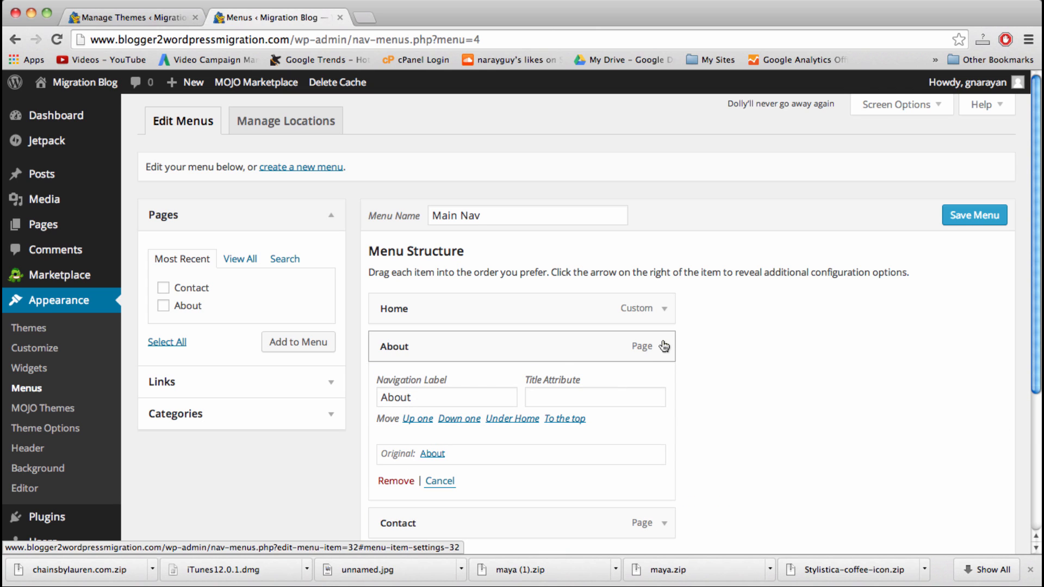
left_click(446, 397)
type(" Us")
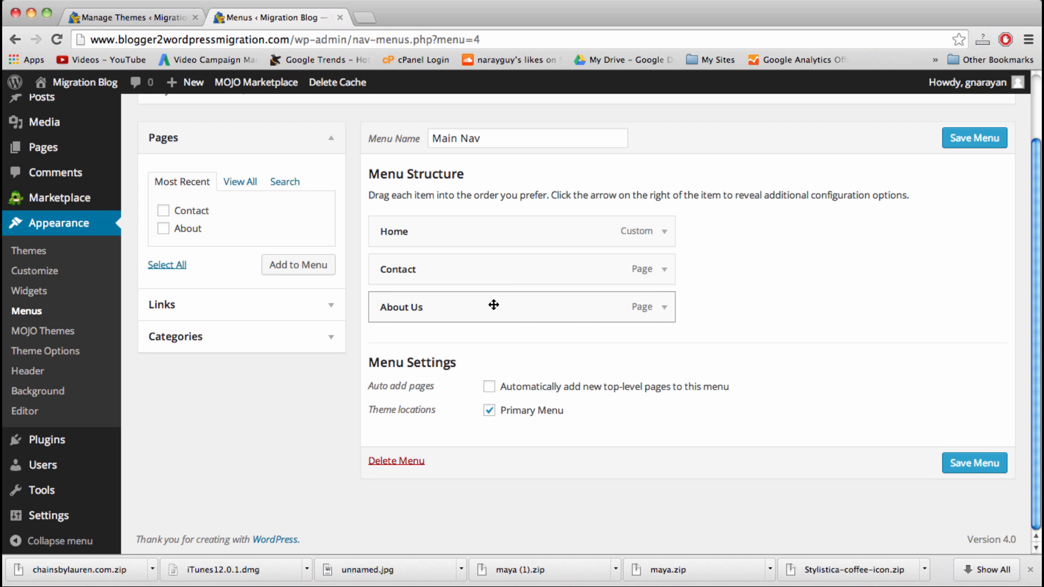
mouse_move(681, 273)
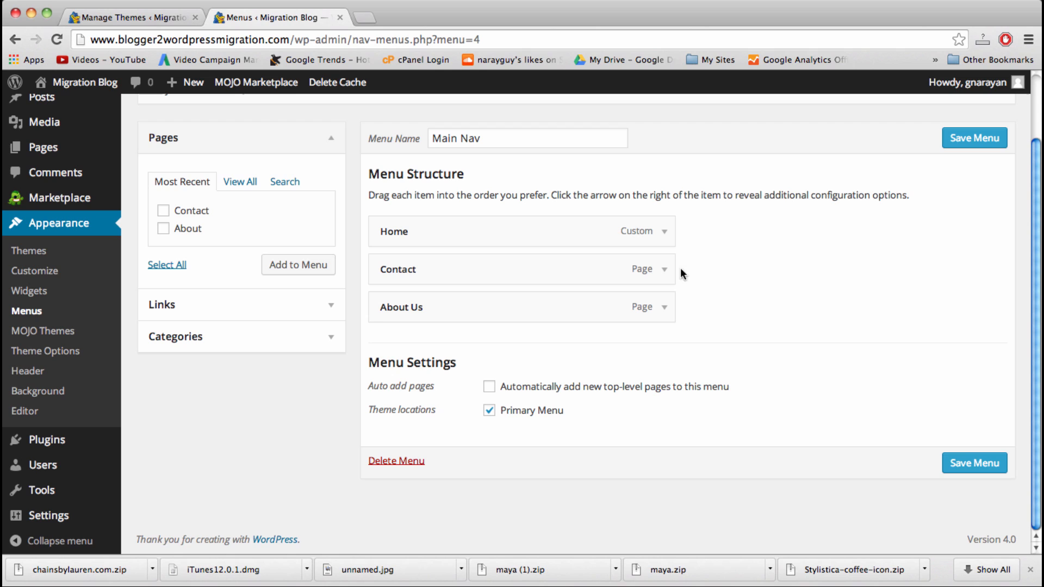
mouse_move(697, 413)
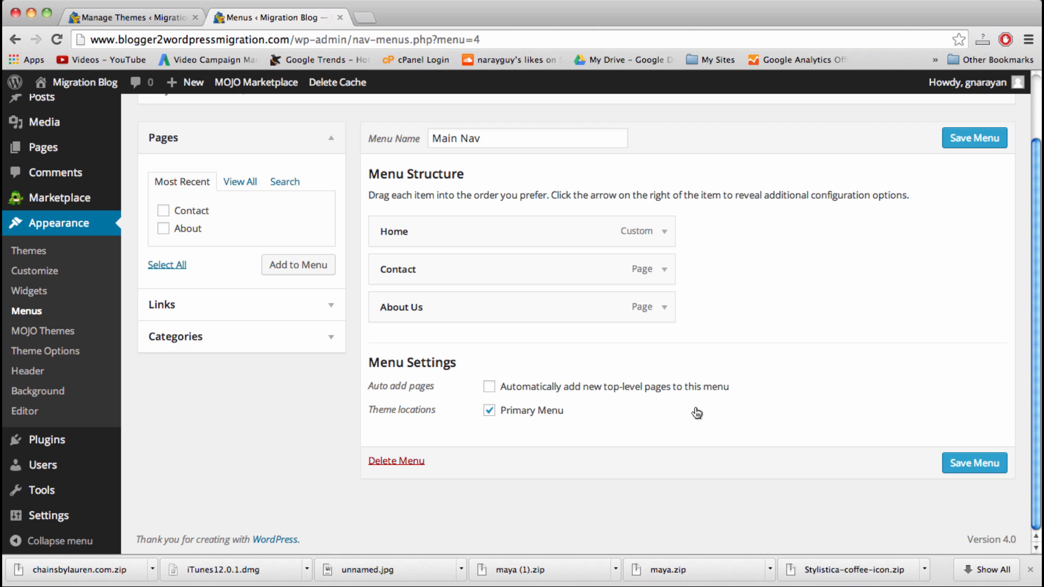
mouse_move(468, 403)
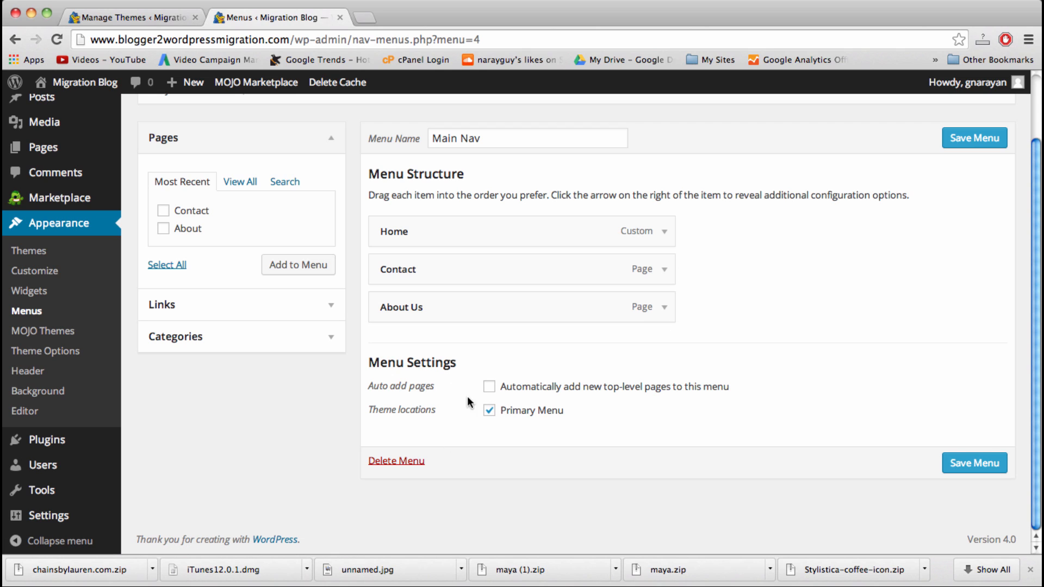
mouse_move(913, 427)
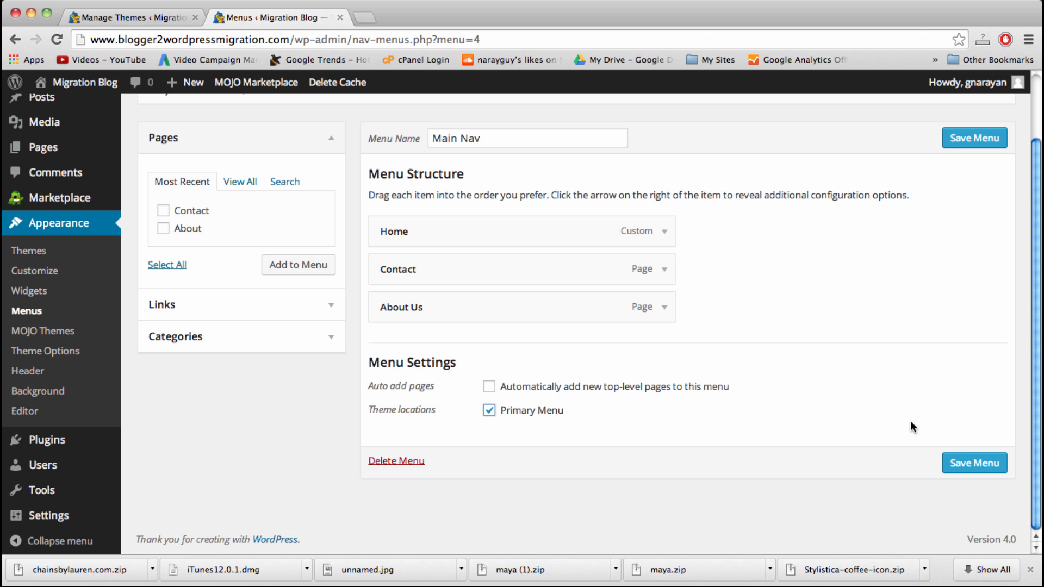
left_click(973, 463)
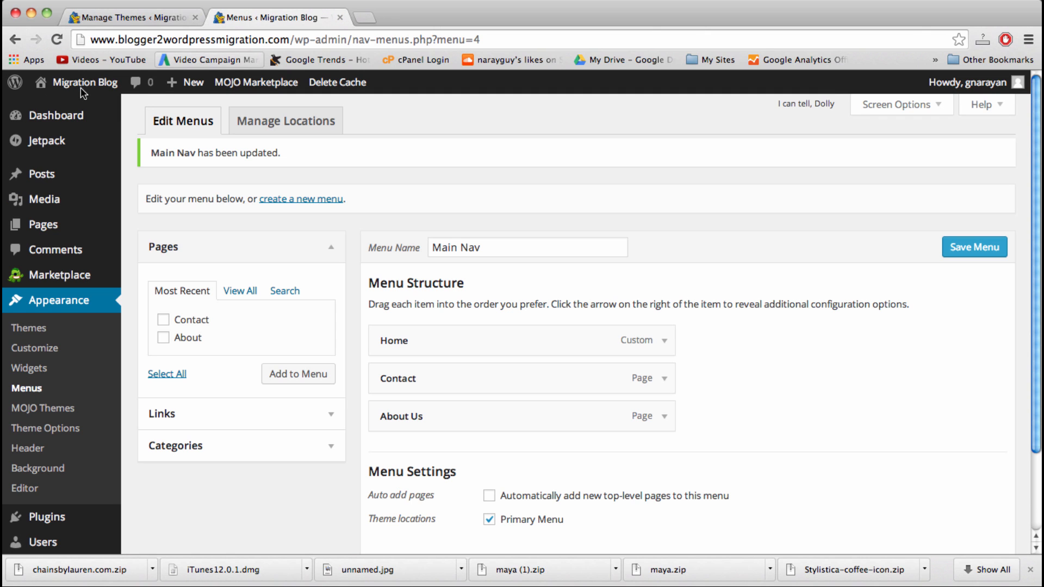
left_click(84, 82)
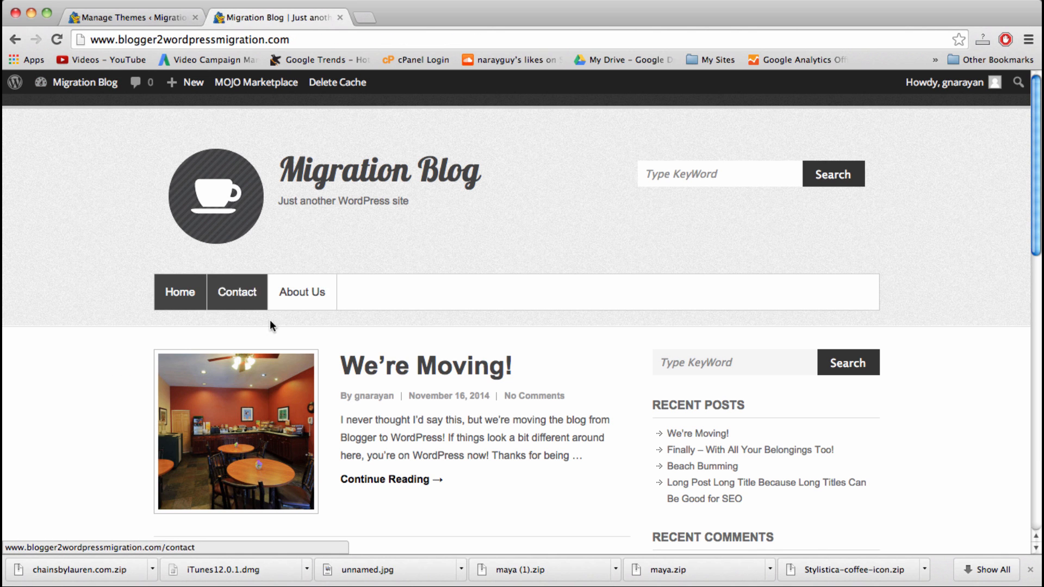
mouse_move(457, 314)
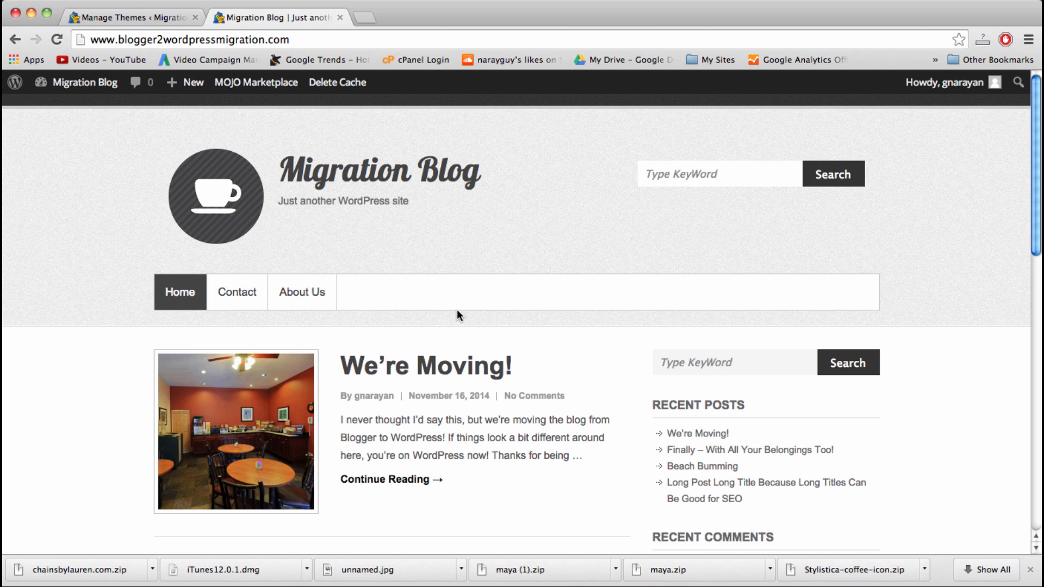
mouse_move(302, 291)
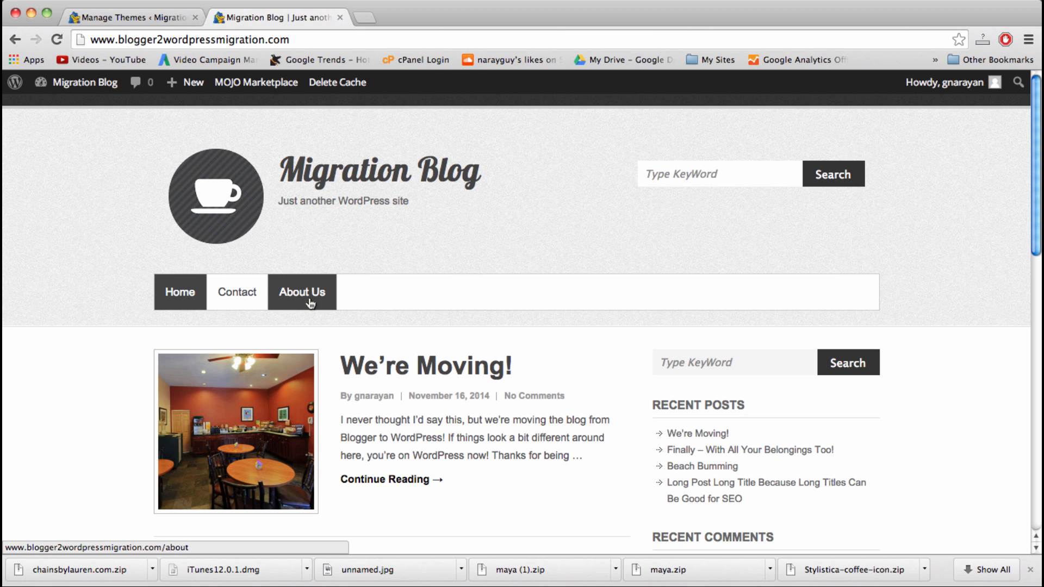
mouse_move(429, 90)
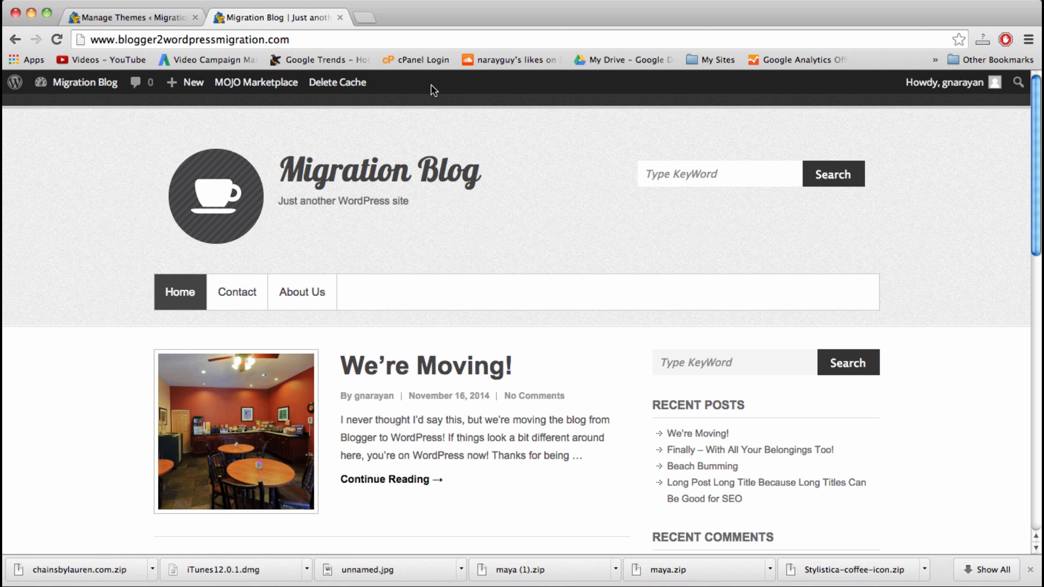
mouse_move(236, 291)
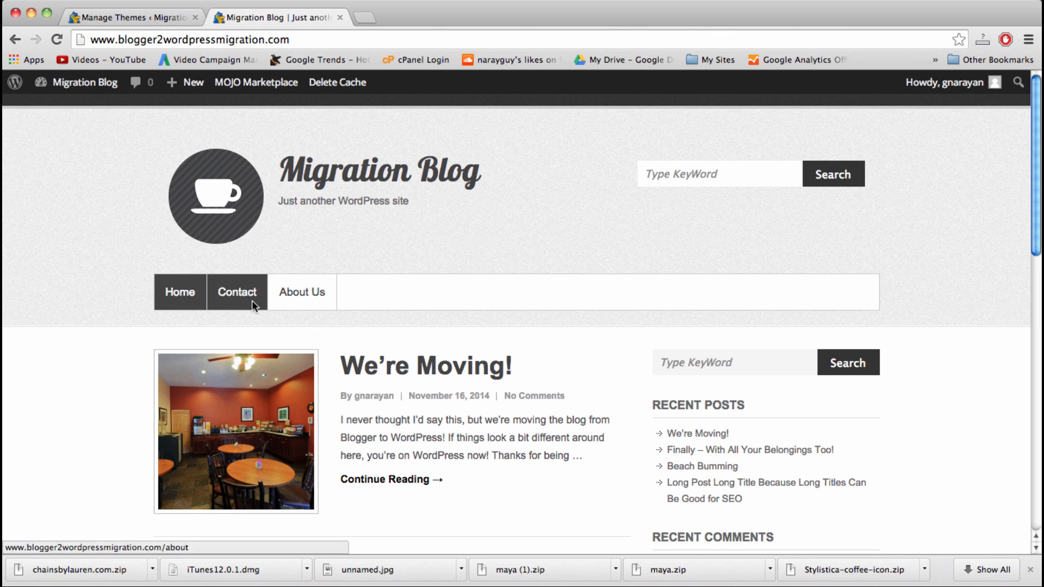
mouse_move(238, 195)
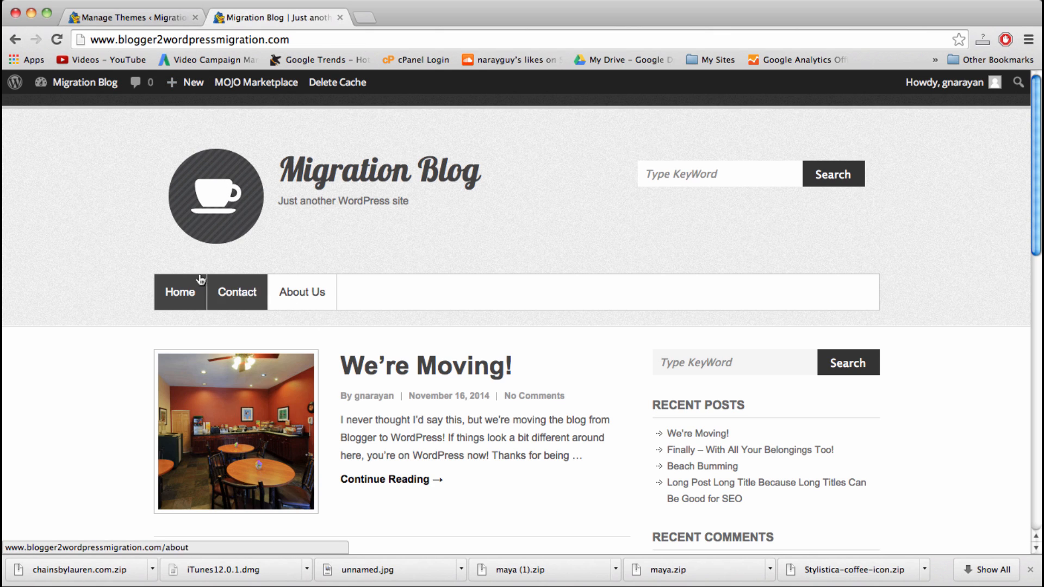
mouse_move(267, 248)
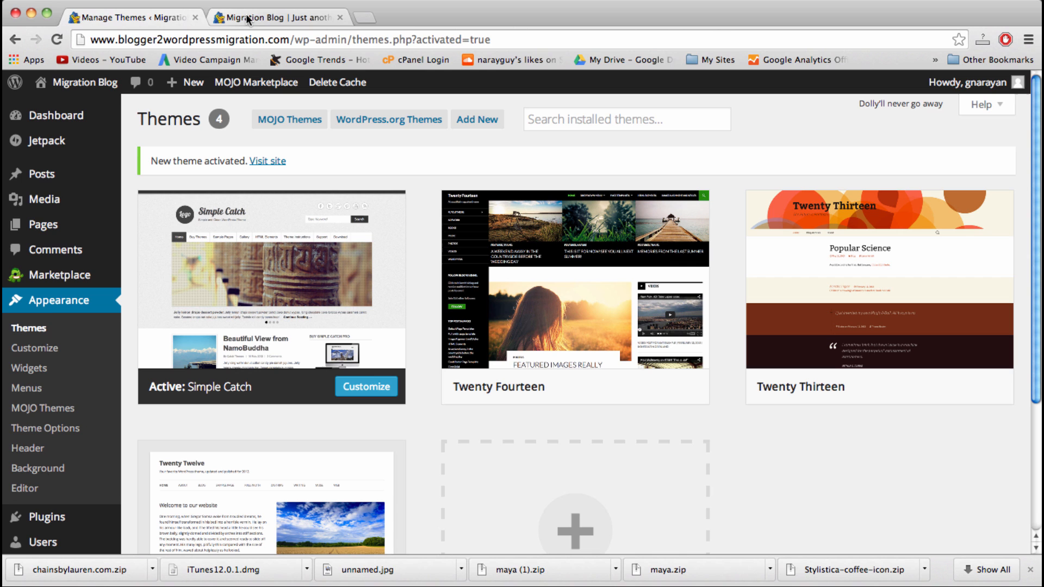
Step: Open Theme Options, expand Logo Options, and select the current header logo URL
scroll("down", 3)
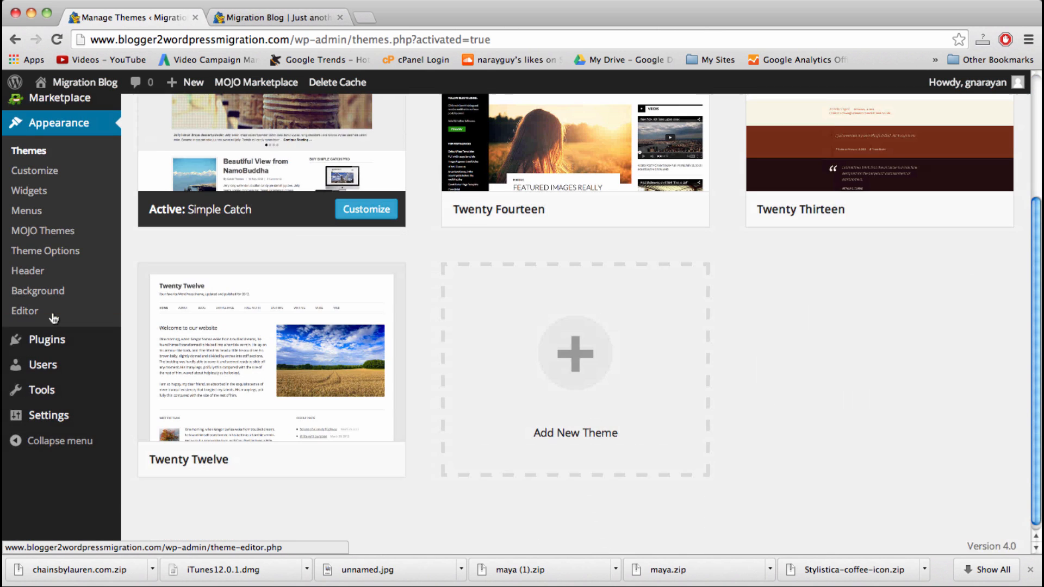
scroll("up", 3)
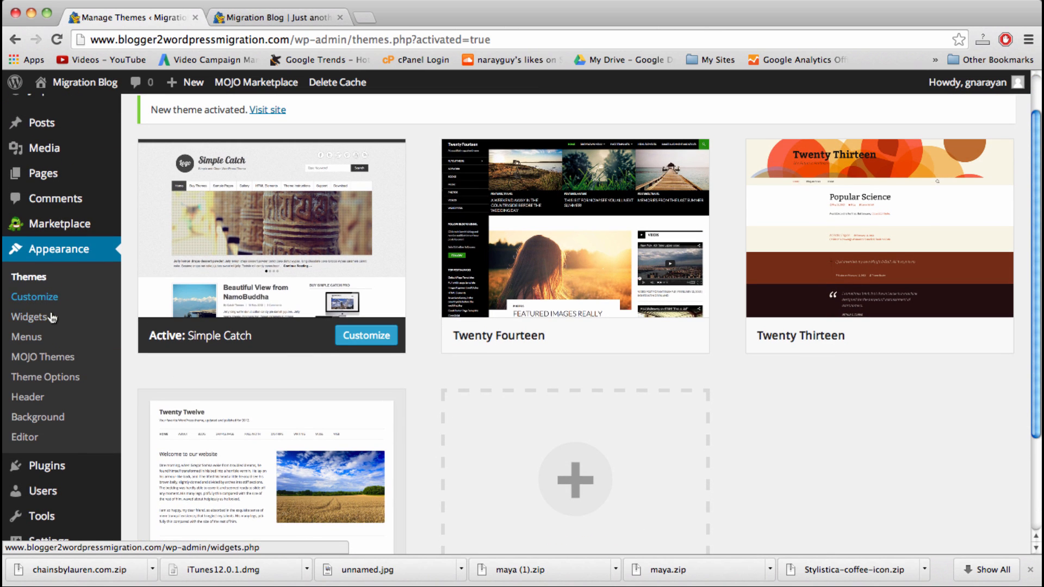
mouse_move(44, 377)
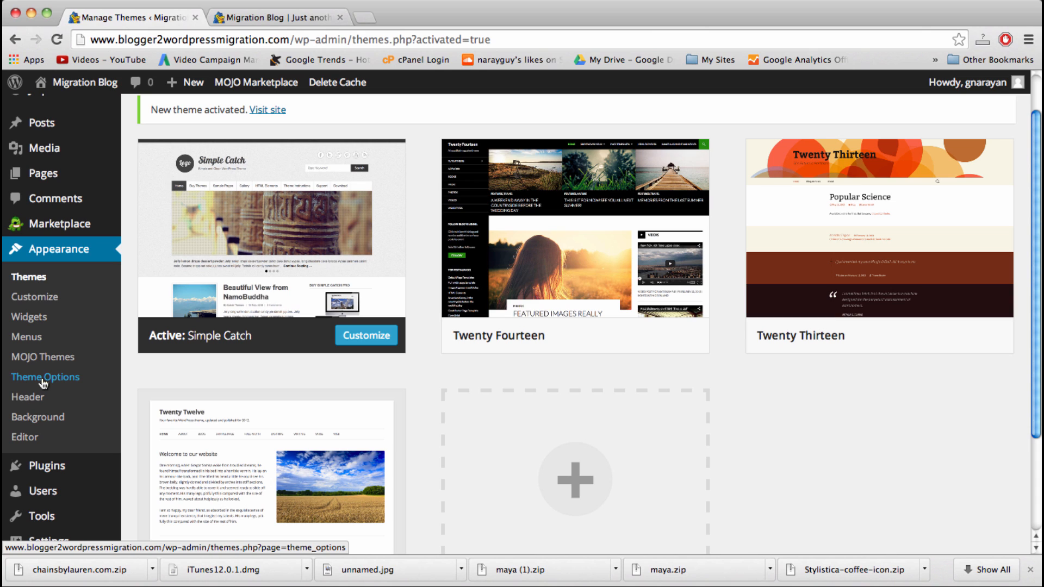
left_click(45, 377)
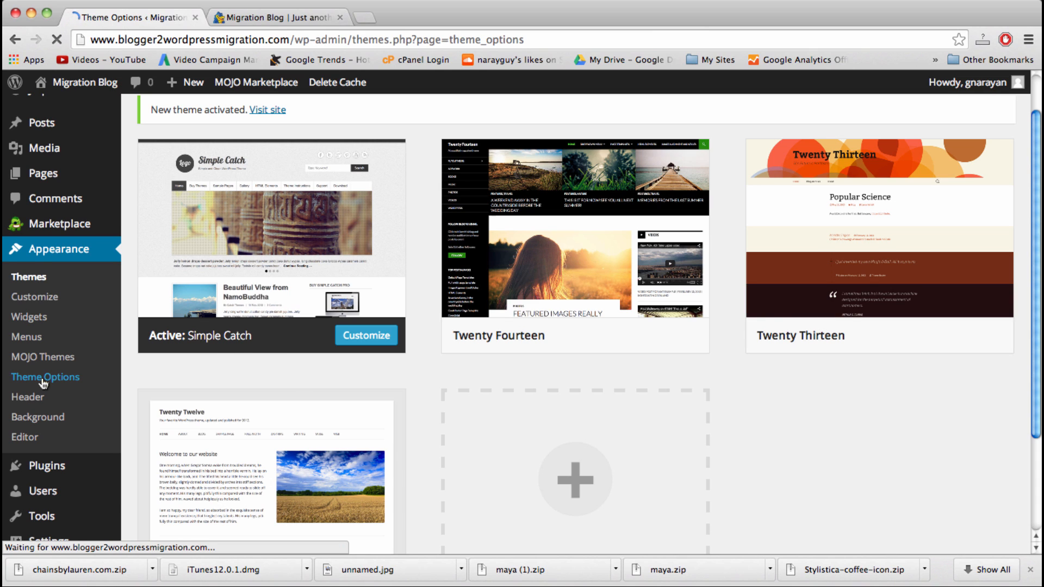
left_click(45, 376)
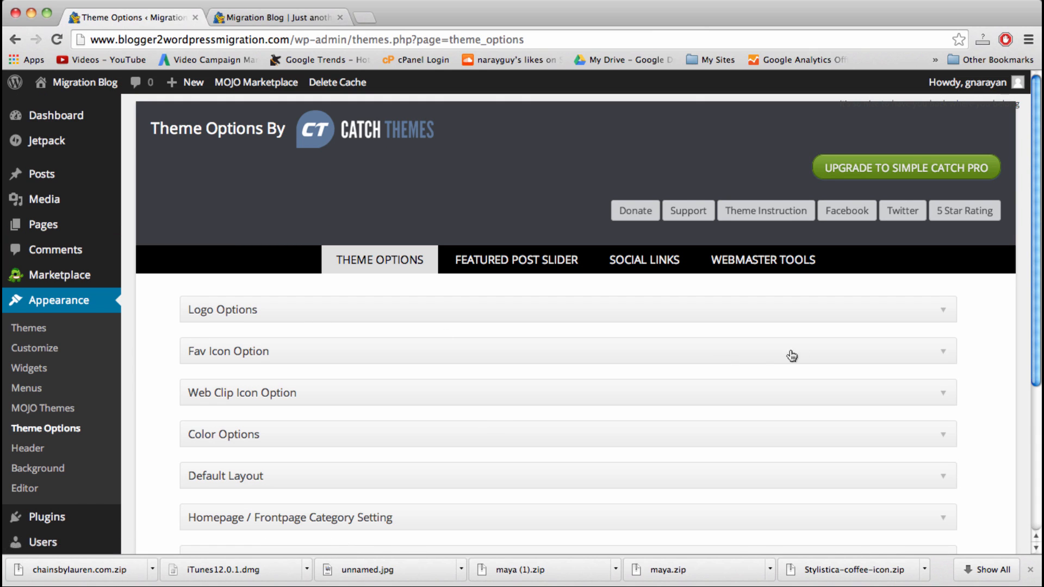
scroll("down", 3)
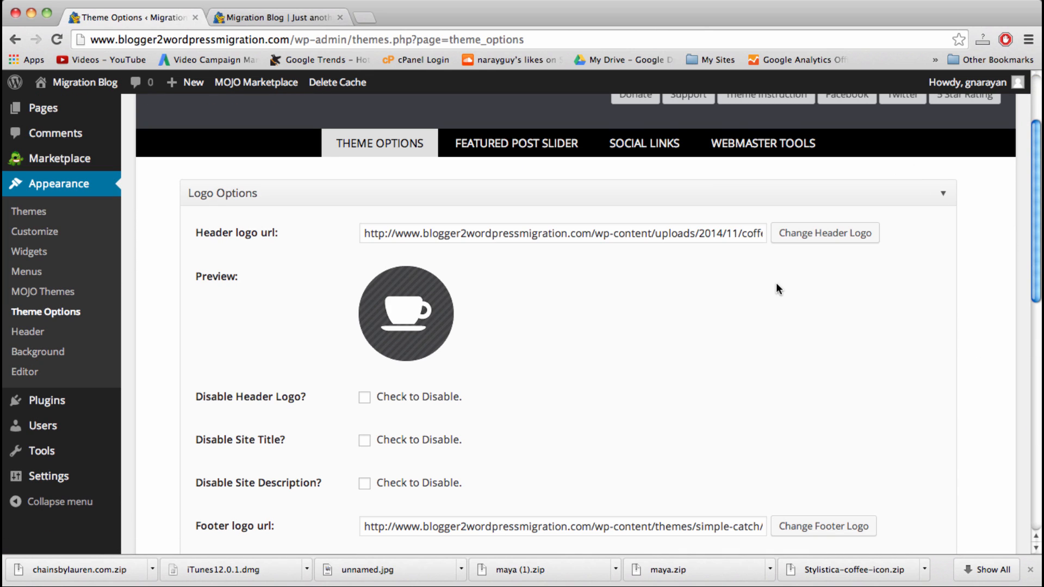
triple_click(562, 233)
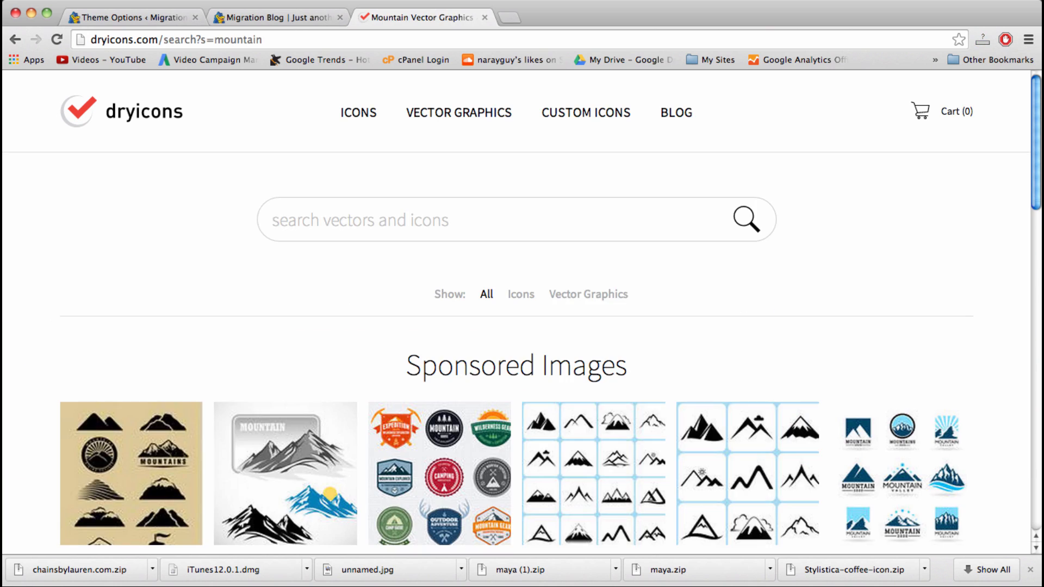
Step: Search dryicons for 'coffee' and open the Stylistica Coffee icon page
type("coffee")
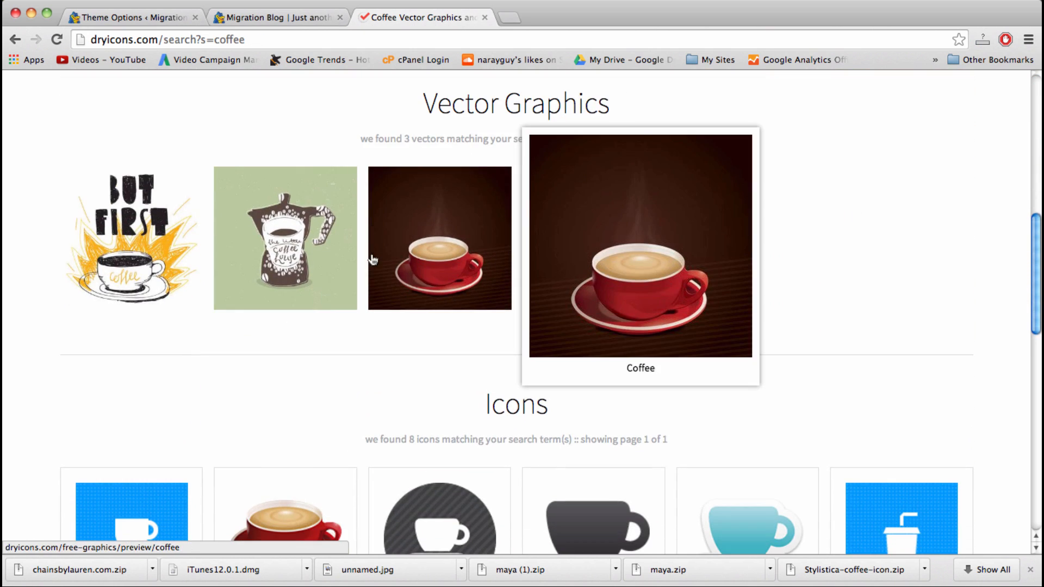
scroll("down", 3)
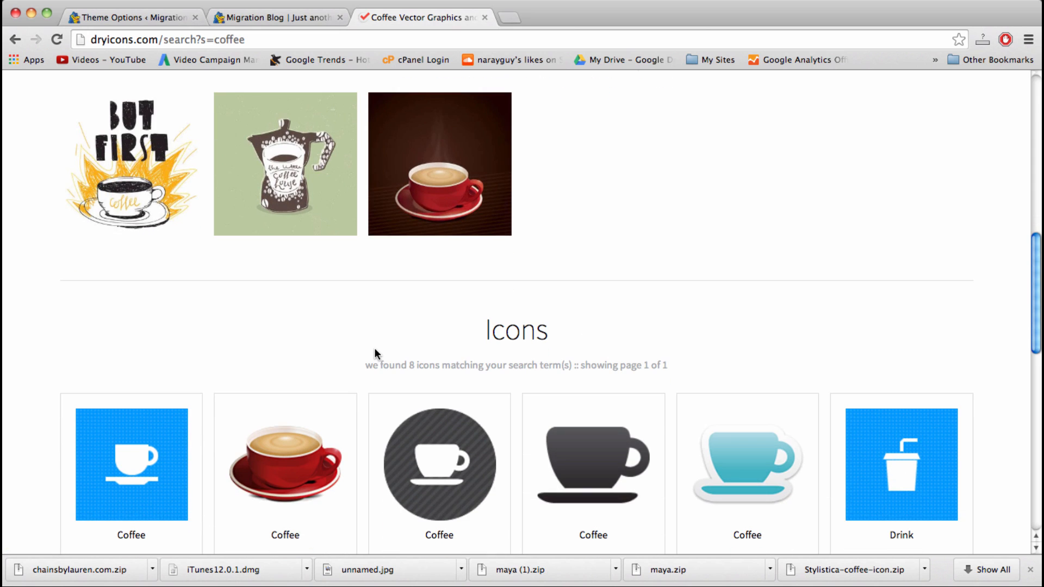
scroll("down", 3)
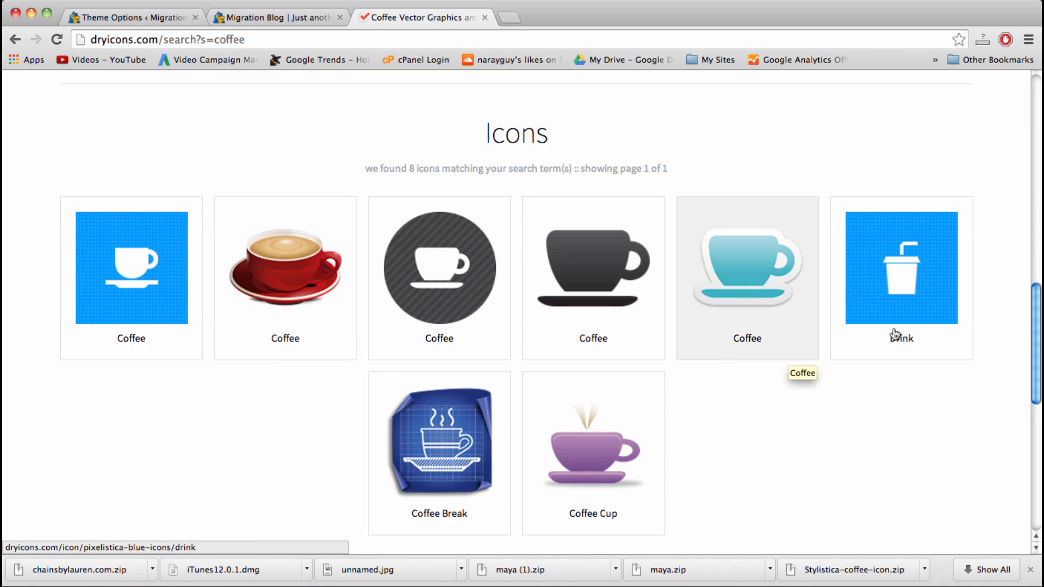
mouse_move(564, 398)
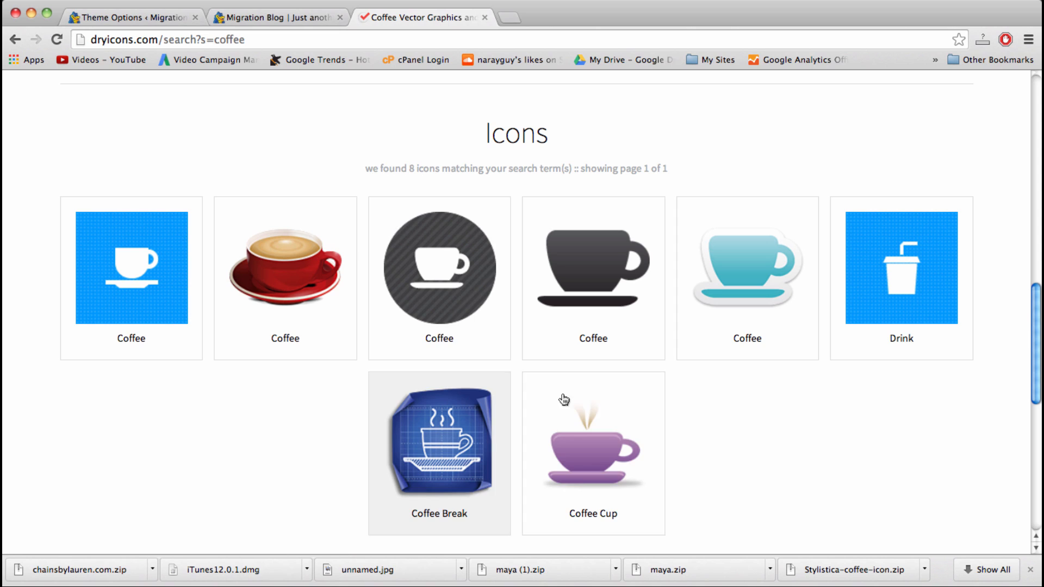
left_click(439, 267)
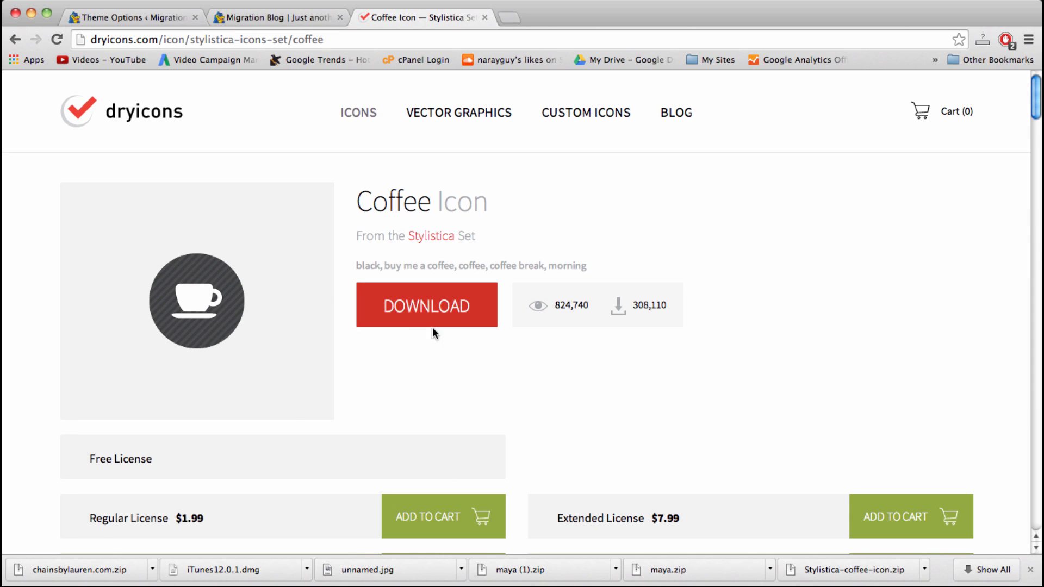
mouse_move(433, 235)
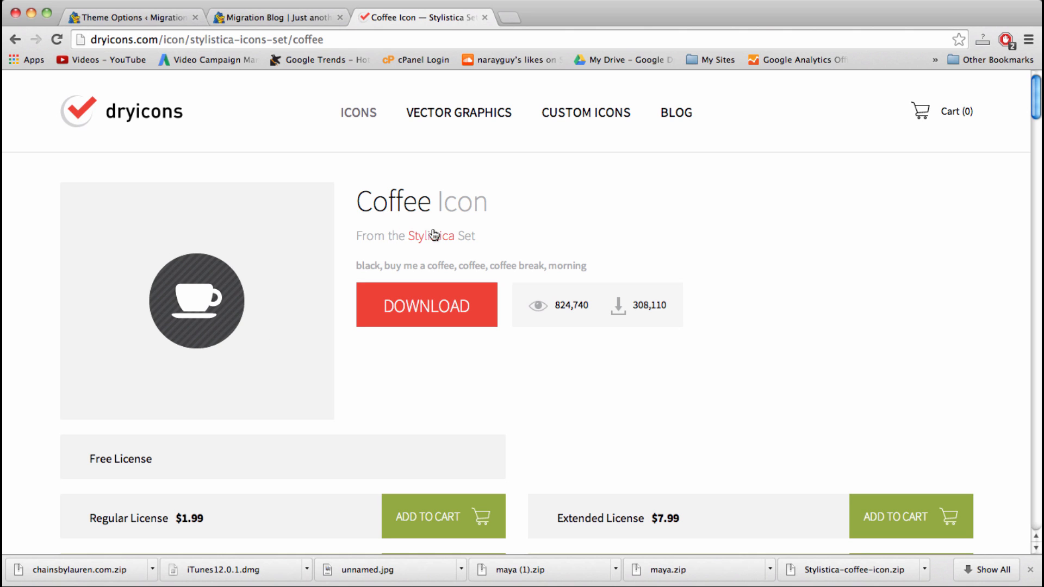
Step: Browse the 115-icon Stylistica set and open the Photo icon's page
left_click(433, 235)
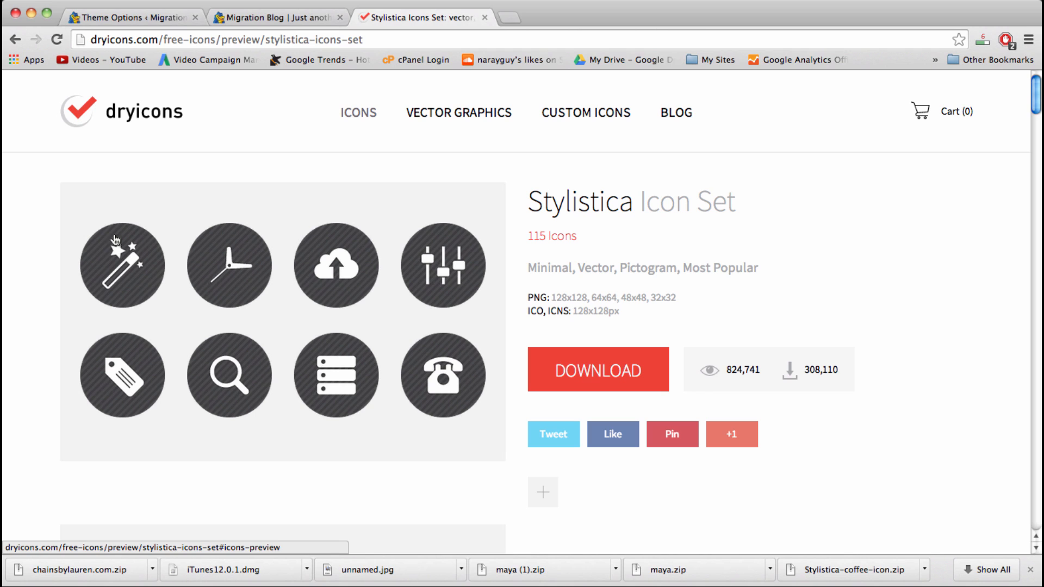
mouse_move(288, 266)
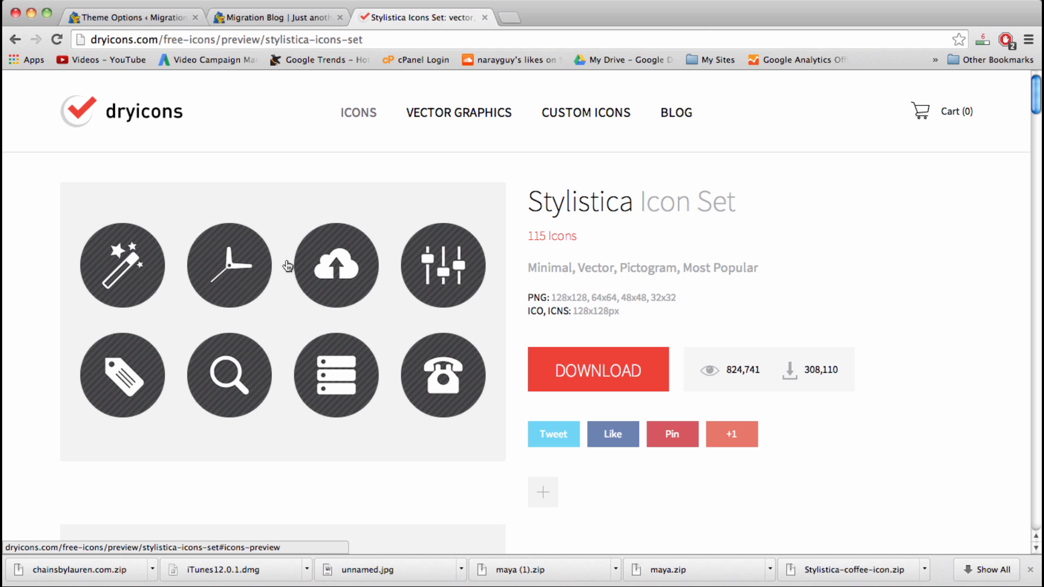
mouse_move(345, 293)
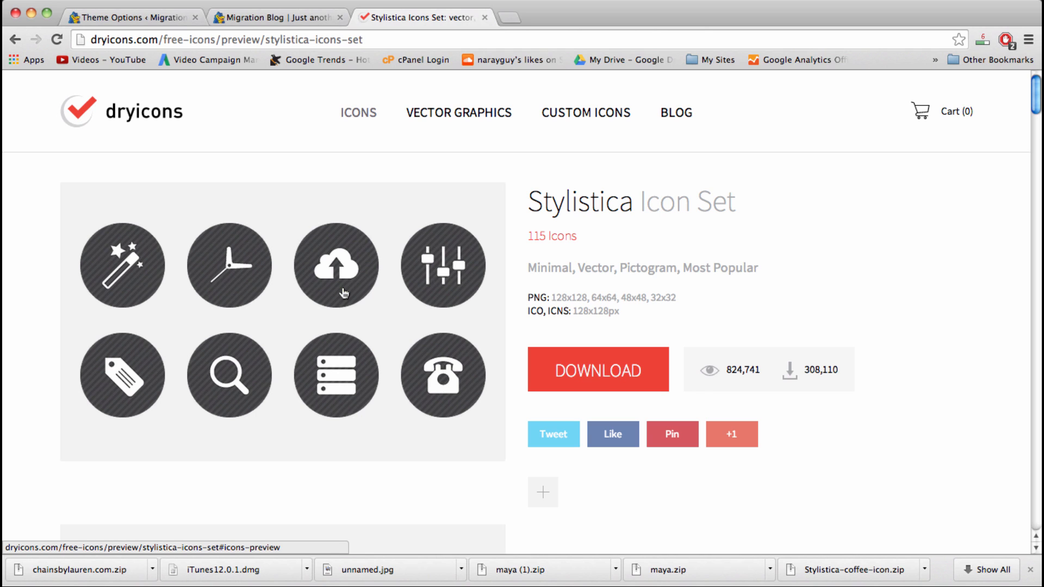
scroll("down", 3)
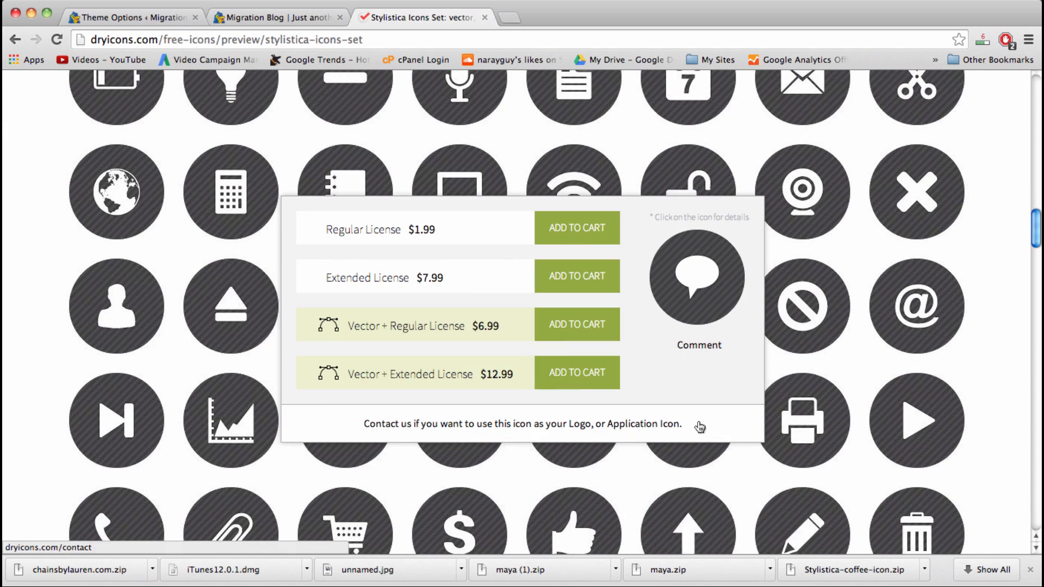
scroll("down", 3)
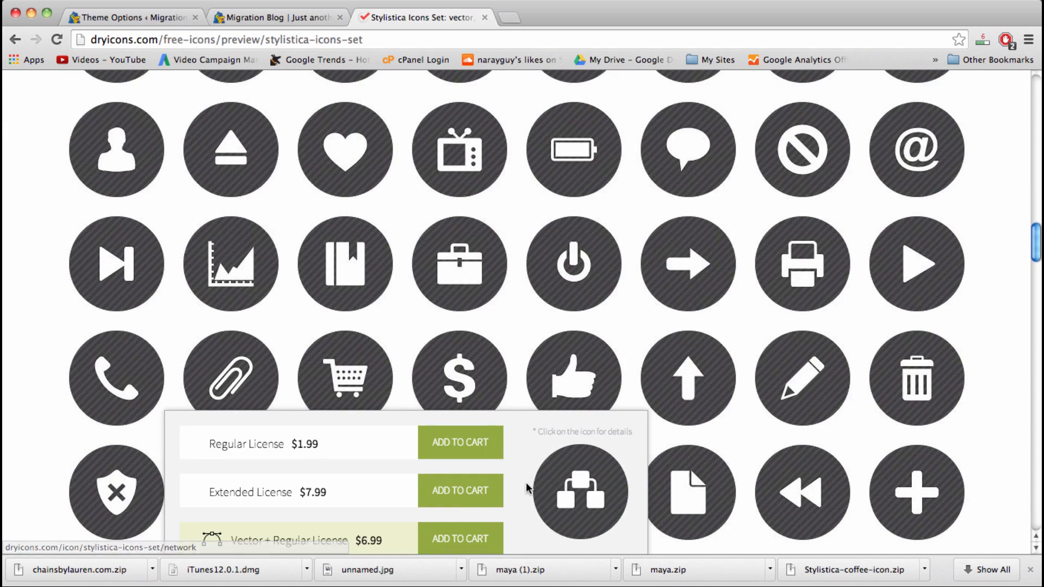
scroll("up", 3)
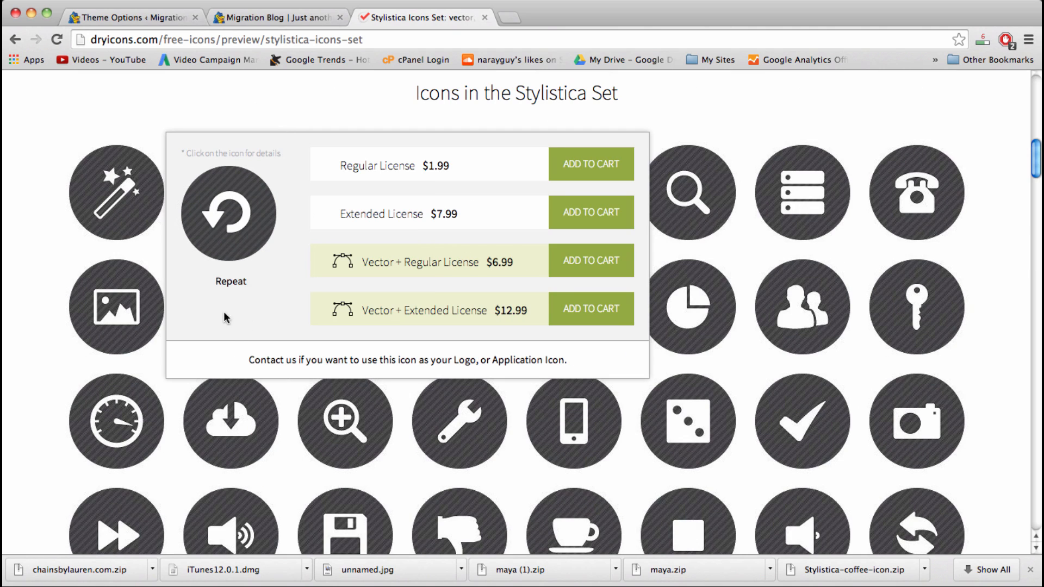
left_click(116, 307)
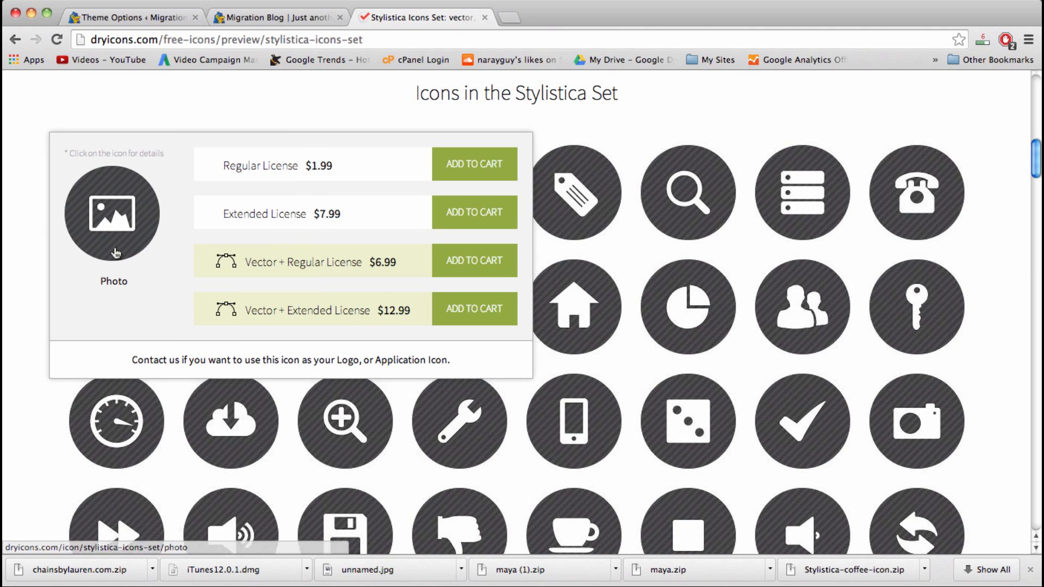
left_click(112, 214)
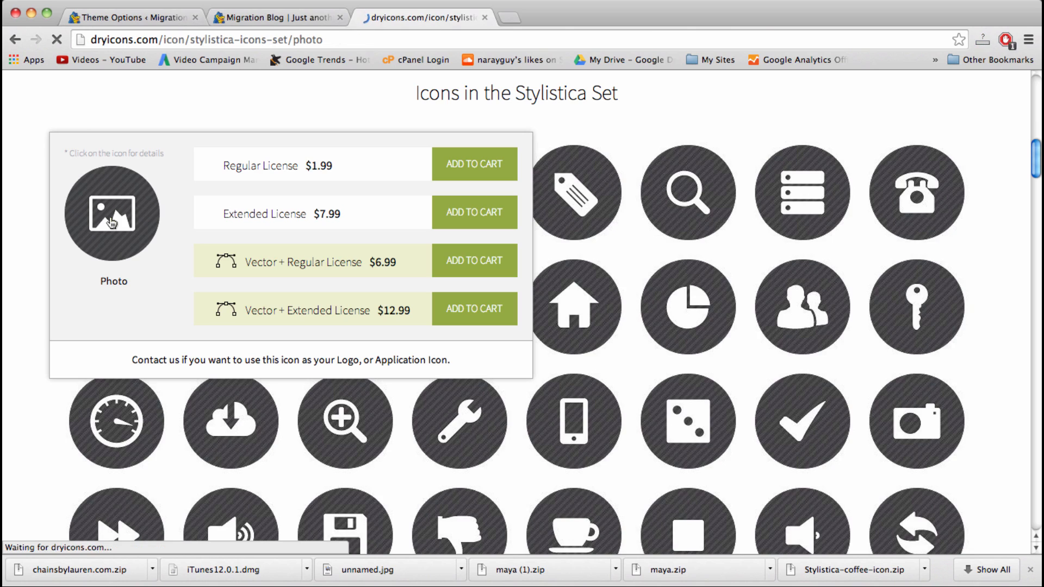
Step: Download the Stylistica Photo icon as Stylistica-photo-icon.zip and review its license prices
left_click(112, 213)
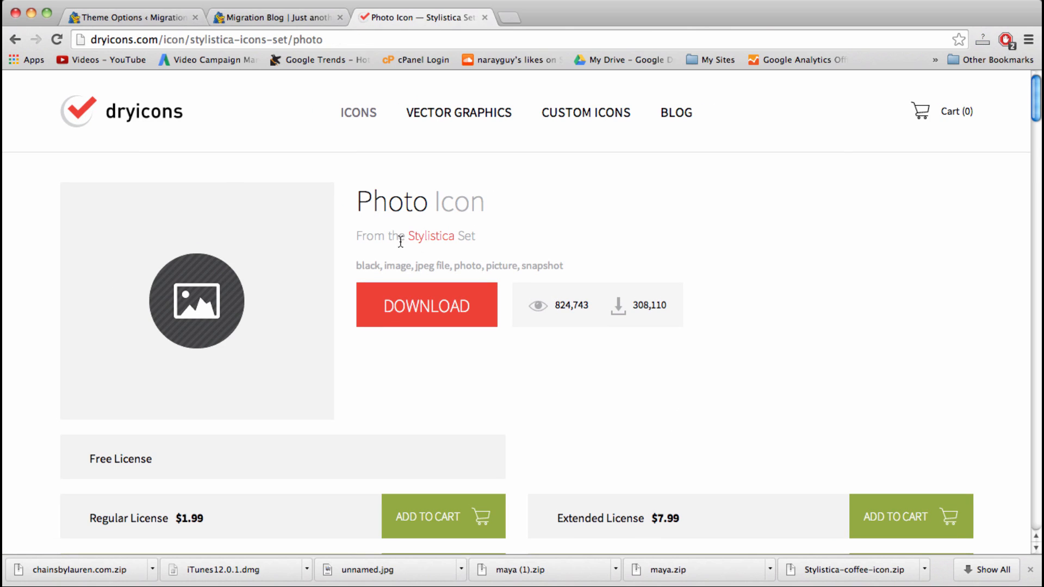
mouse_move(427, 305)
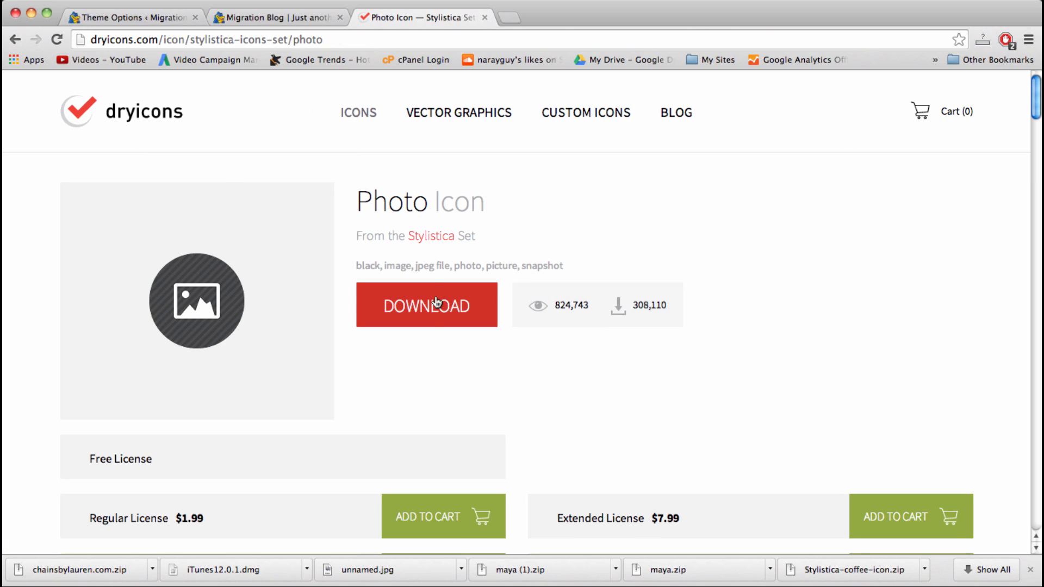
left_click(427, 305)
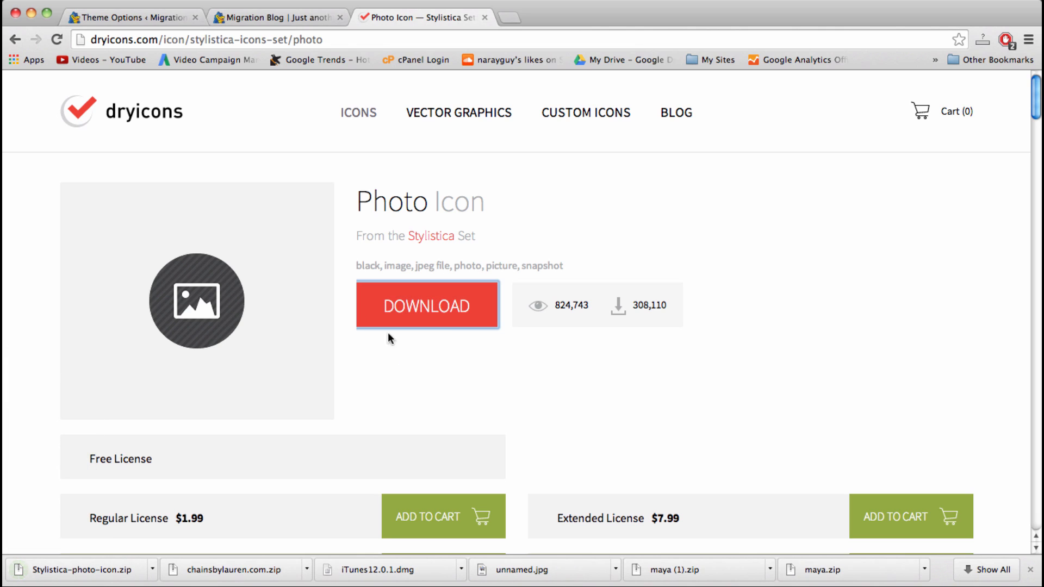
mouse_move(370, 339)
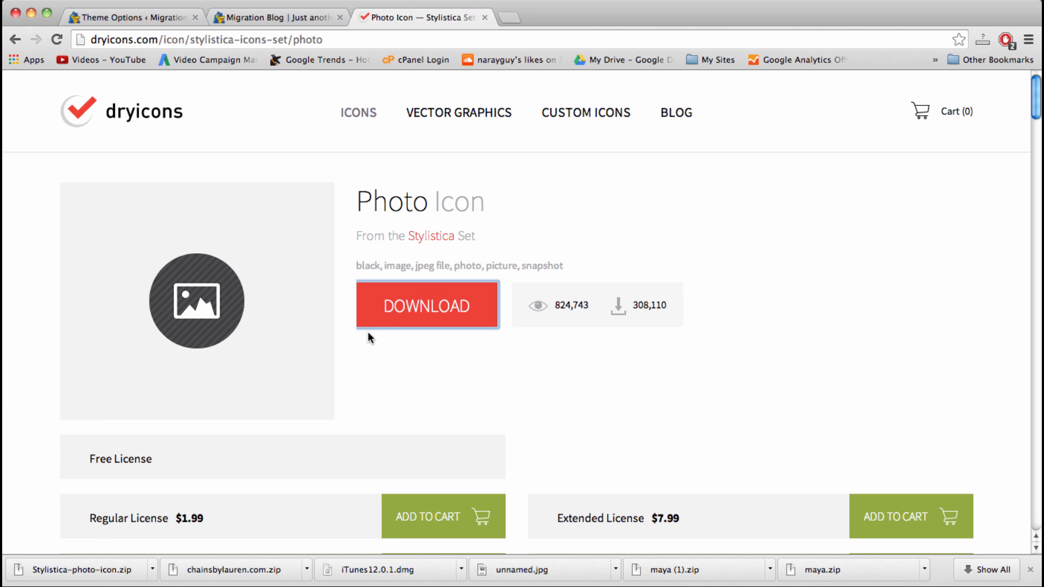
mouse_move(204, 260)
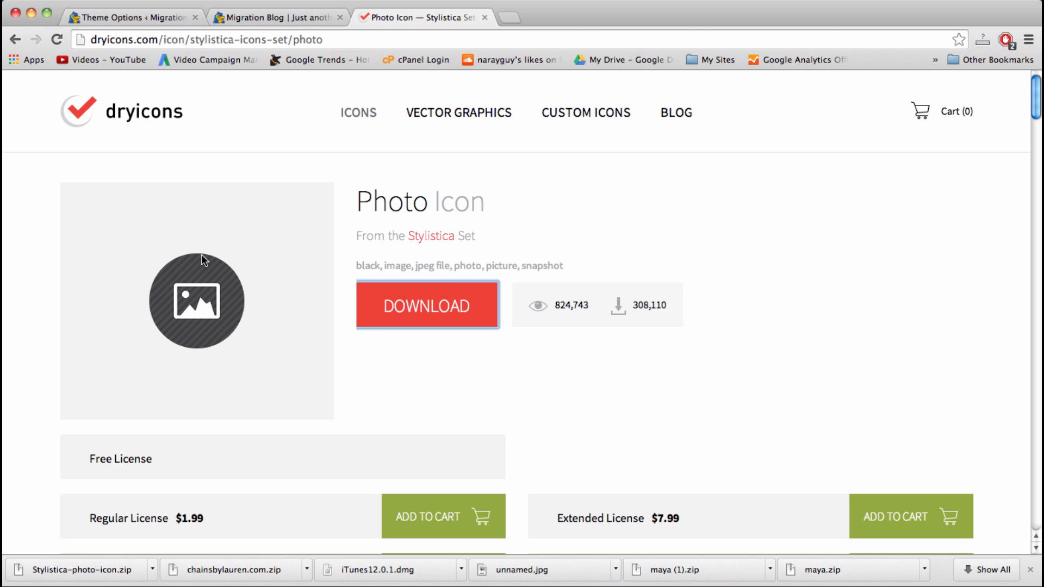
mouse_move(423, 208)
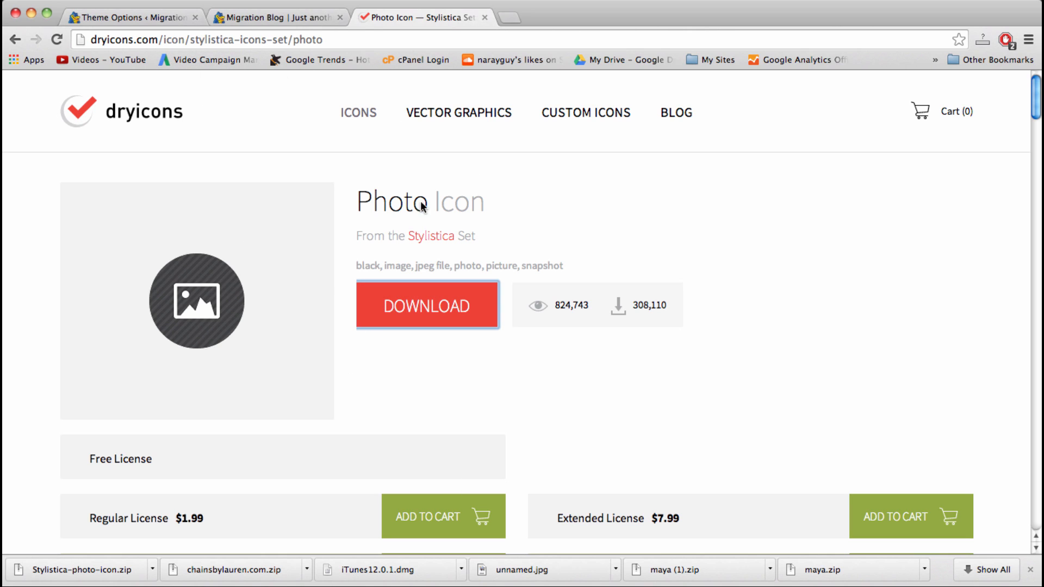
mouse_move(519, 423)
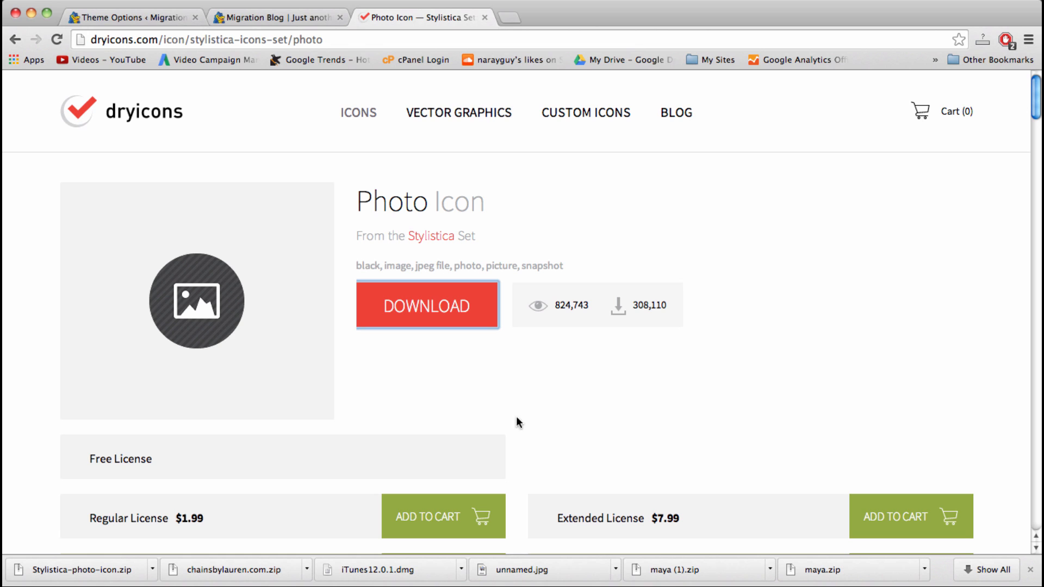
mouse_move(474, 453)
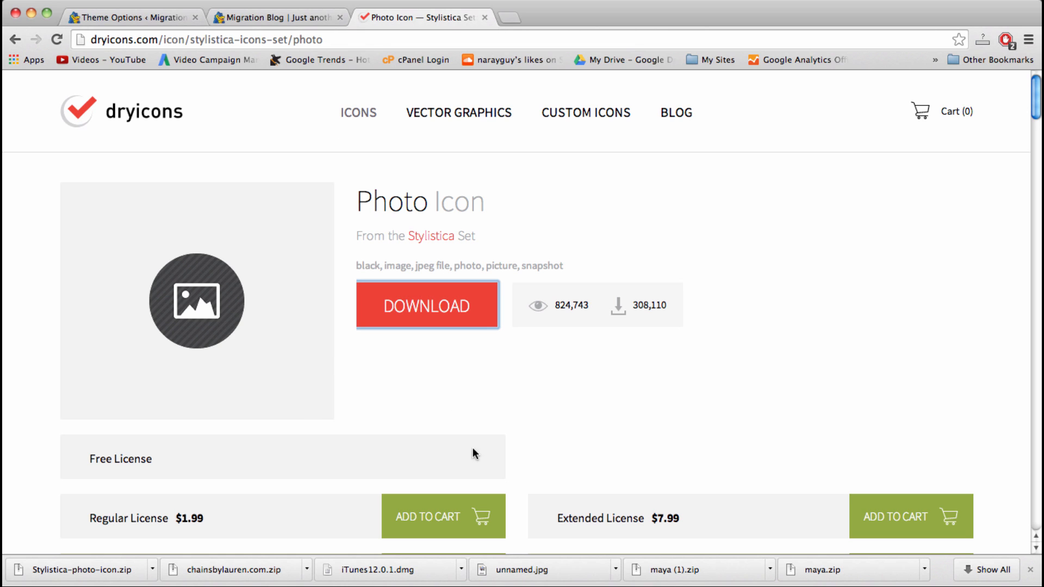
scroll("down", 3)
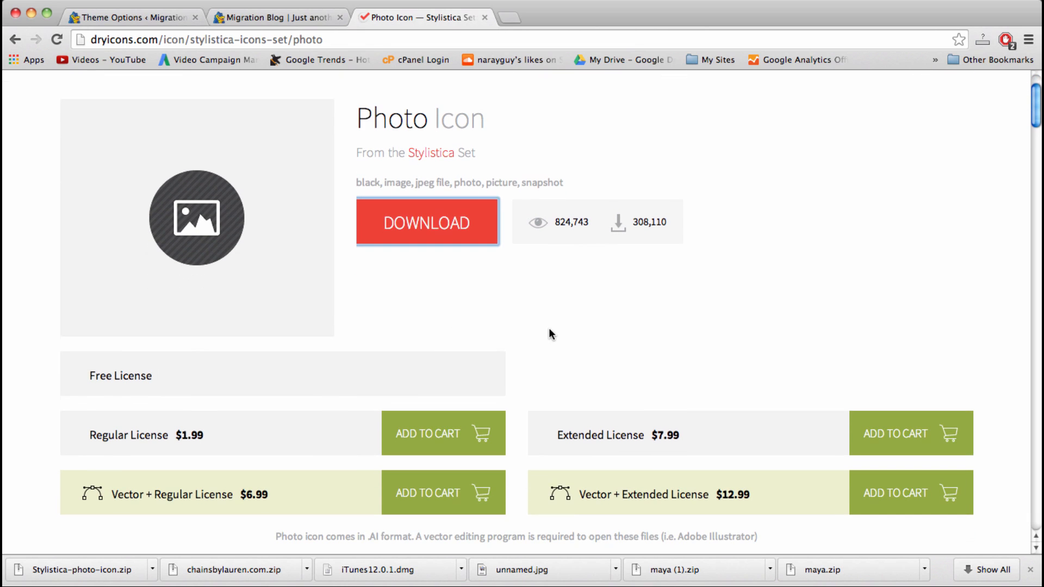
mouse_move(115, 472)
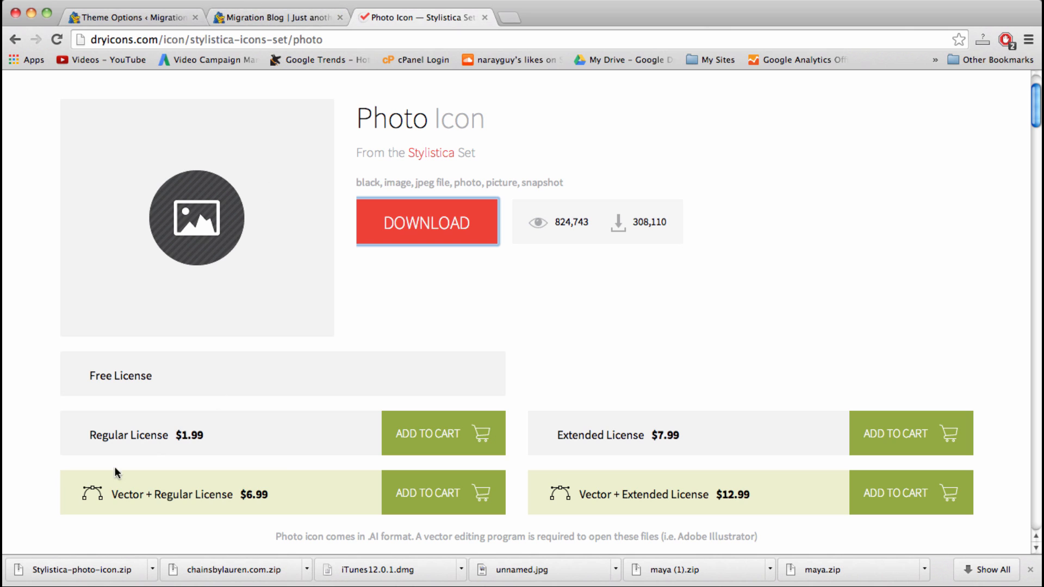
mouse_move(85, 579)
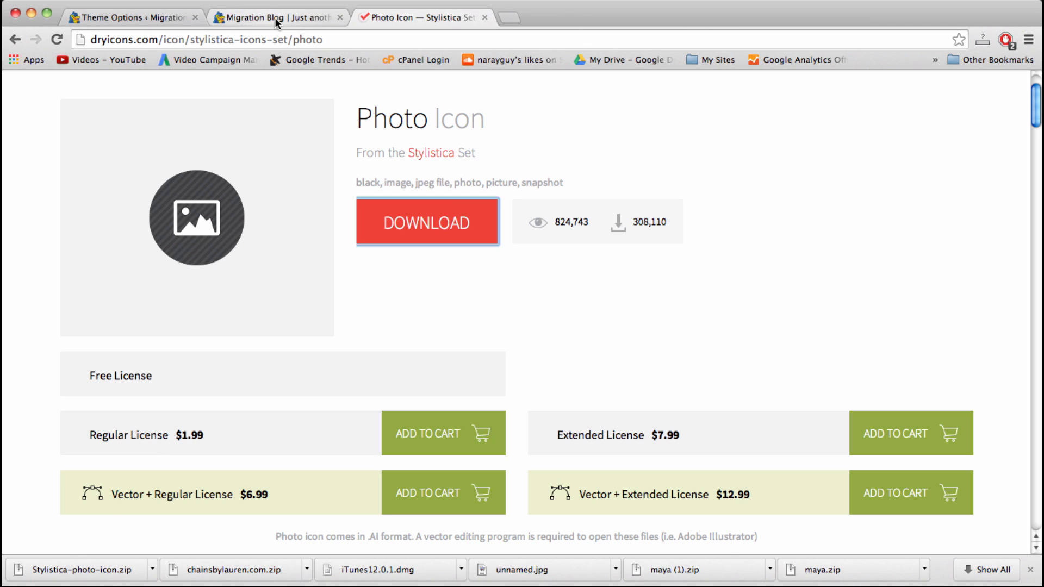
Step: Return to Simple Catch Theme Options and begin replacing the header logo with a file upload
left_click(273, 17)
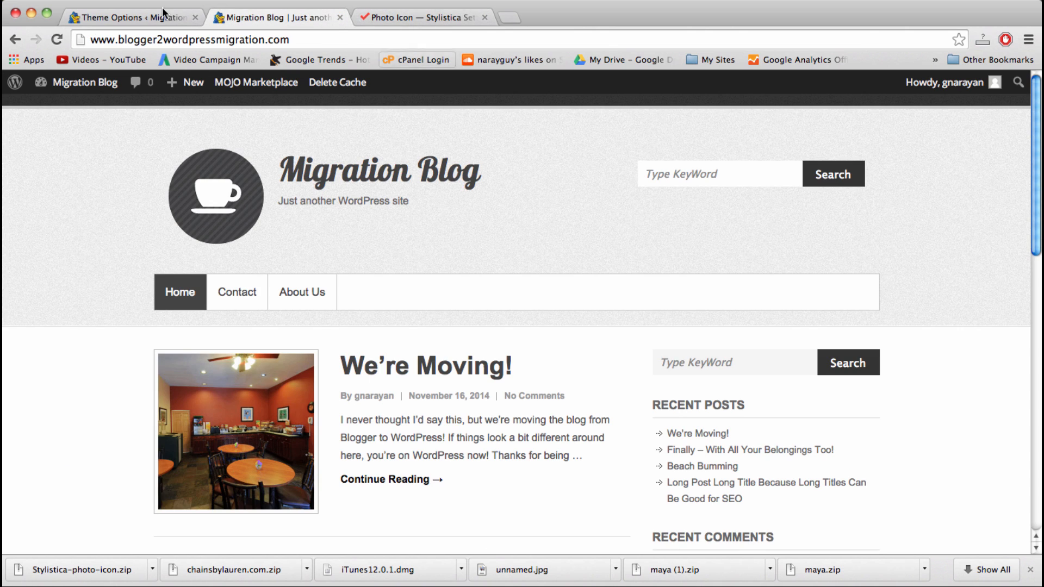
left_click(131, 17)
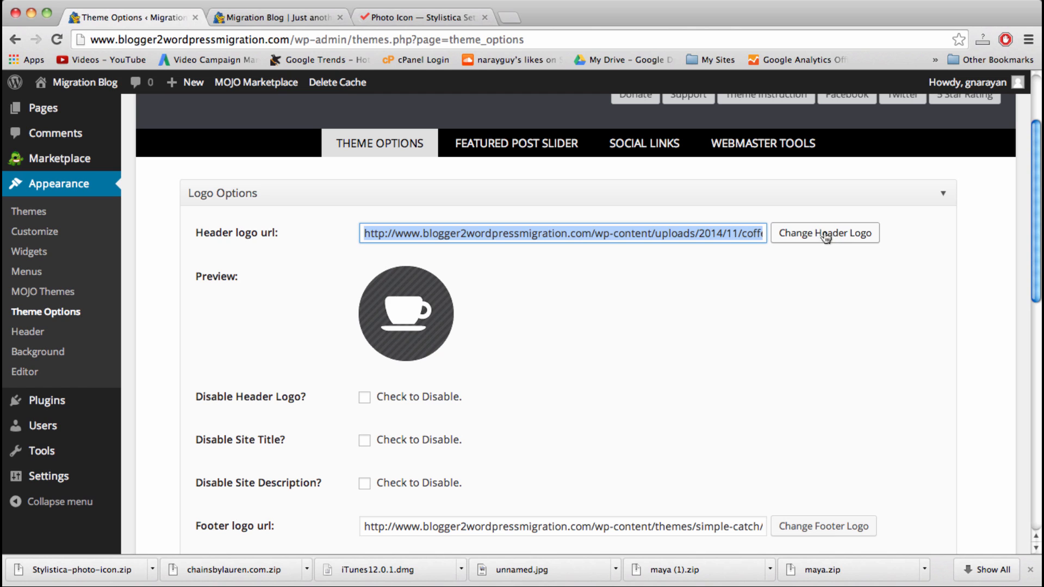
left_click(825, 232)
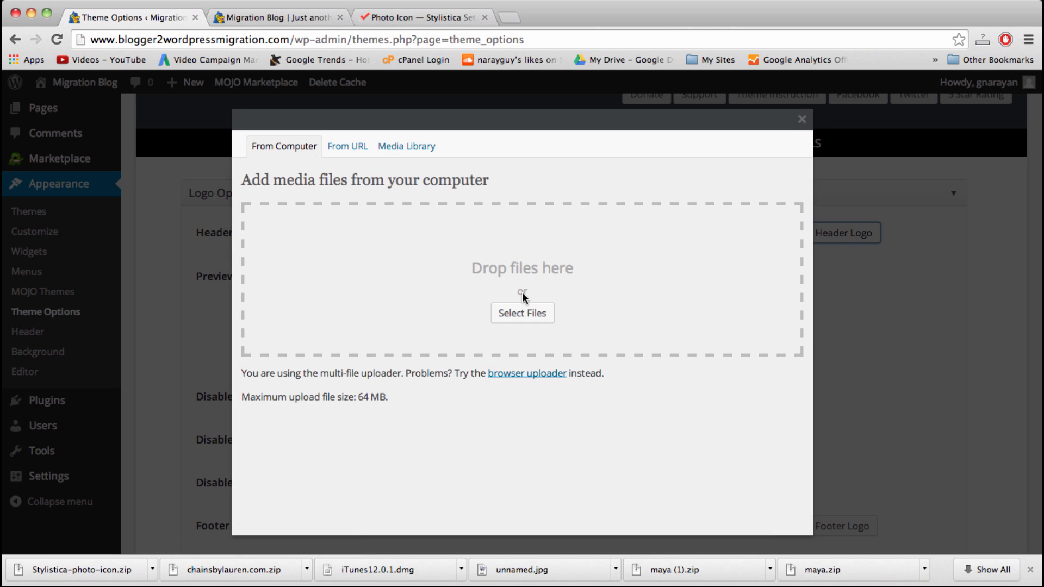
left_click(522, 313)
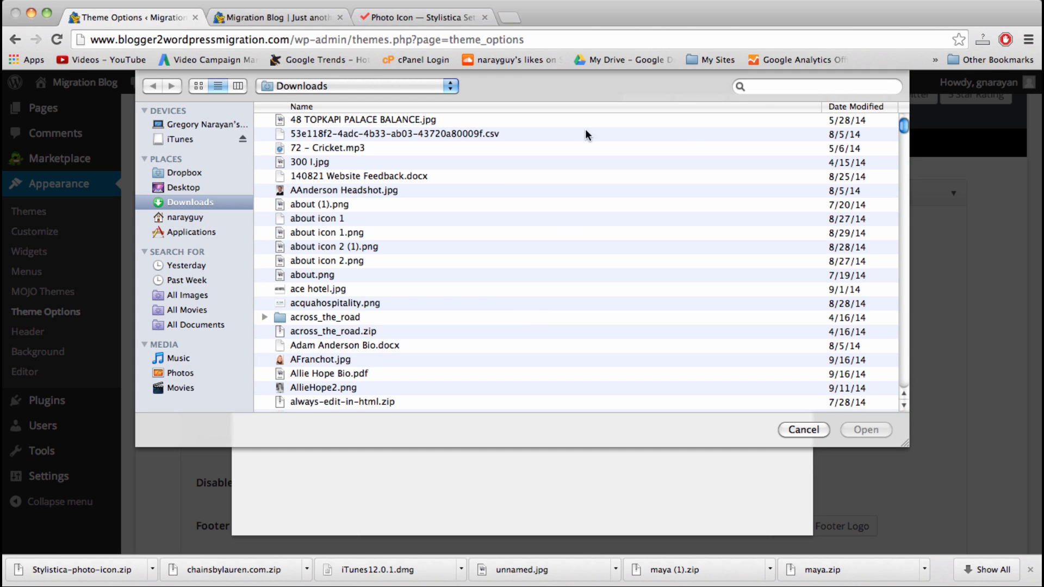
Step: Upload Stylistica-photo-icon/png/128x128/photo.png and insert it as the header logo
type("s")
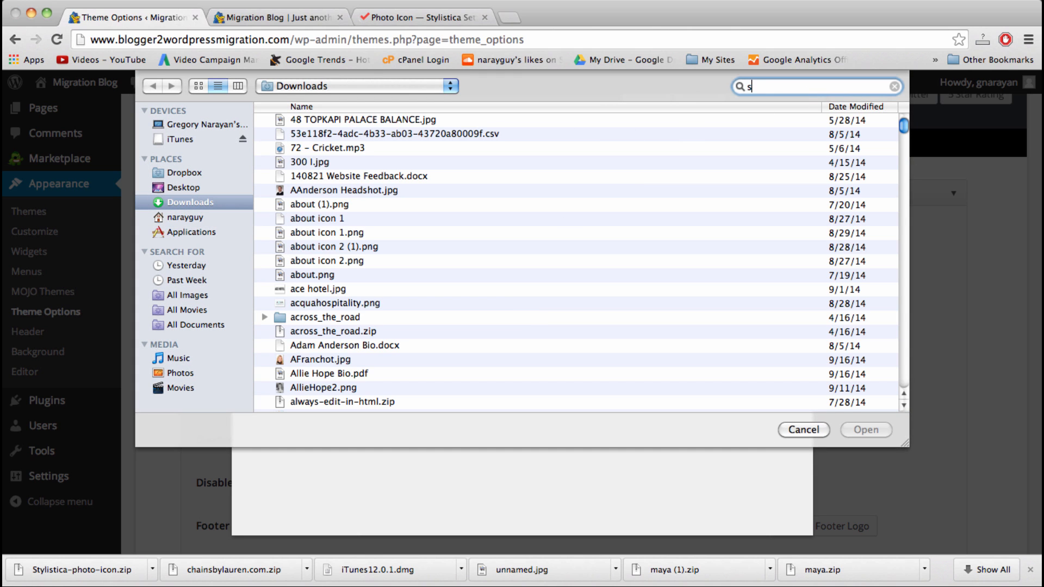
type("ty")
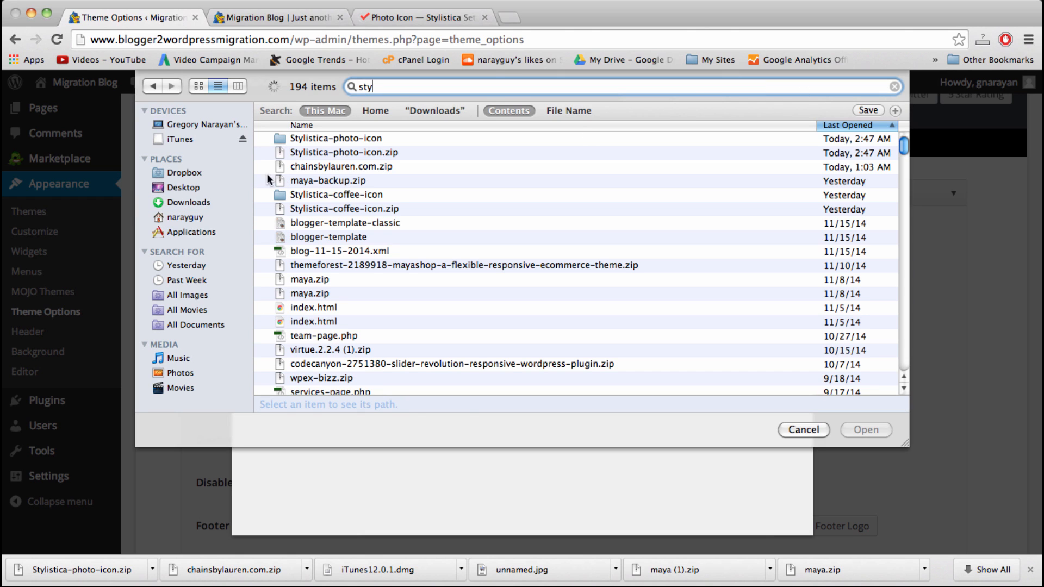
double_click(335, 138)
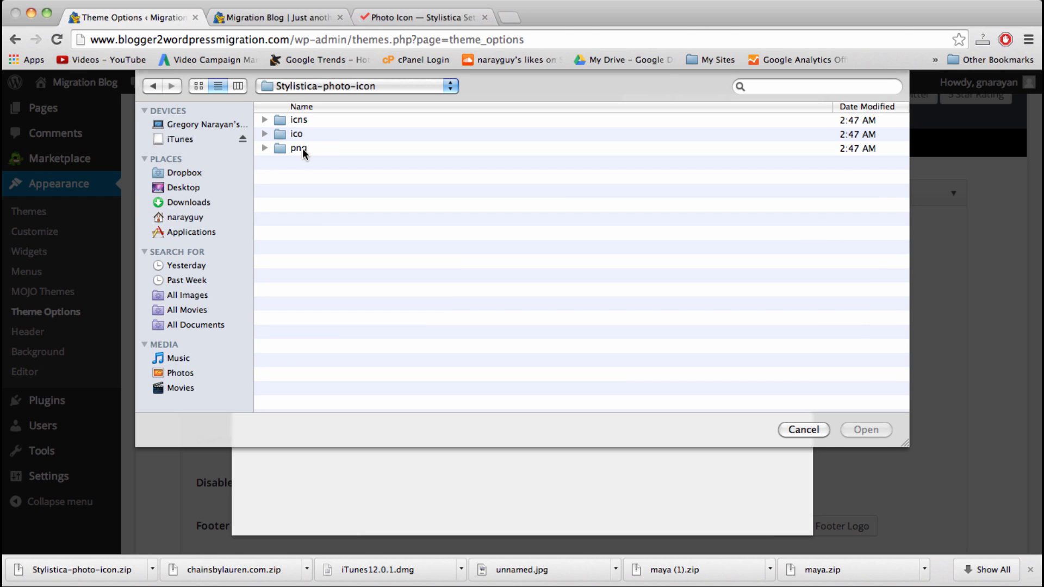
double_click(298, 147)
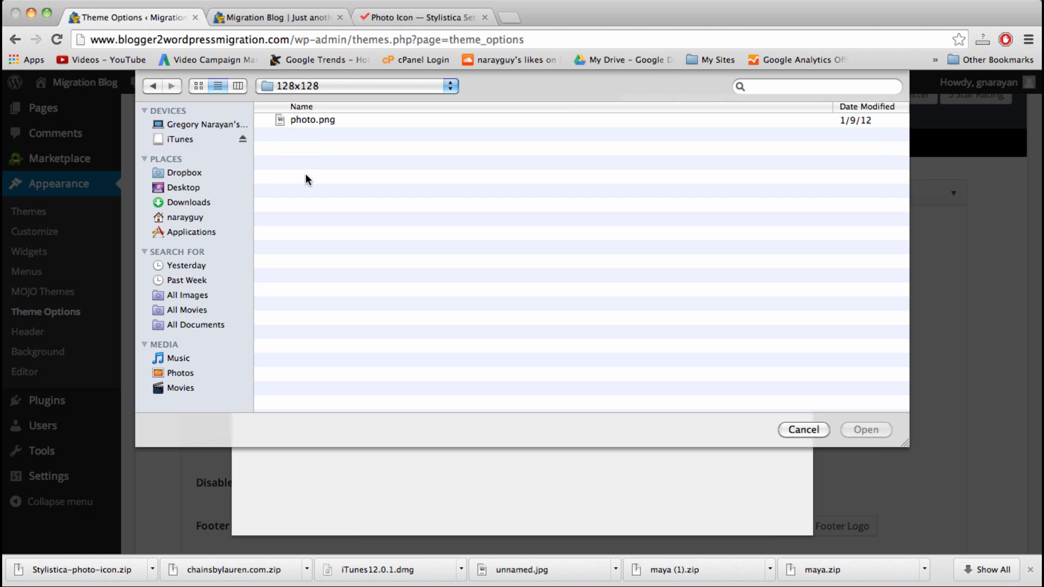
left_click(802, 430)
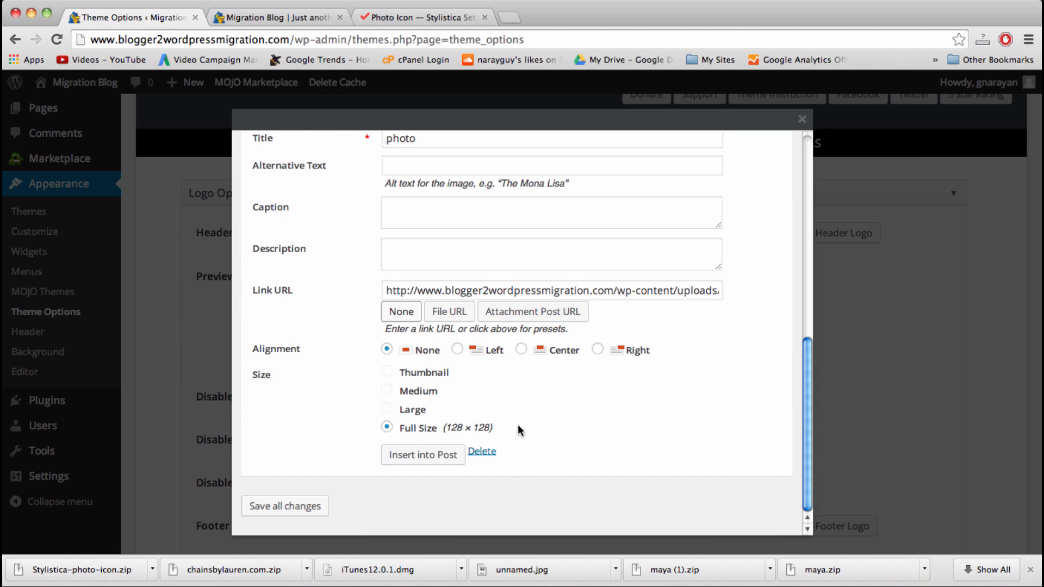
mouse_move(422, 454)
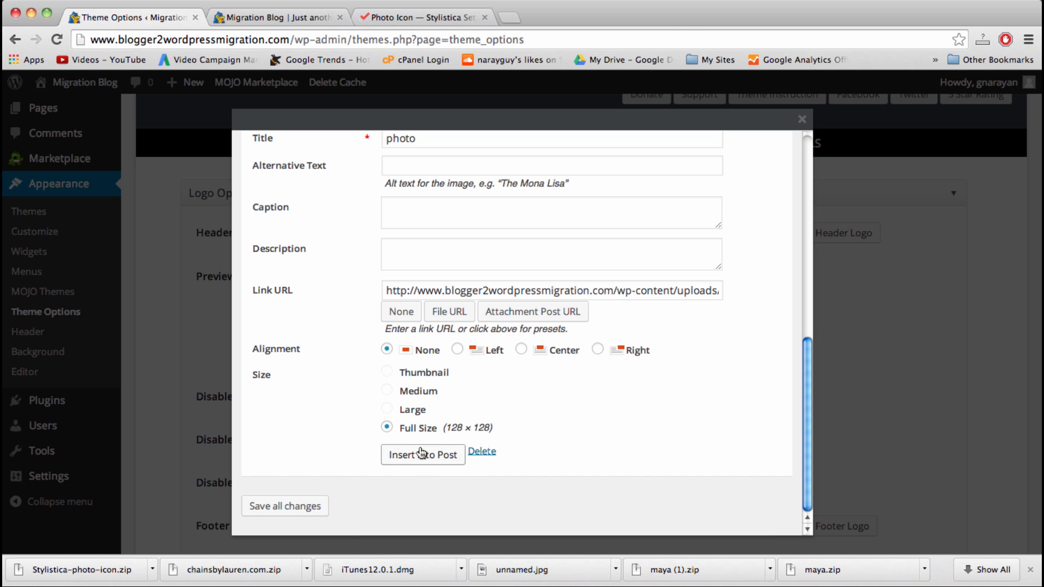
left_click(422, 455)
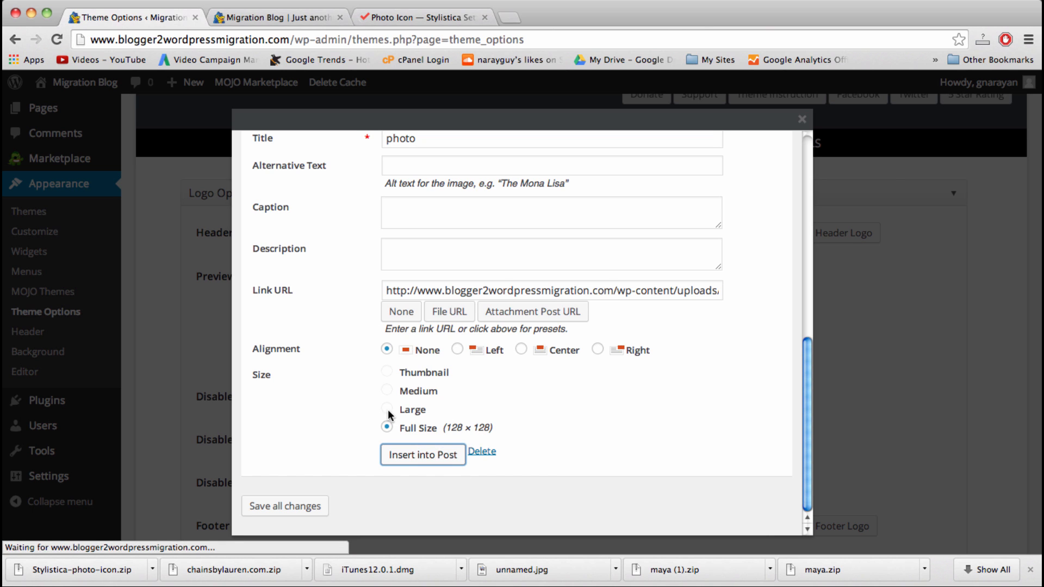
left_click(422, 454)
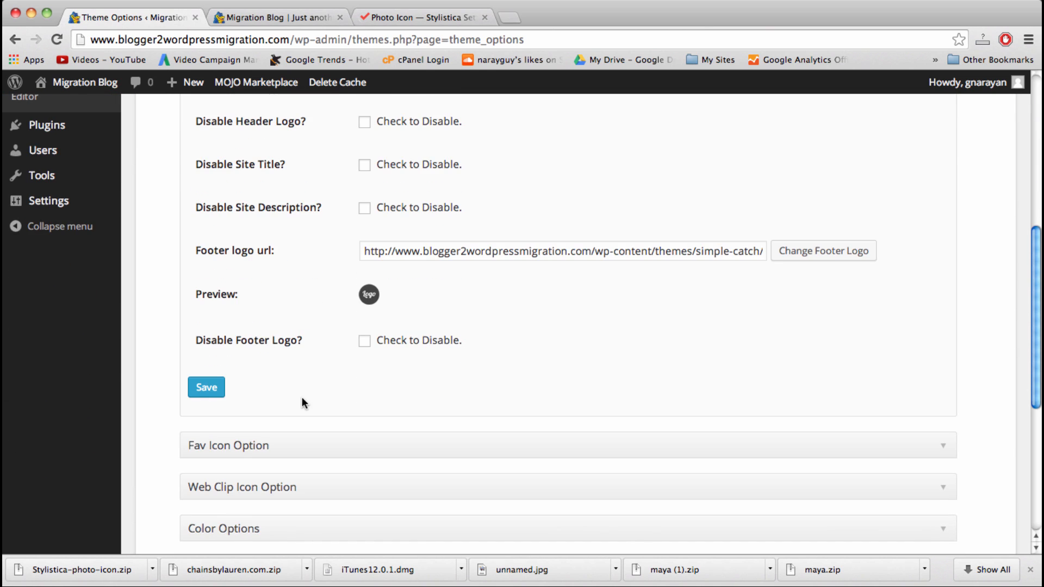
Step: Save the logo options and view the Migration Blog header showing the photo icon
left_click(273, 17)
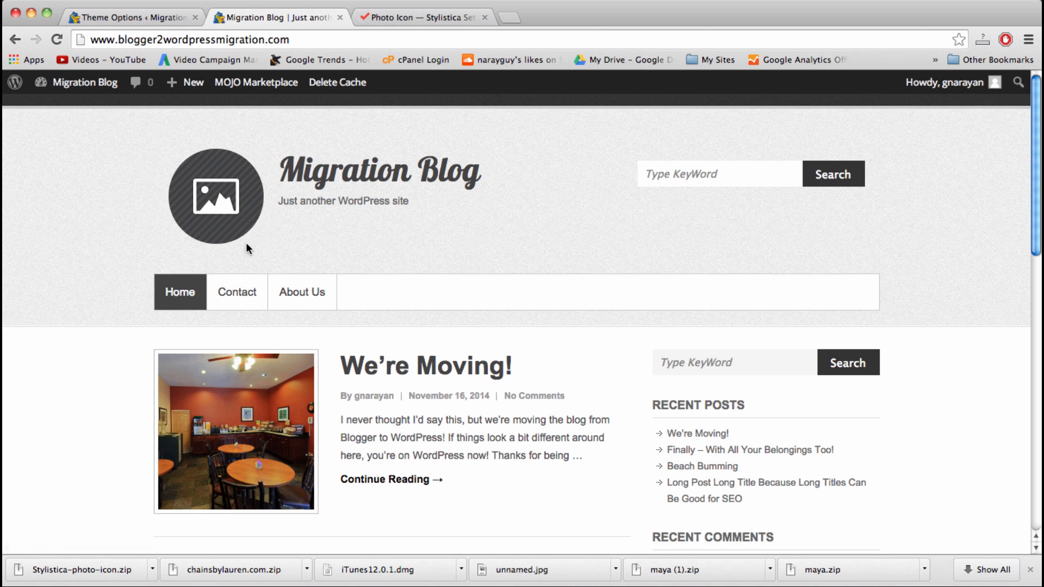
mouse_move(190, 102)
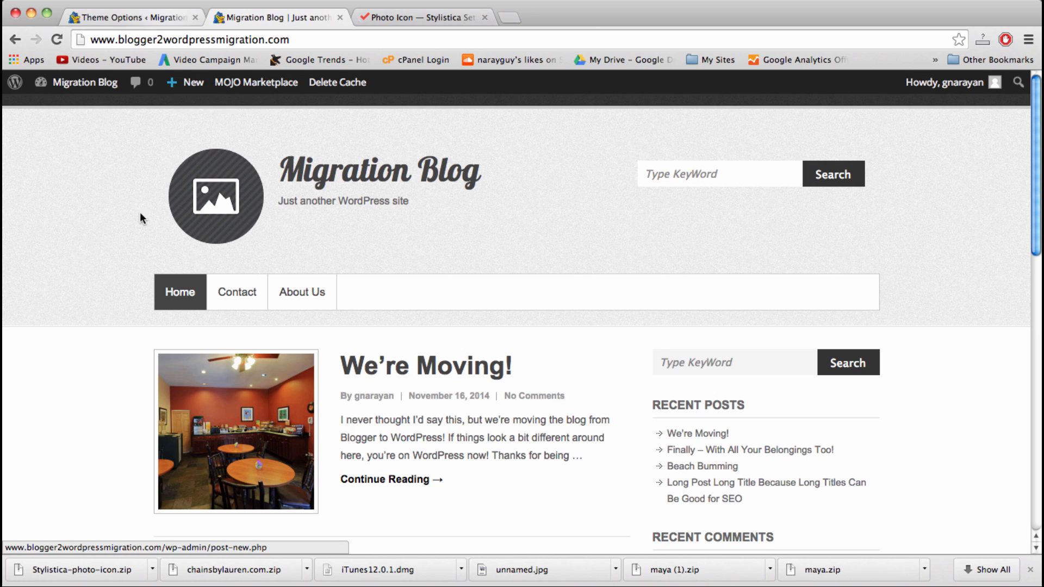
mouse_move(389, 291)
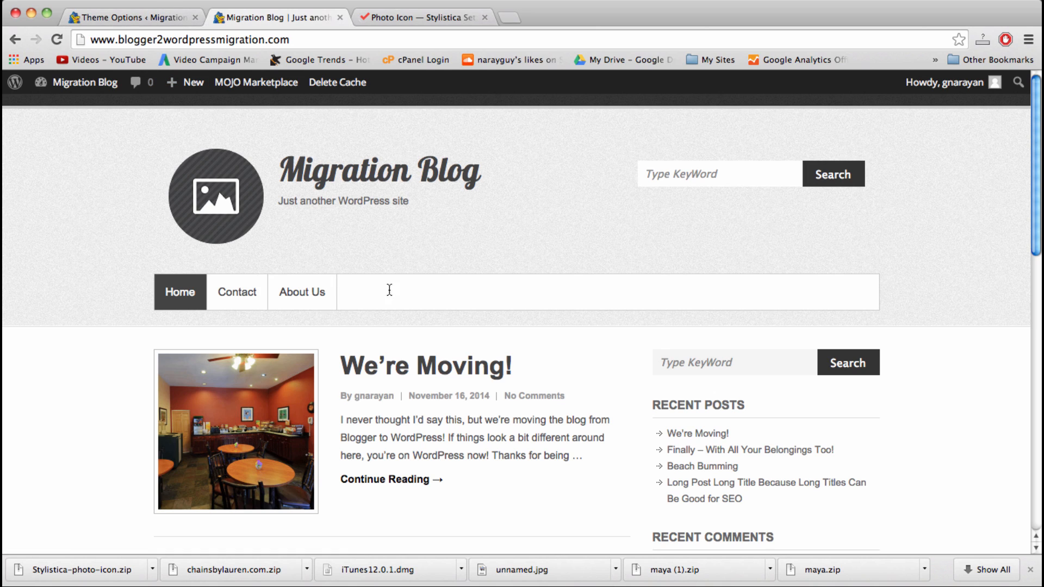
mouse_move(406, 296)
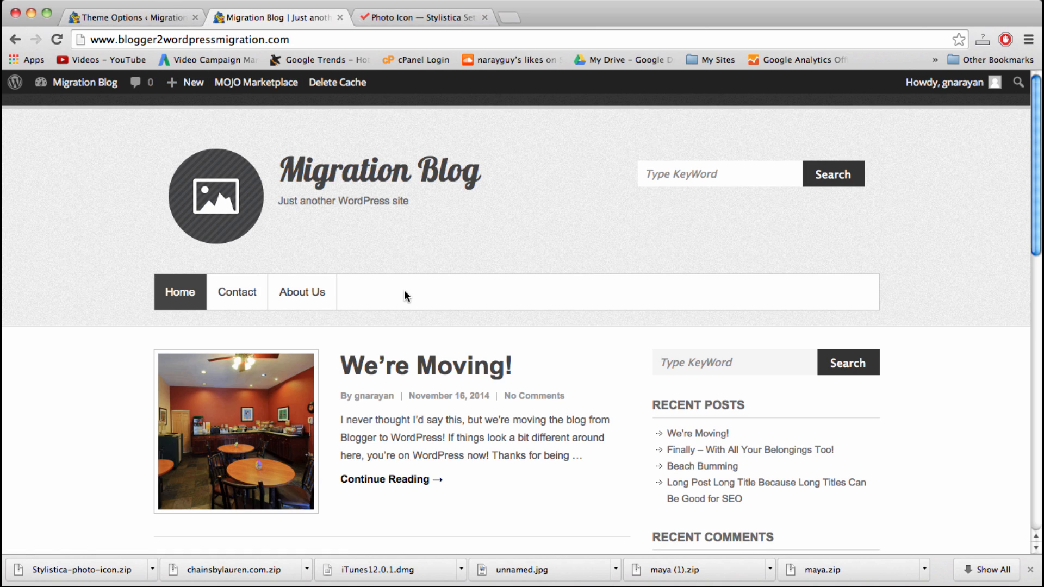